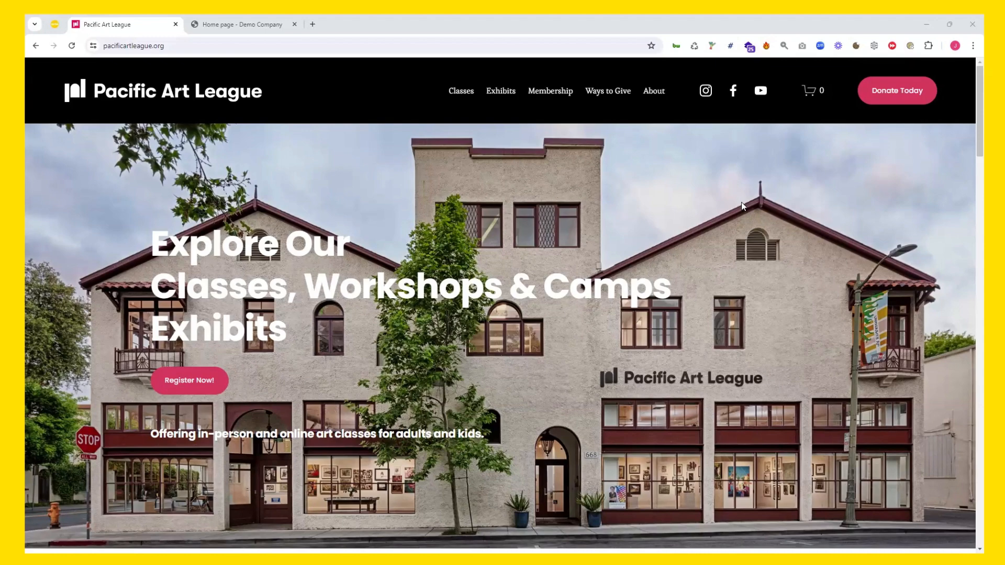
mouse_move(704, 224)
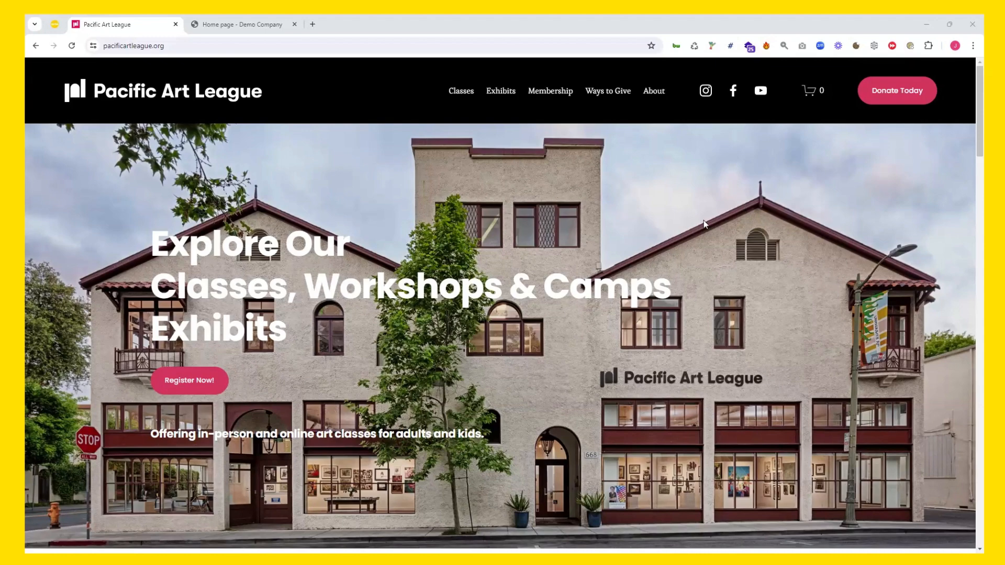
mouse_move(671, 186)
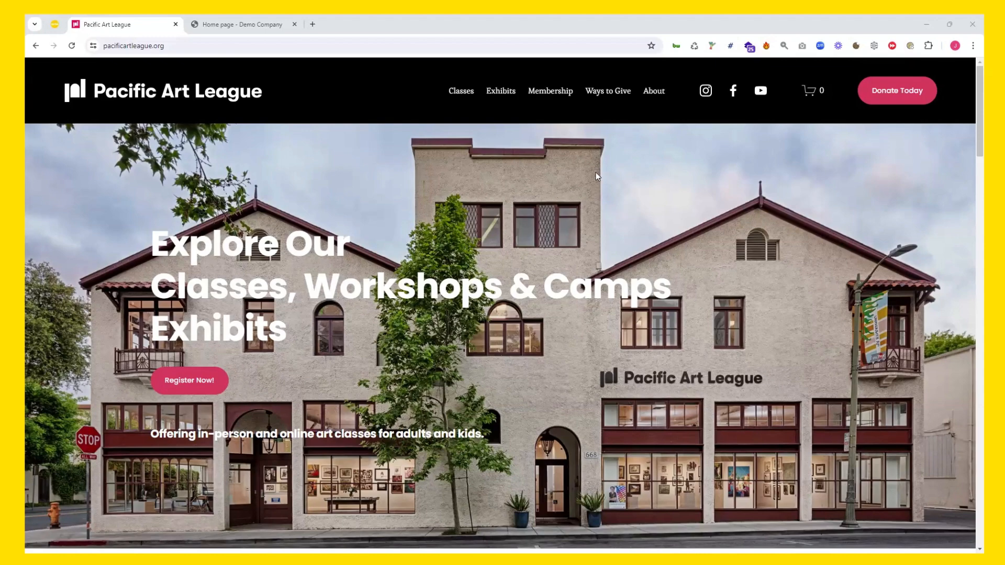
mouse_move(344, 139)
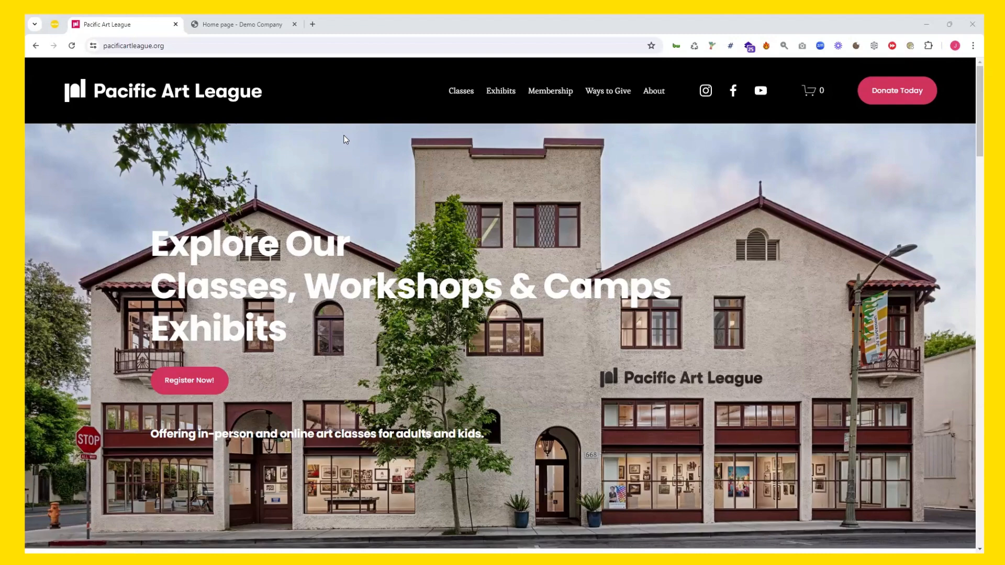
mouse_move(452, 105)
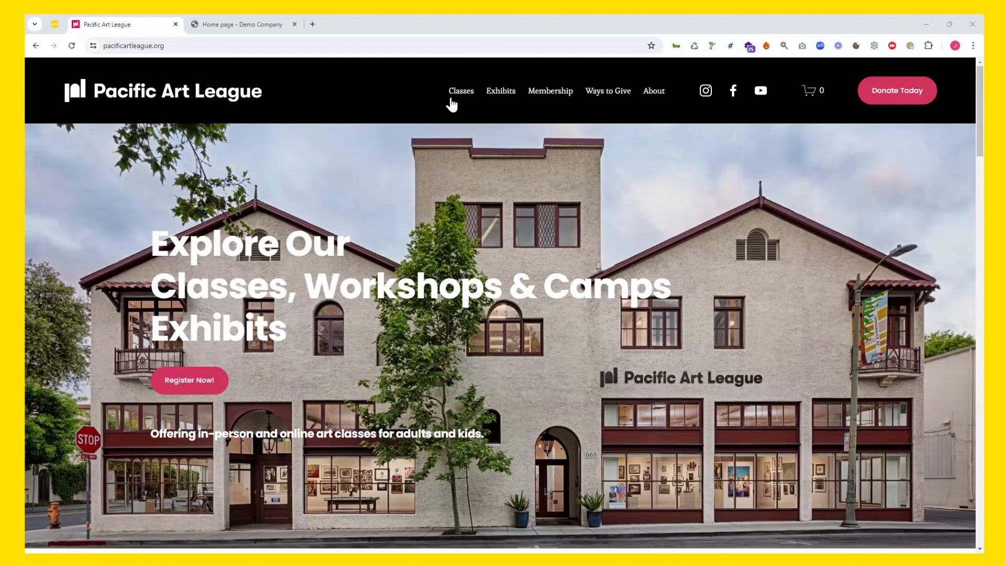
Browse the Classes catalogue down to the summer camps such as Wonders of Watercolor and Creative Clay
left_click(460, 91)
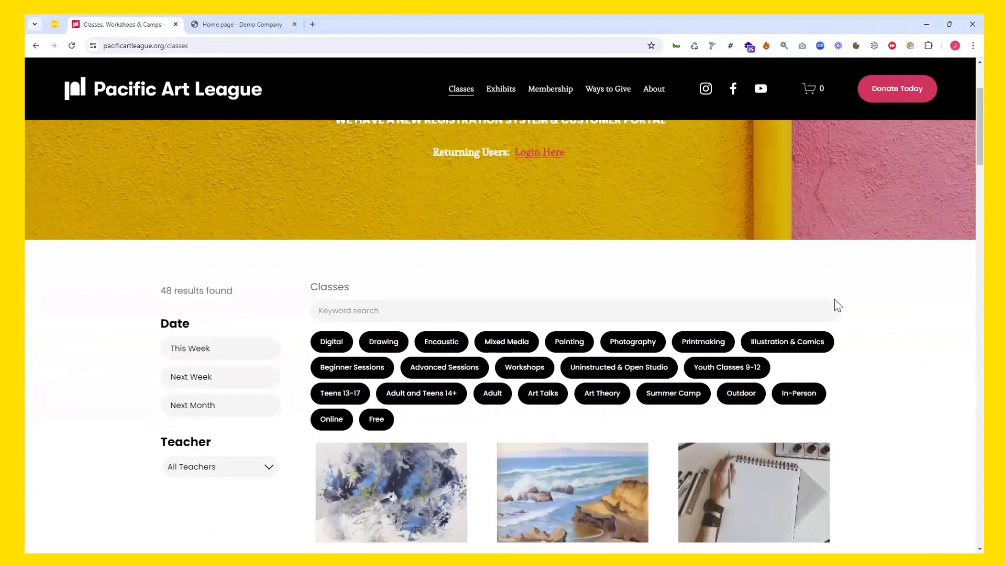
scroll("down", 3)
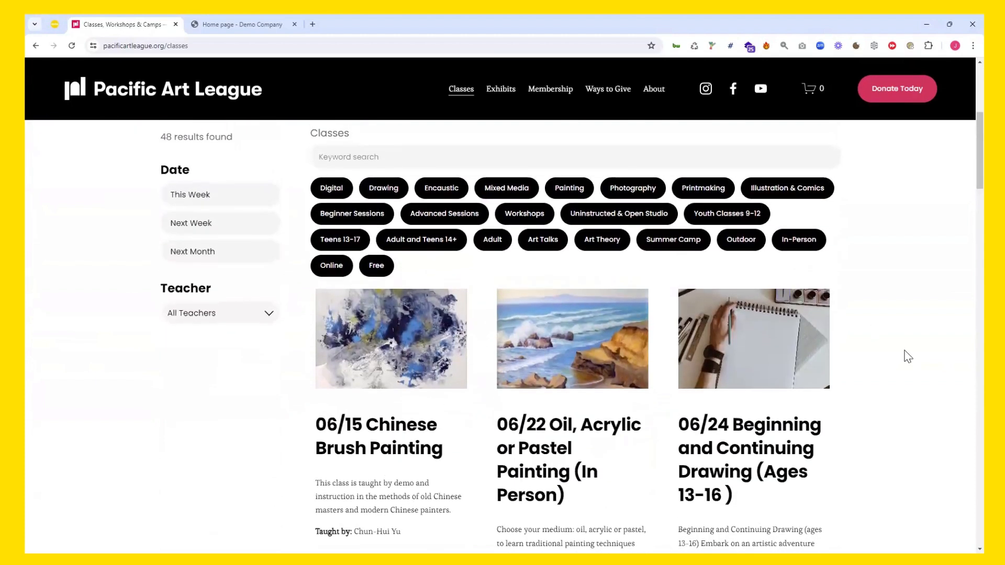
scroll("down", 3)
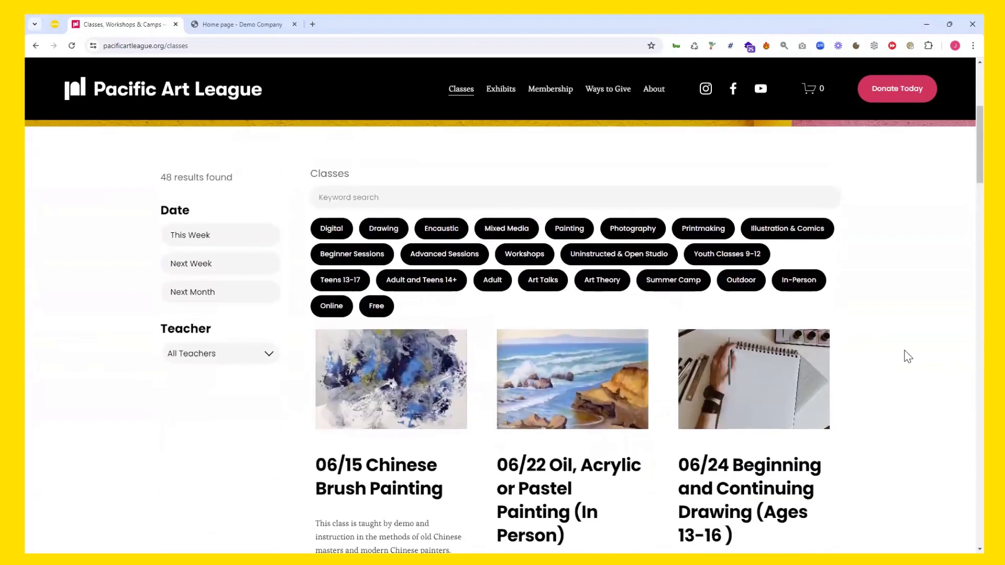
scroll("down", 3)
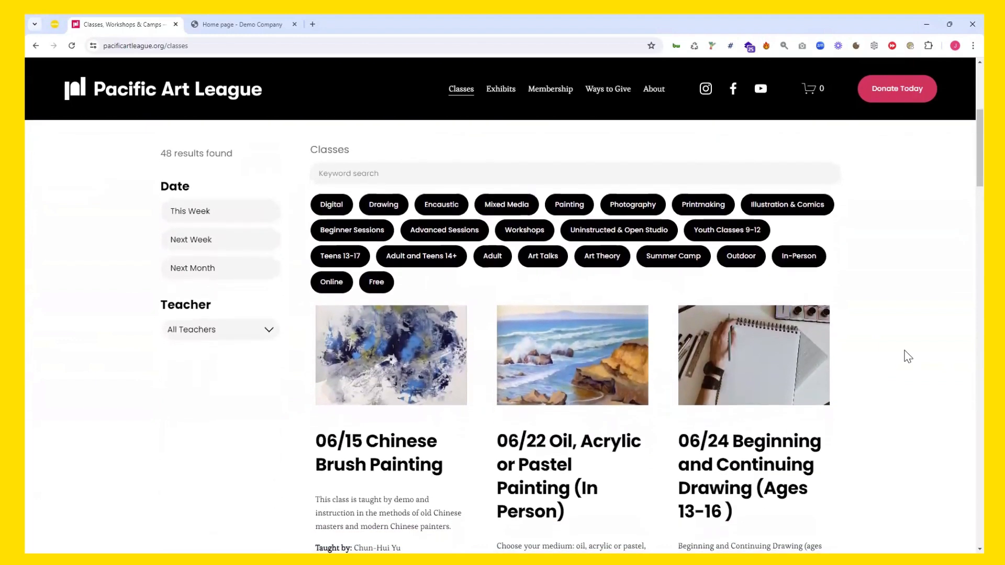
mouse_move(850, 242)
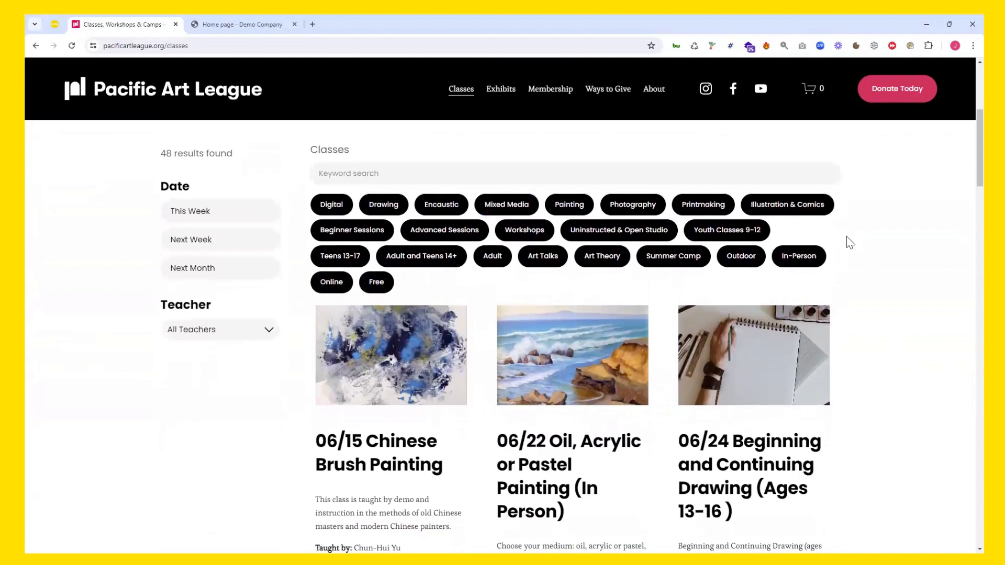
scroll("down", 3)
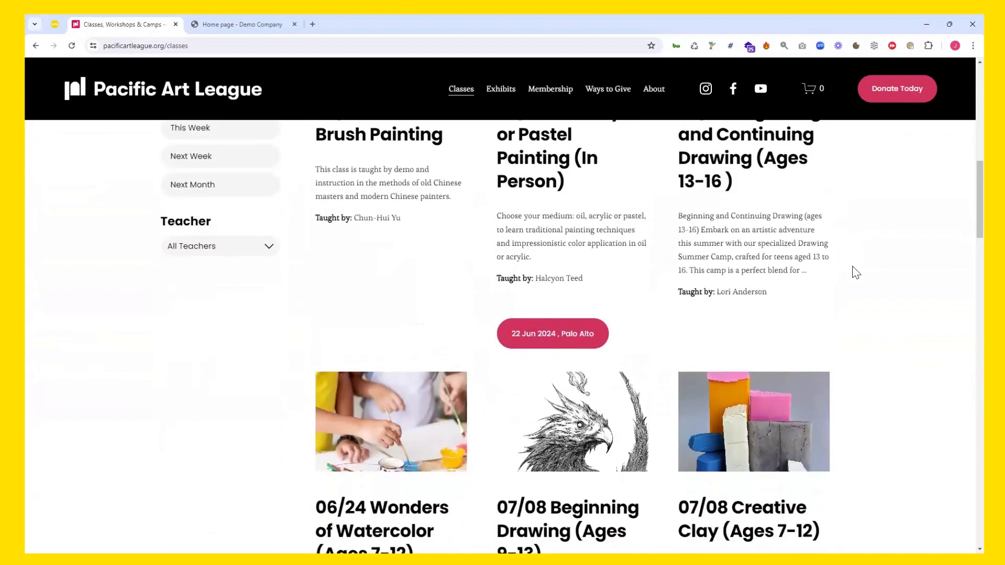
scroll("down", 3)
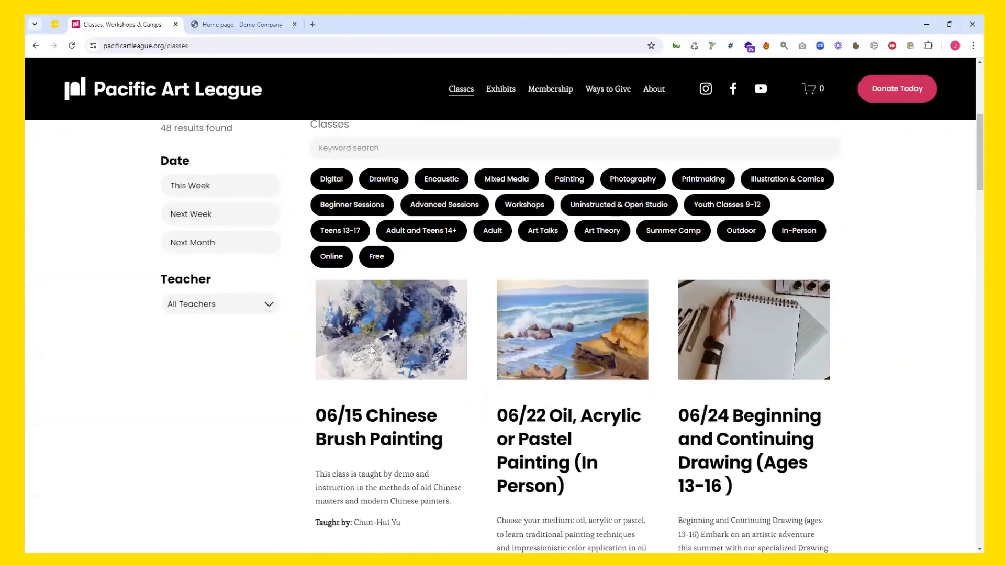
mouse_move(549, 280)
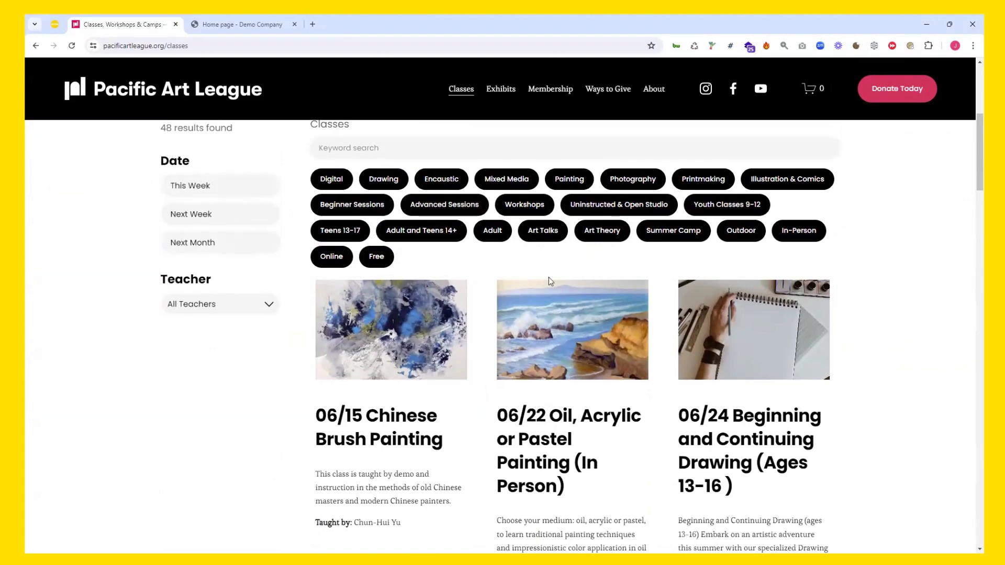
scroll("down", 3)
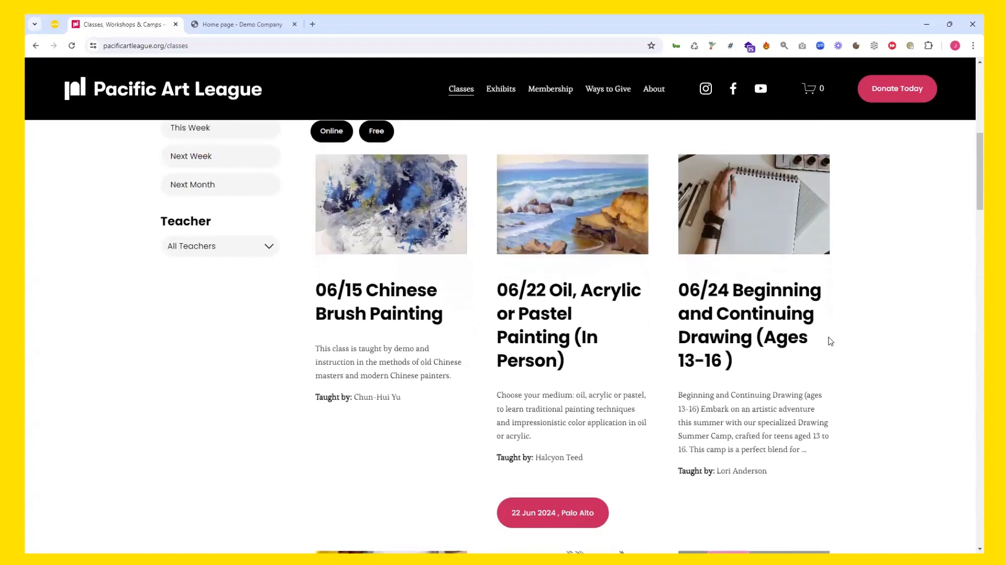
scroll("down", 3)
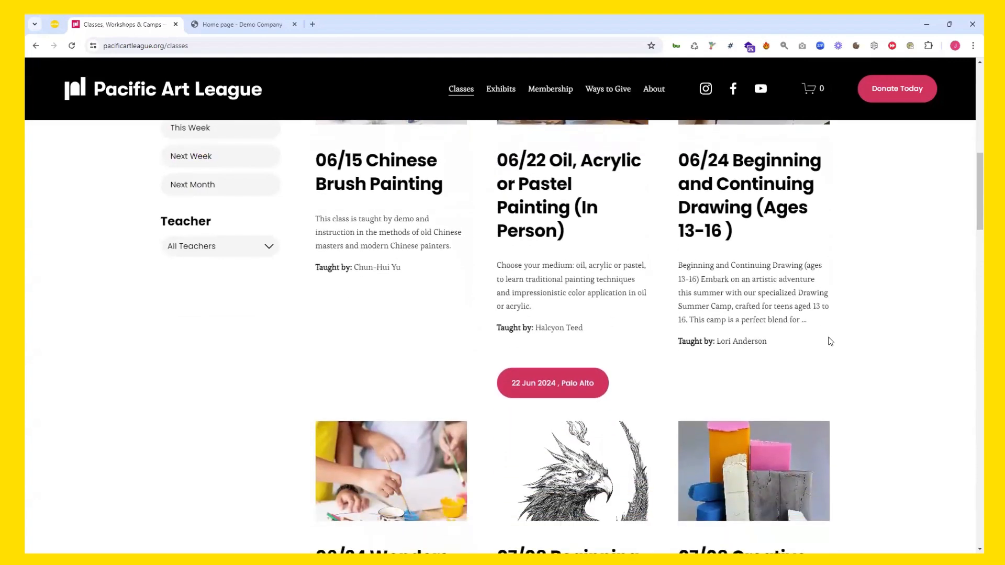
scroll("down", 3)
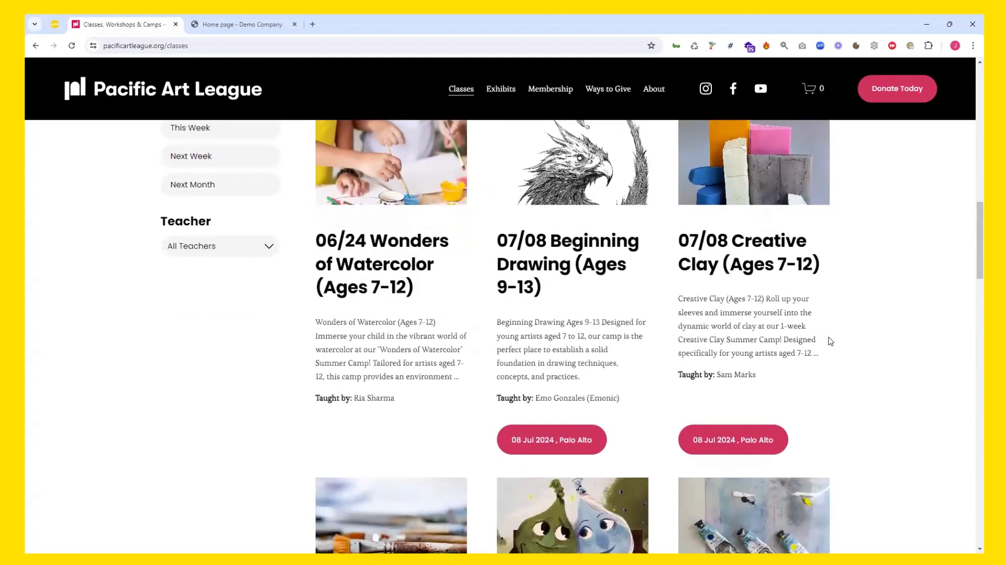
scroll("down", 3)
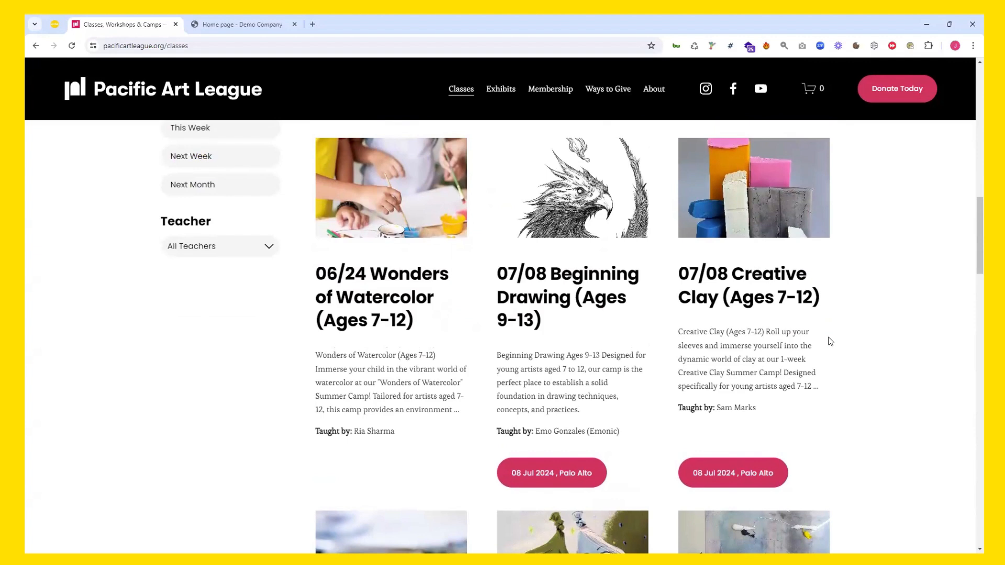
mouse_move(583, 308)
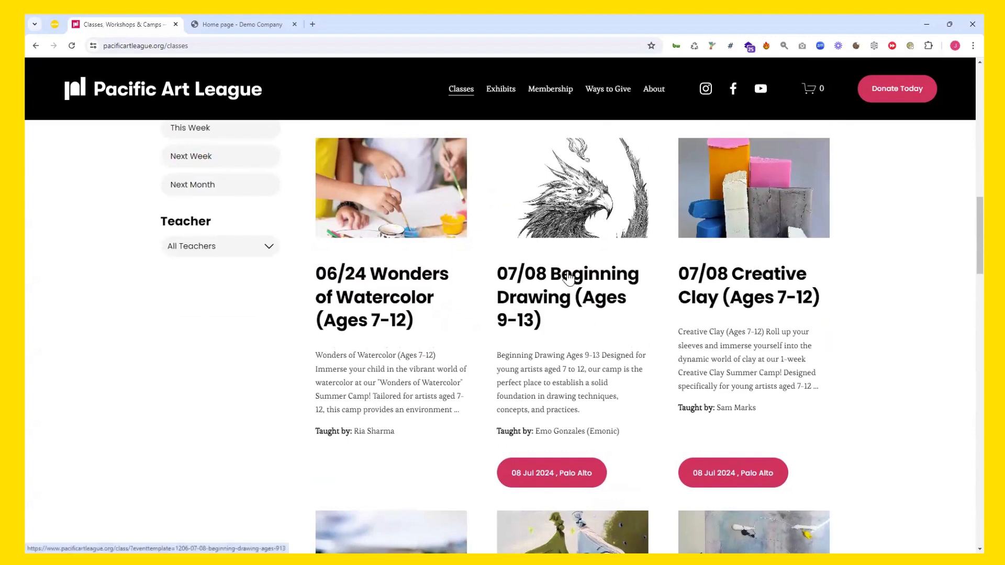
mouse_move(567, 278)
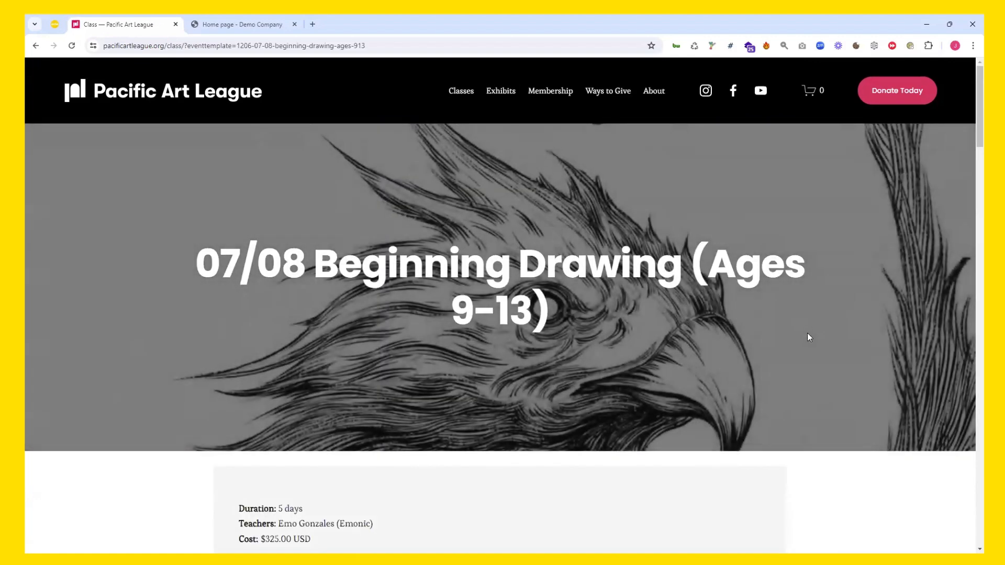
Scroll the Beginning Drawing (Ages 9-13) page to the Mon 08 Jul Palo Alto session at $325
scroll("down", 3)
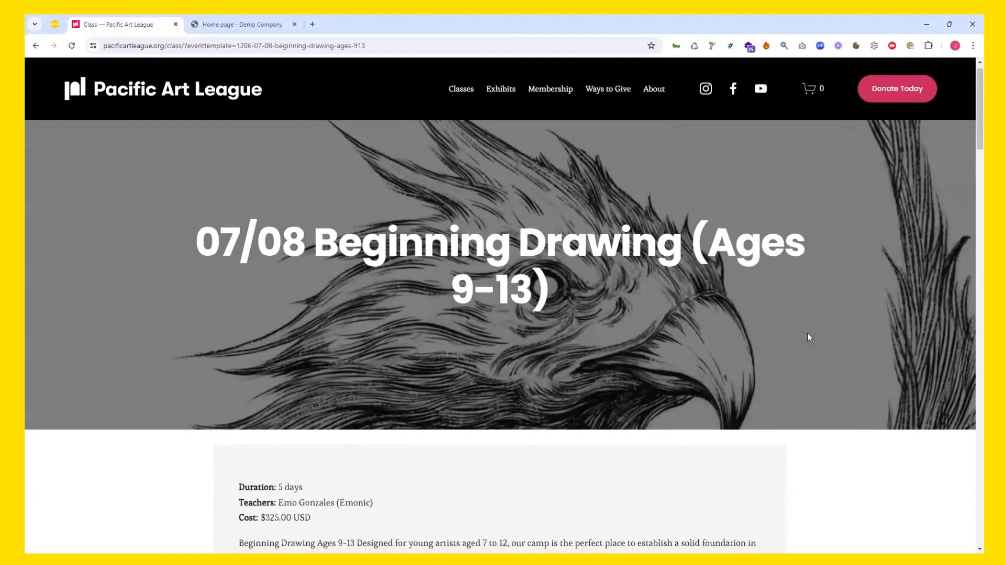
scroll("down", 3)
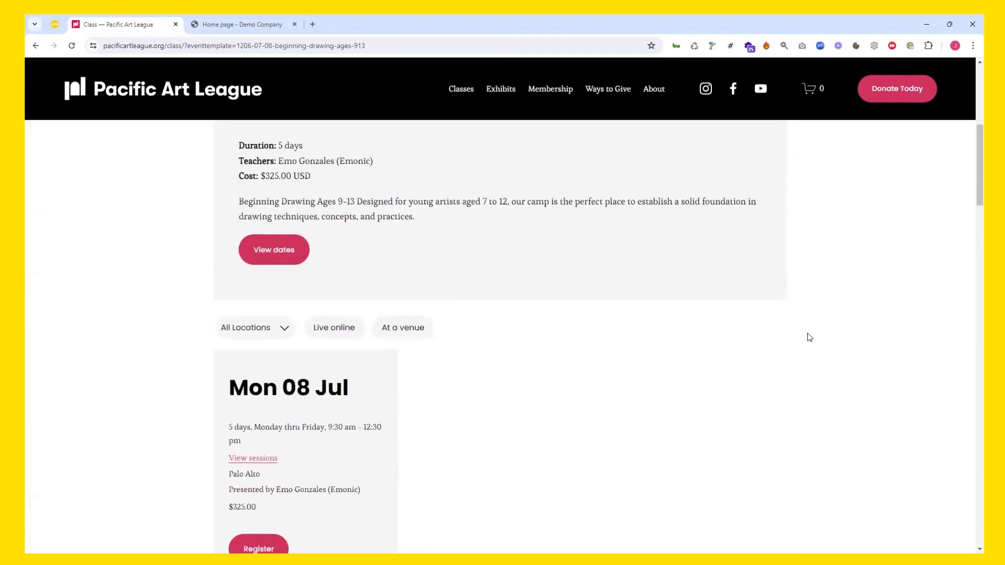
scroll("down", 3)
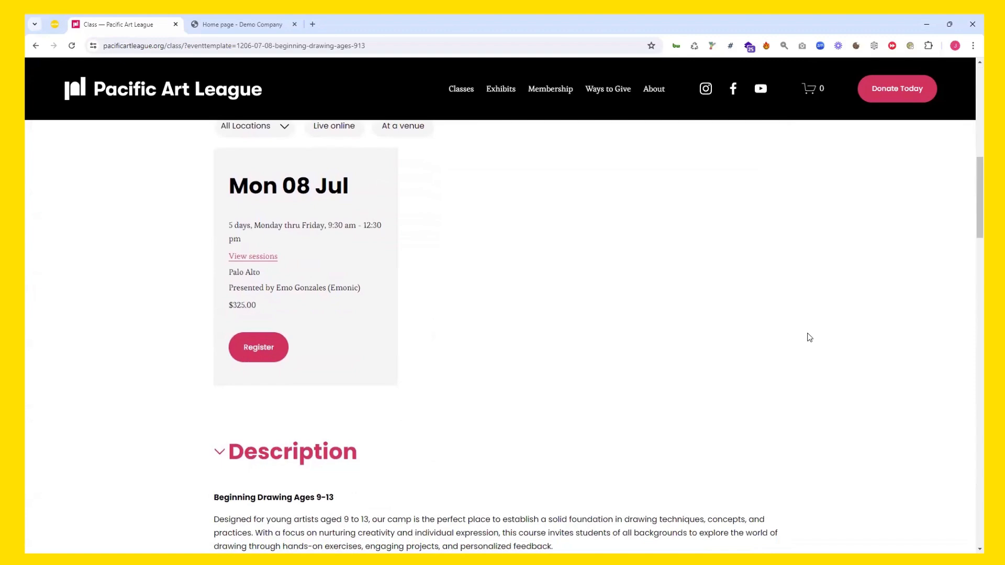
scroll("down", 3)
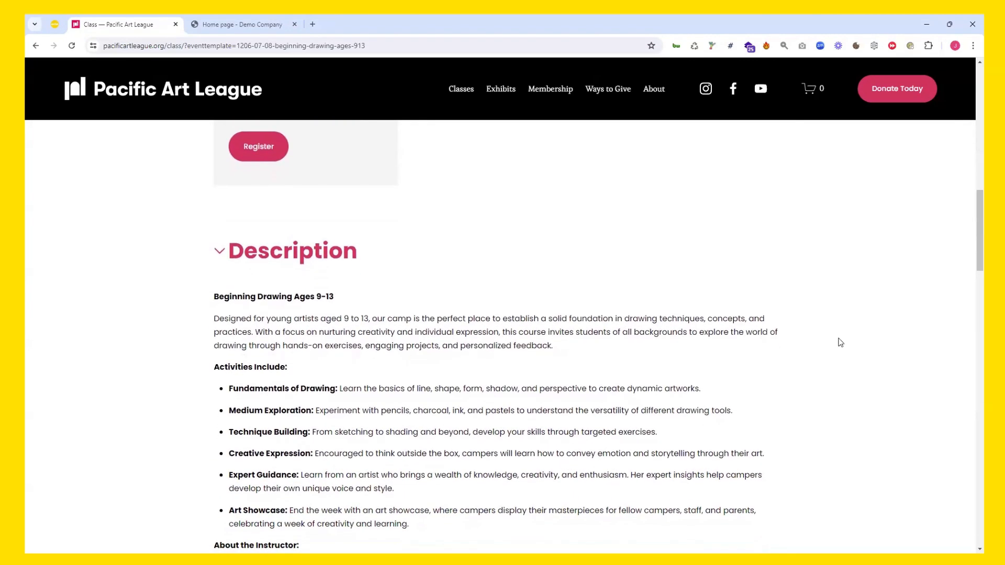
scroll("down", 3)
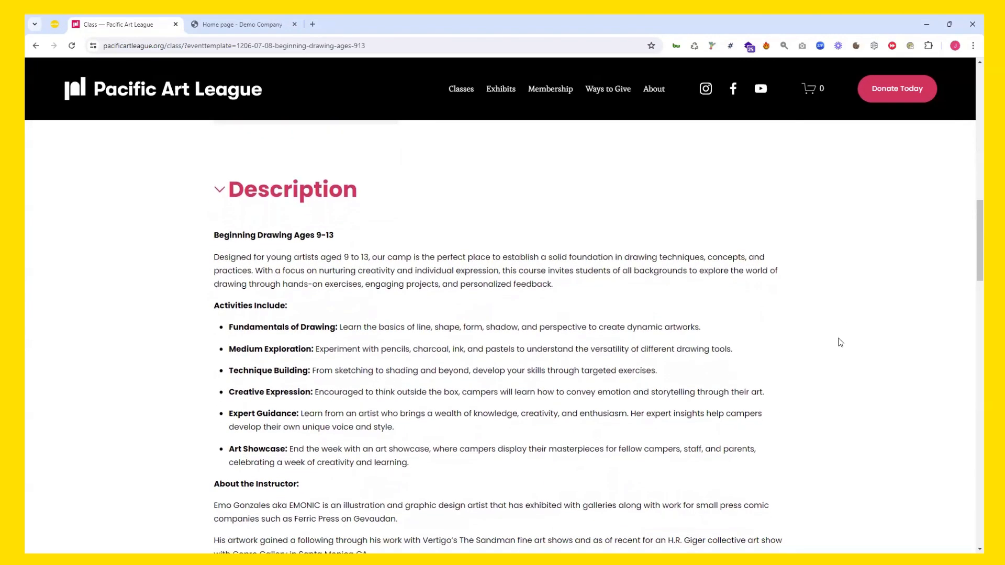
mouse_move(793, 367)
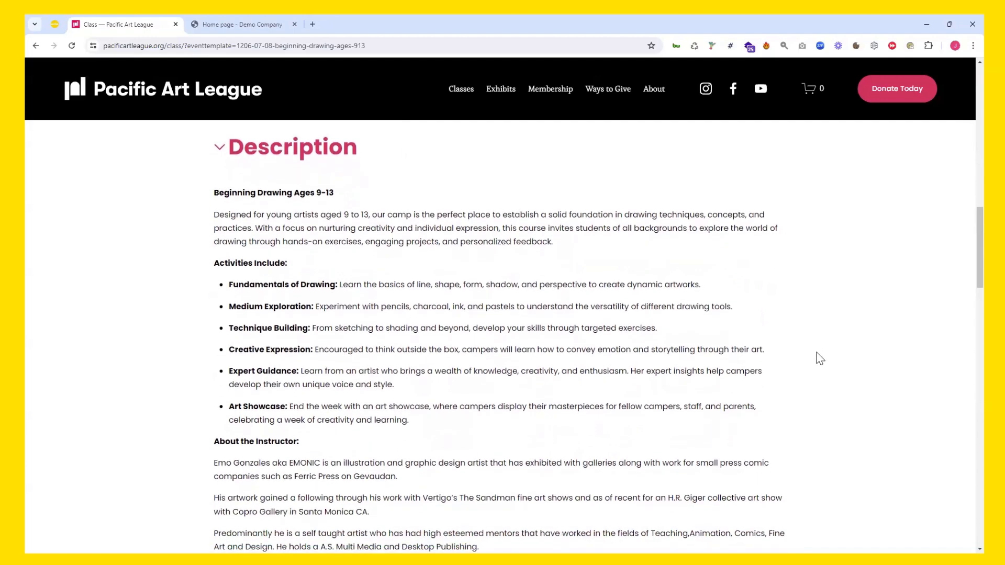
scroll("down", 3)
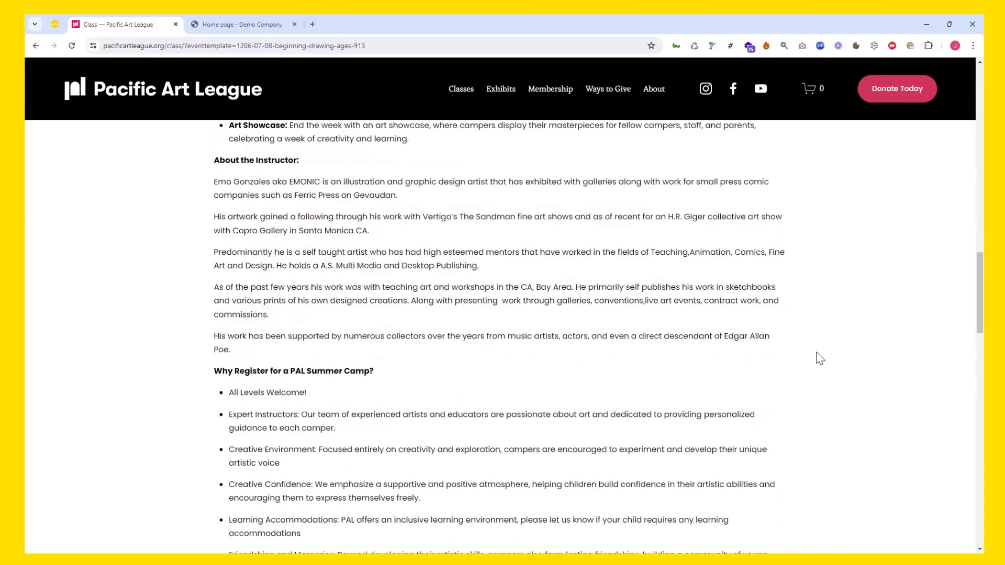
scroll("down", 3)
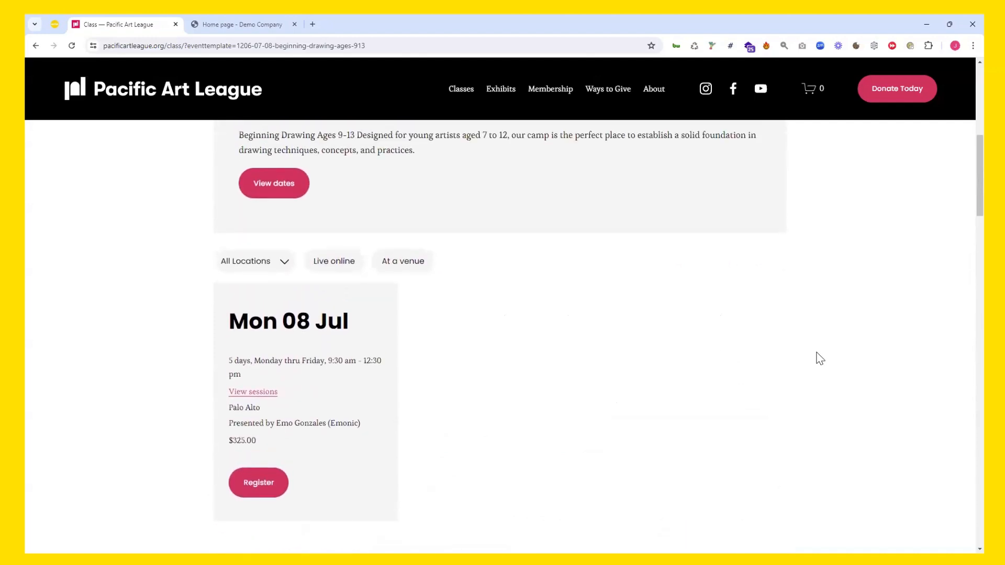
scroll("up", 3)
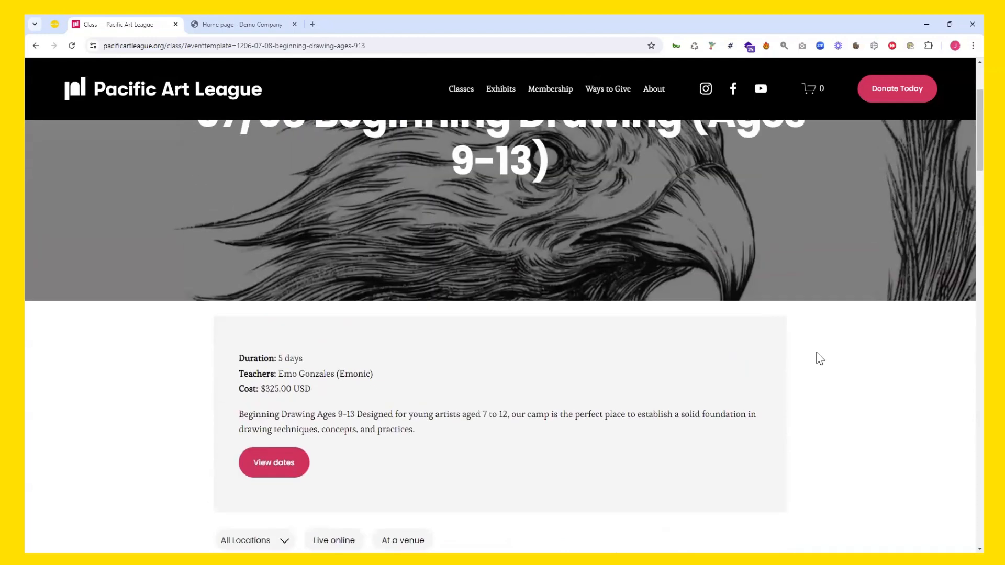
scroll("up", 3)
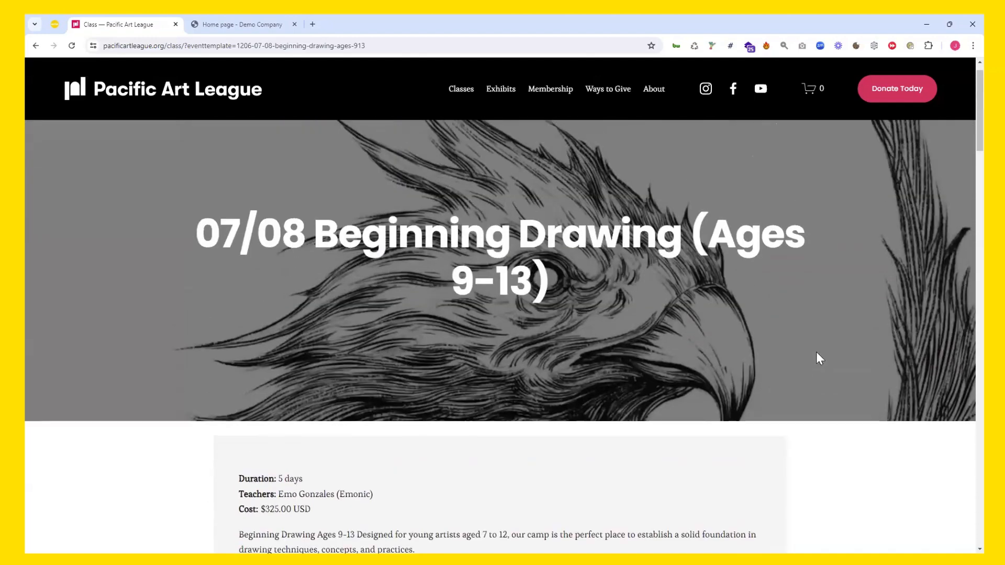
mouse_move(664, 336)
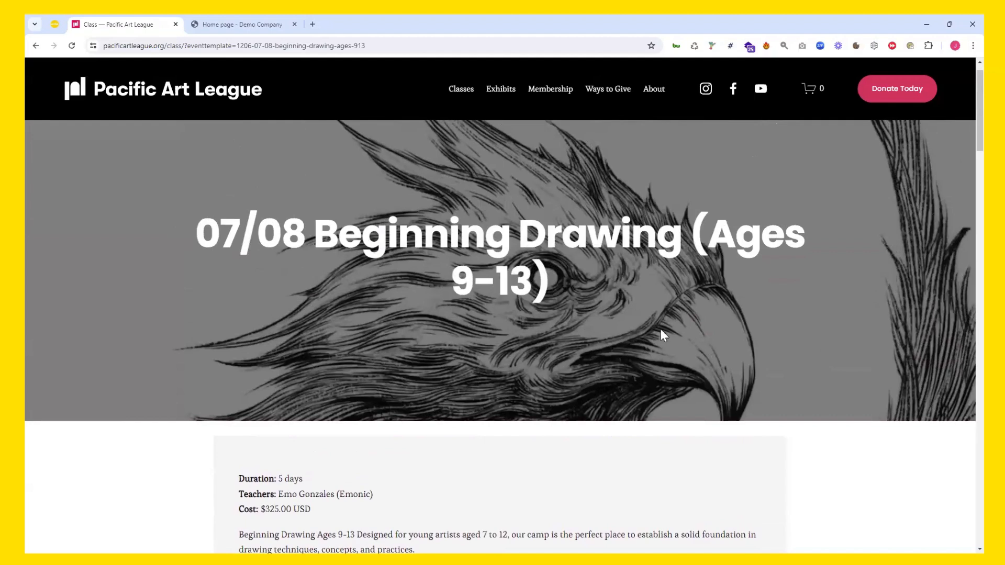
scroll("down", 3)
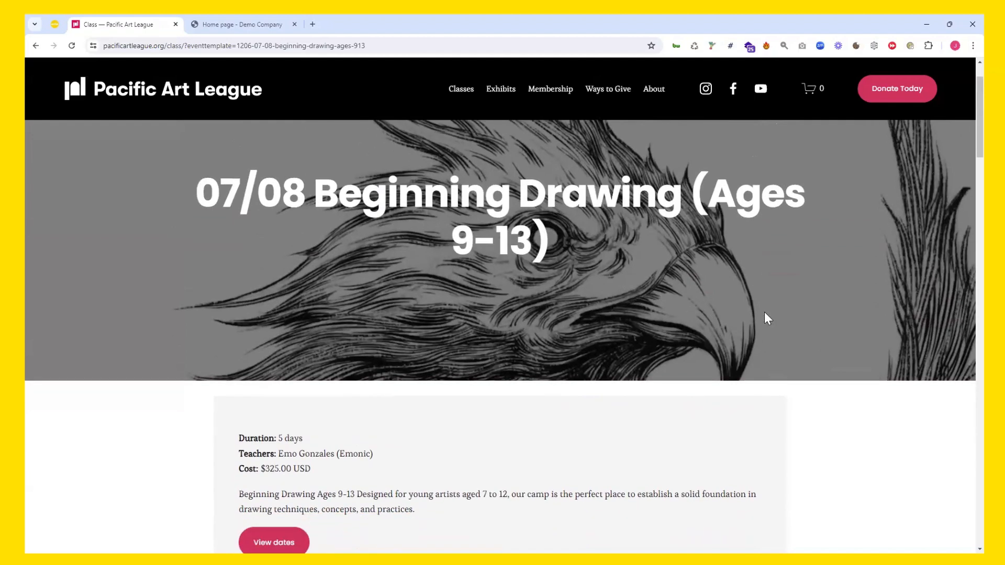
scroll("down", 3)
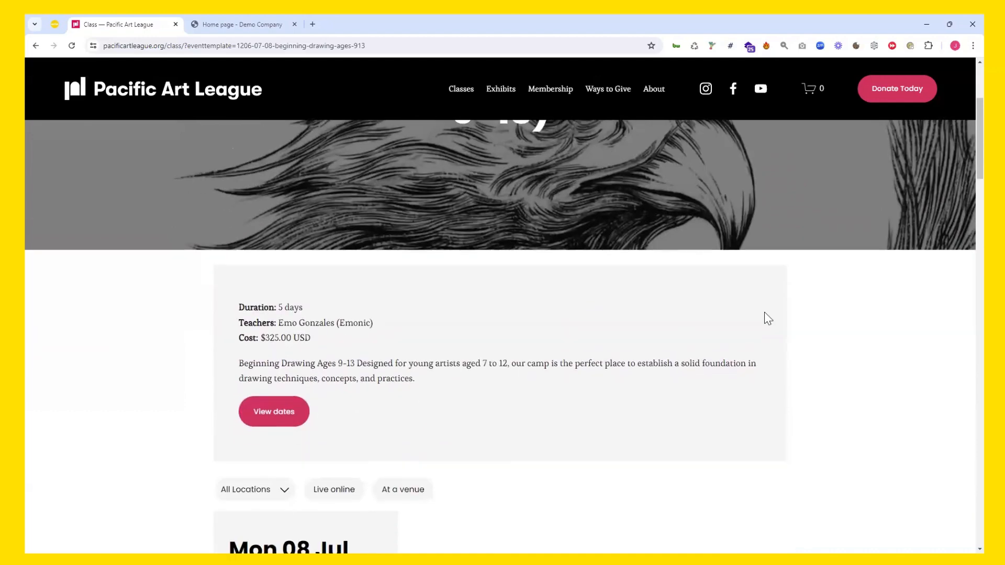
scroll("down", 3)
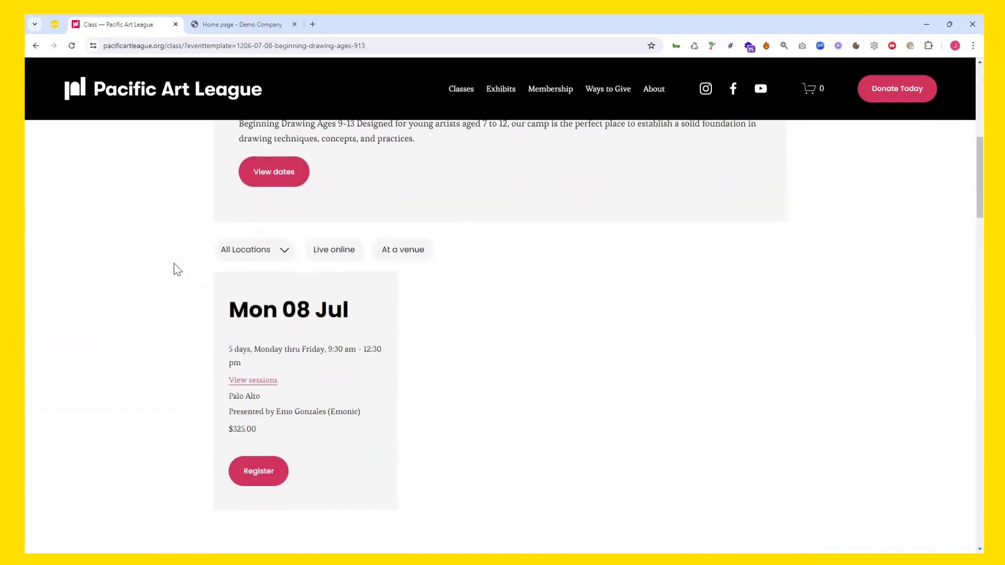
Switch to the Demo Company website's home page tab
left_click(242, 24)
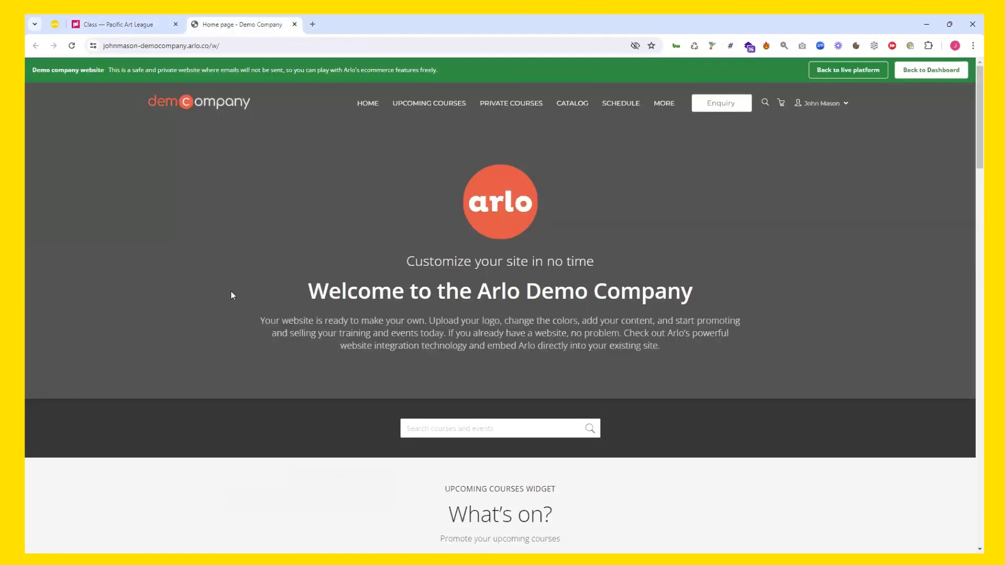
mouse_move(232, 299)
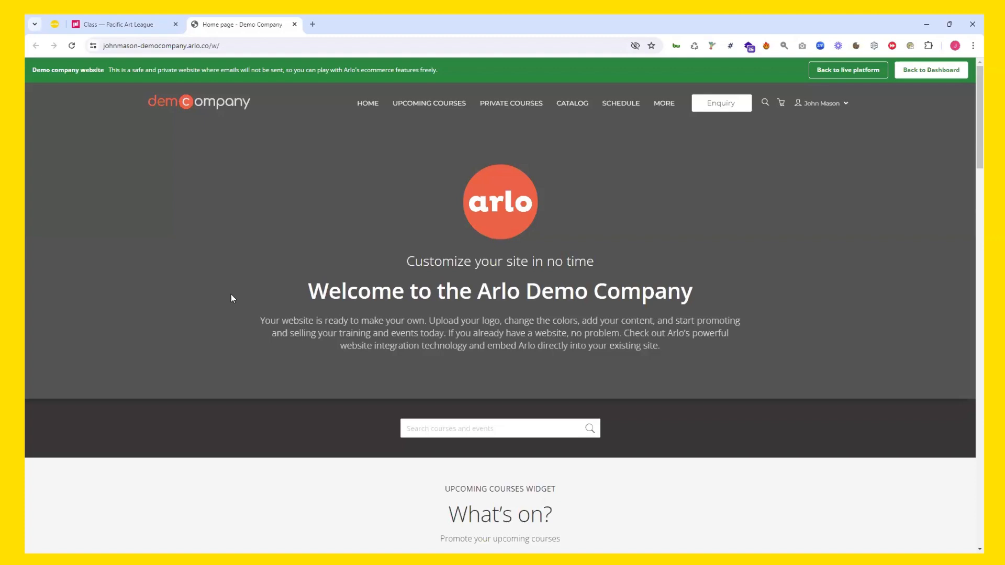
mouse_move(249, 204)
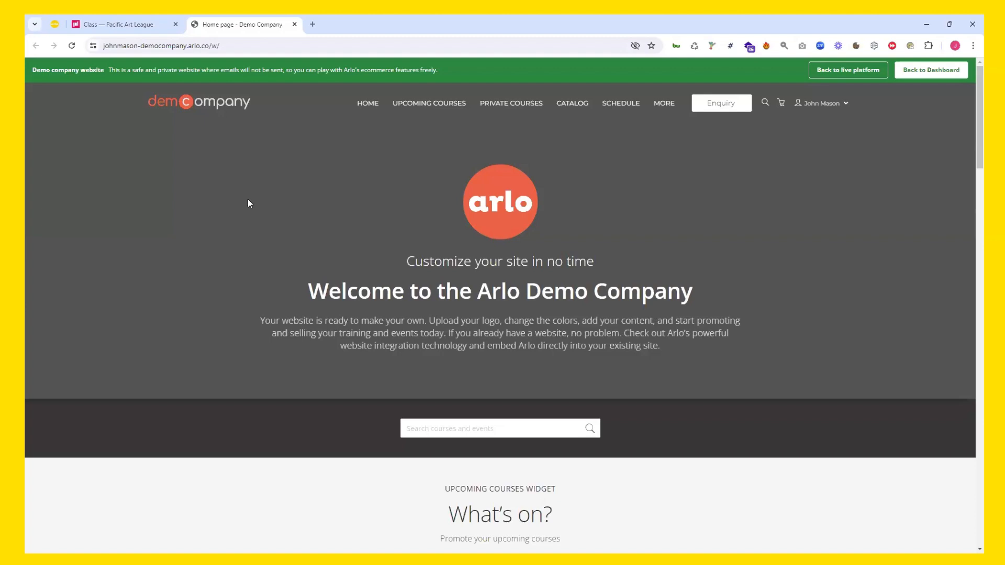
mouse_move(292, 266)
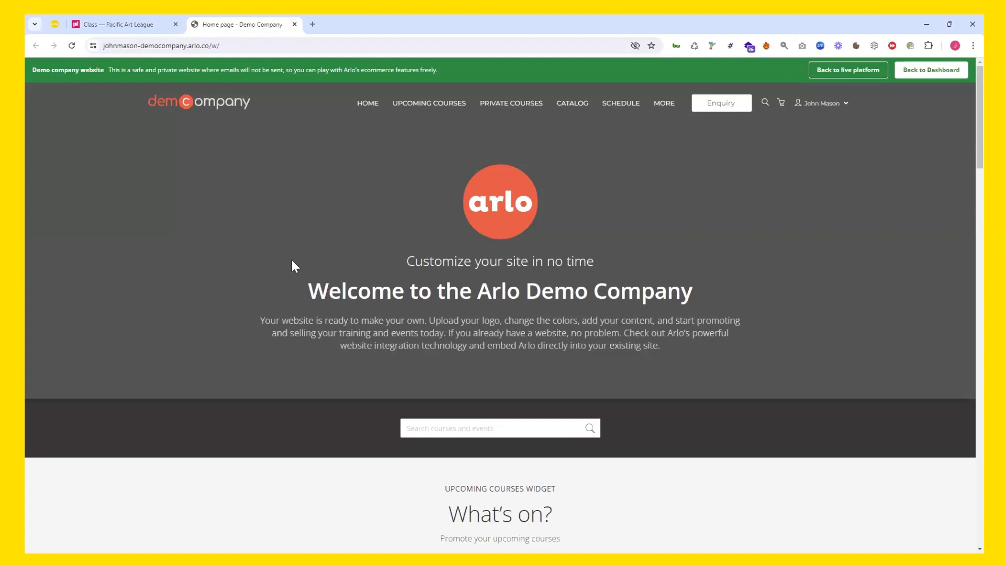
mouse_move(454, 150)
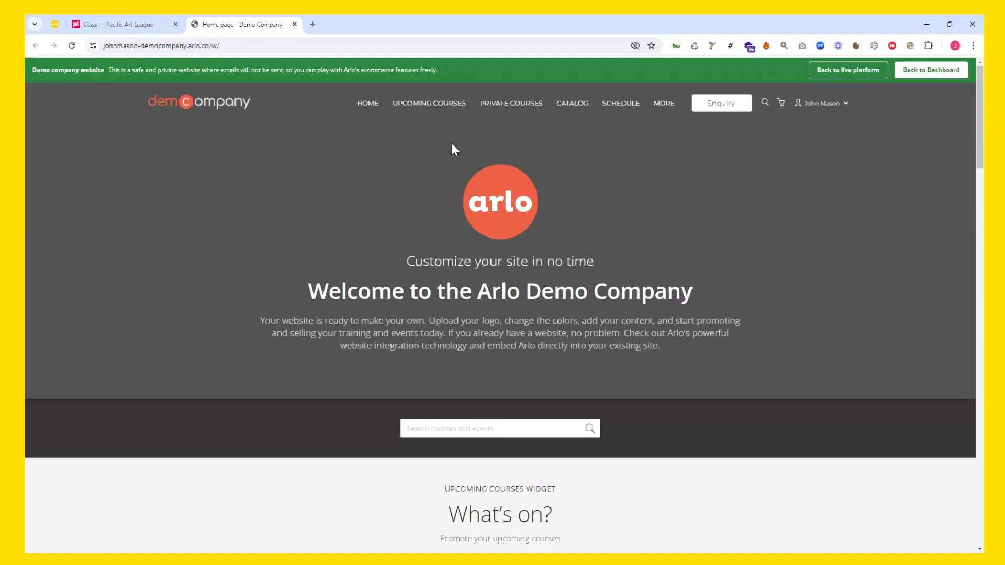
View the Demo Company Upcoming courses listing starting with the June 2024 Sample Free Event
left_click(428, 103)
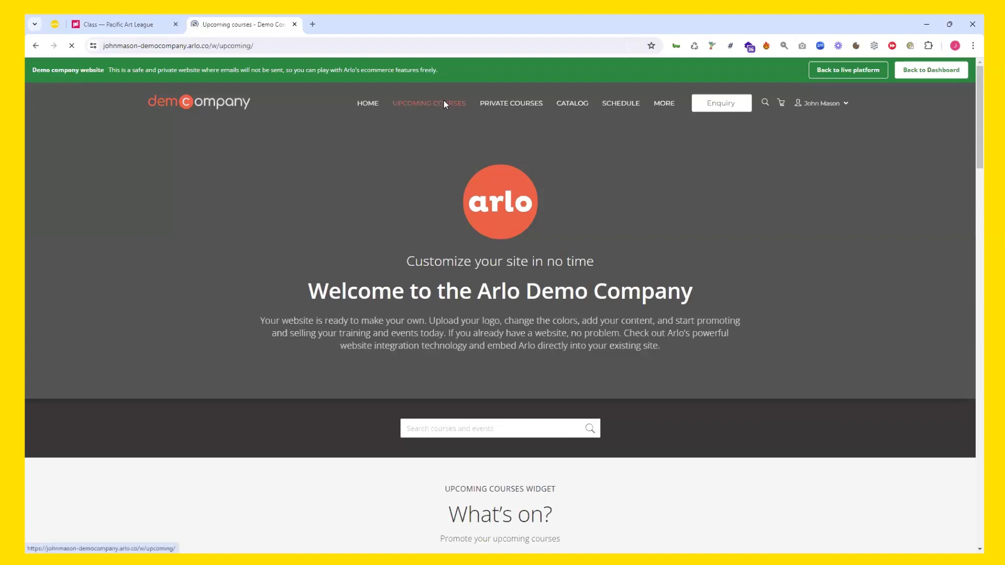
left_click(429, 103)
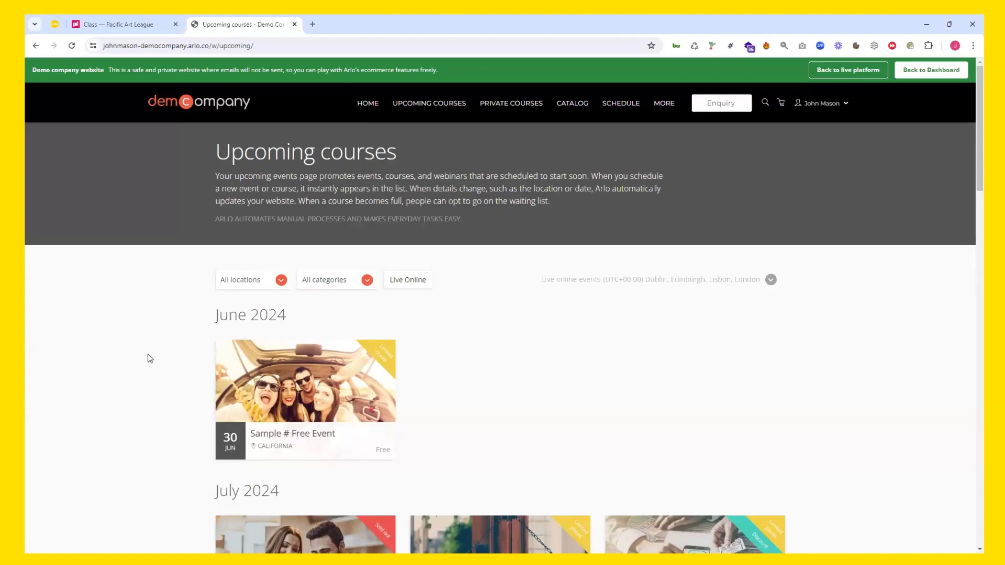
scroll("down", 3)
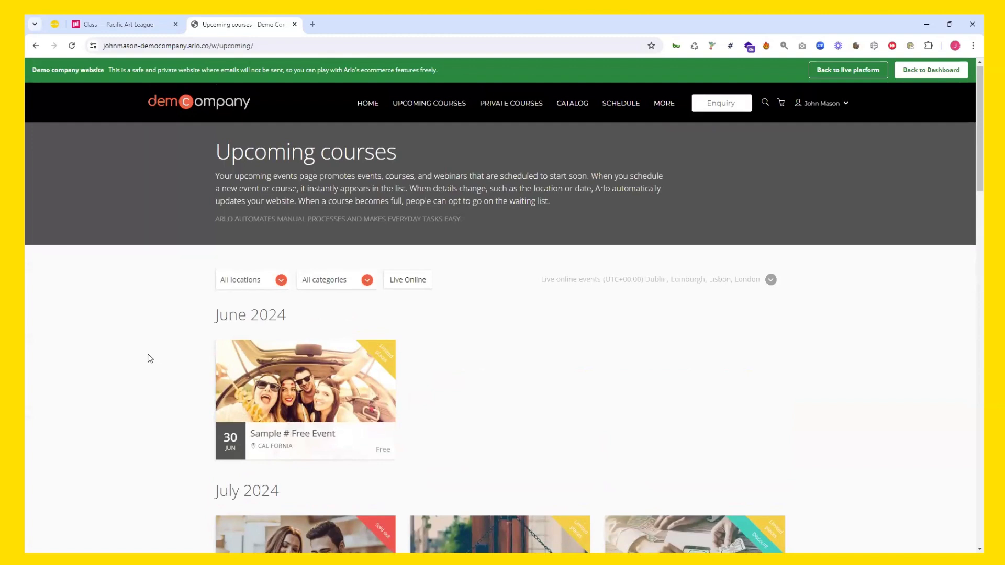
mouse_move(524, 158)
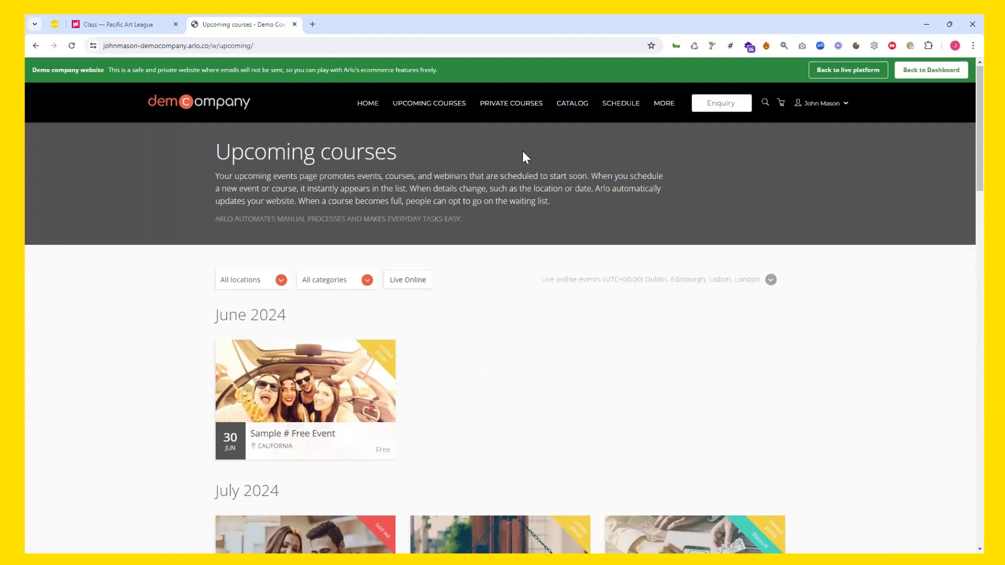
left_click(664, 103)
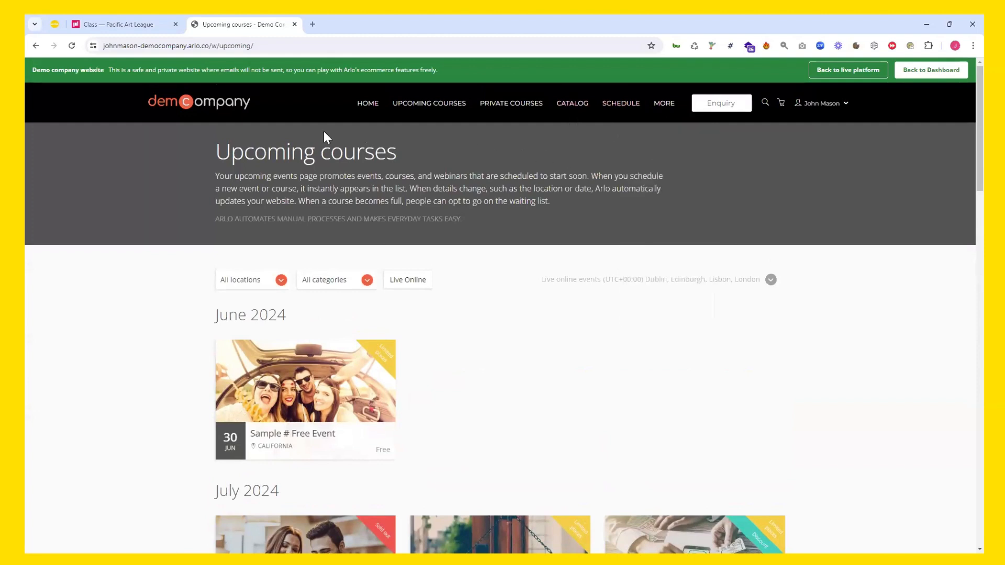
Return to the Beginning Drawing class page and register for the Mon 08 Jul session
left_click(118, 24)
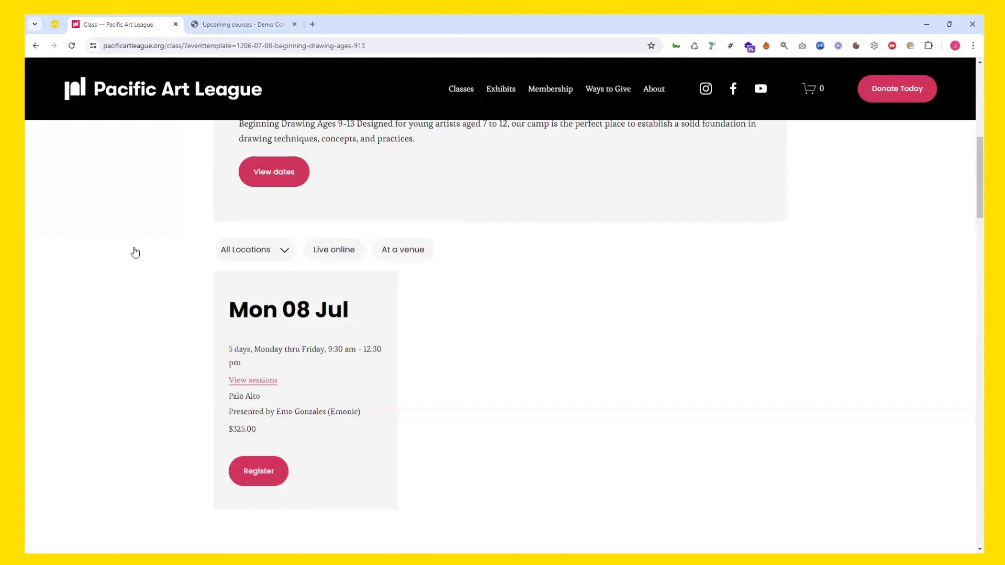
scroll("up", 3)
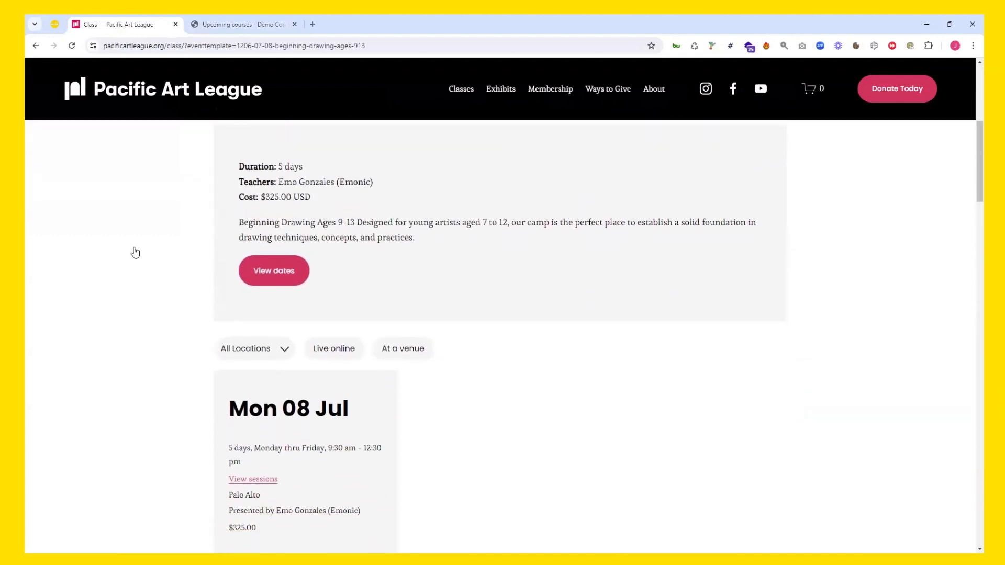
scroll("down", 3)
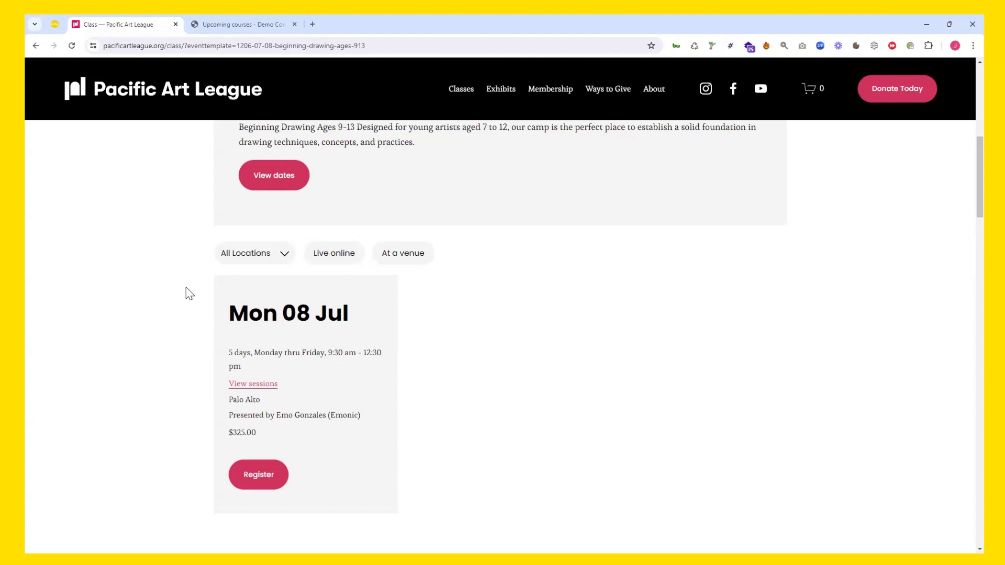
mouse_move(161, 332)
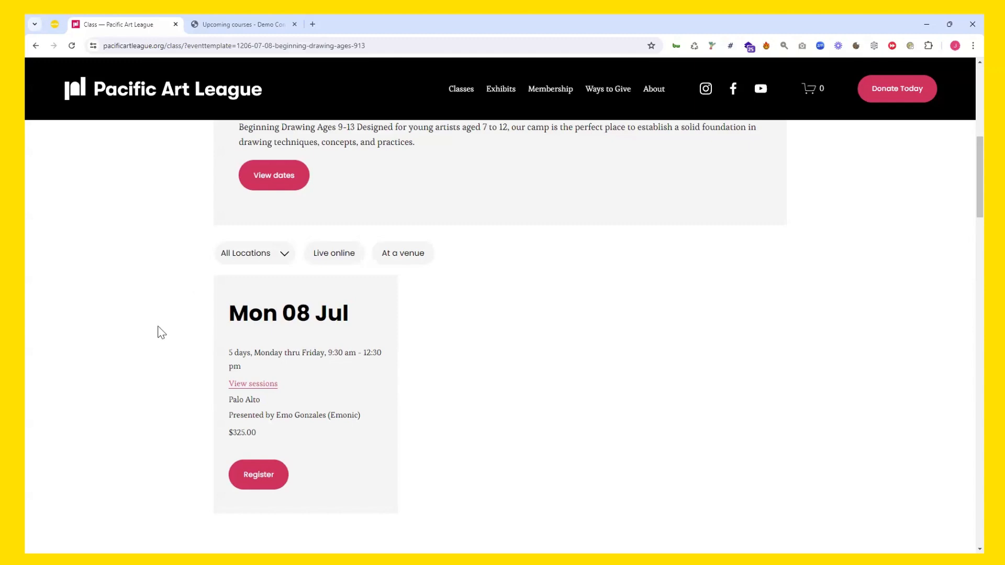
scroll("down", 3)
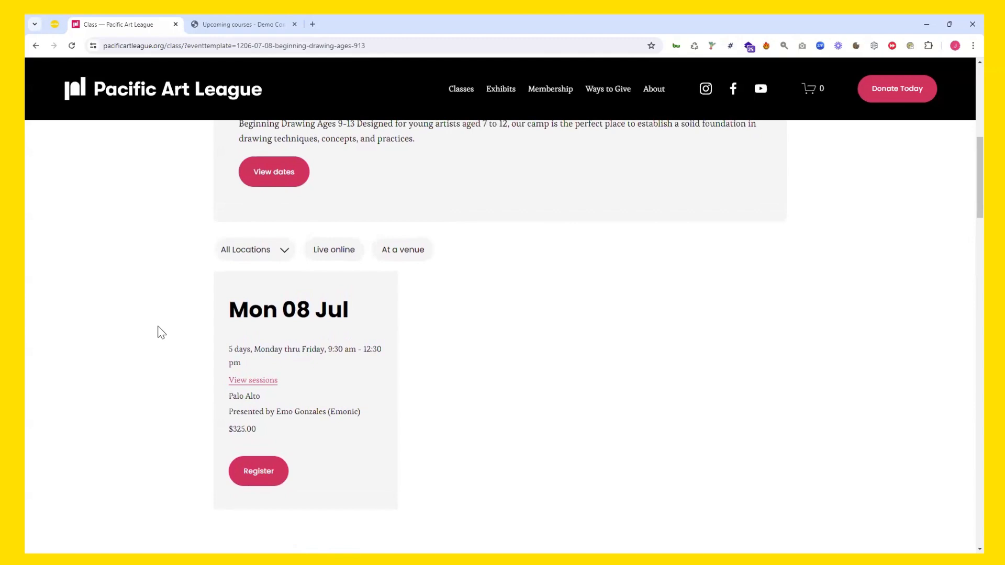
scroll("down", 3)
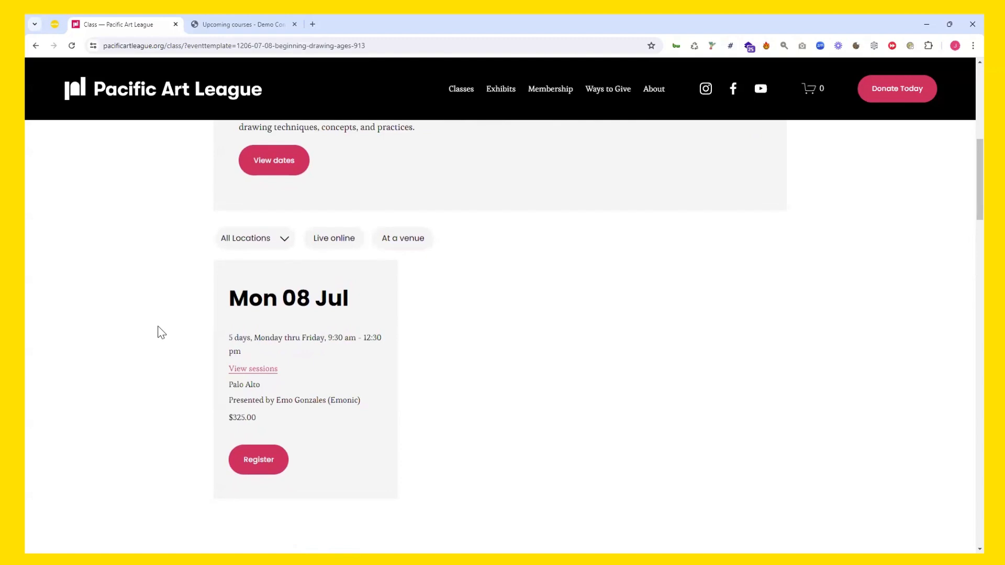
left_click(259, 460)
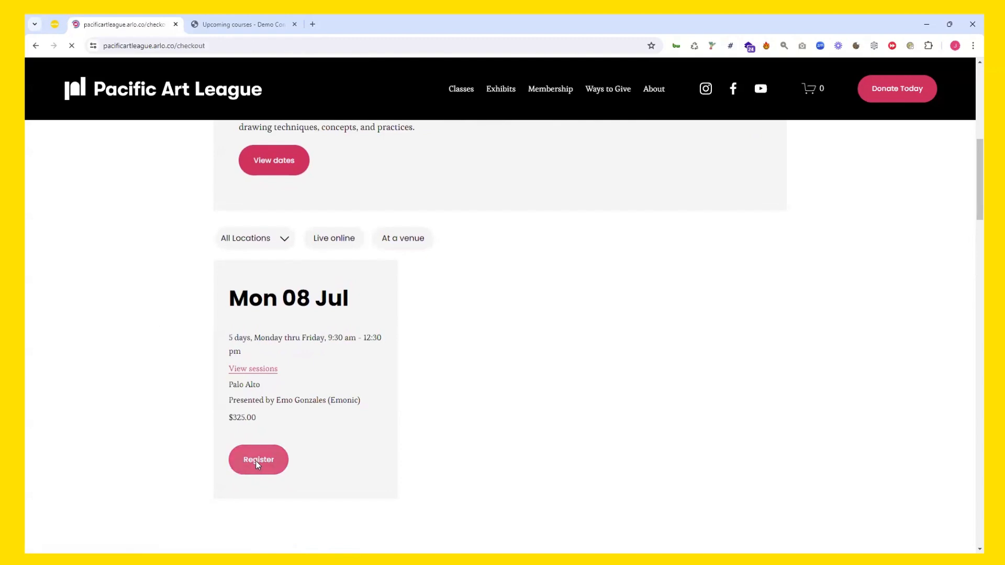
Load the five-step Registration checkout and review the Create account form and its buttons
left_click(258, 460)
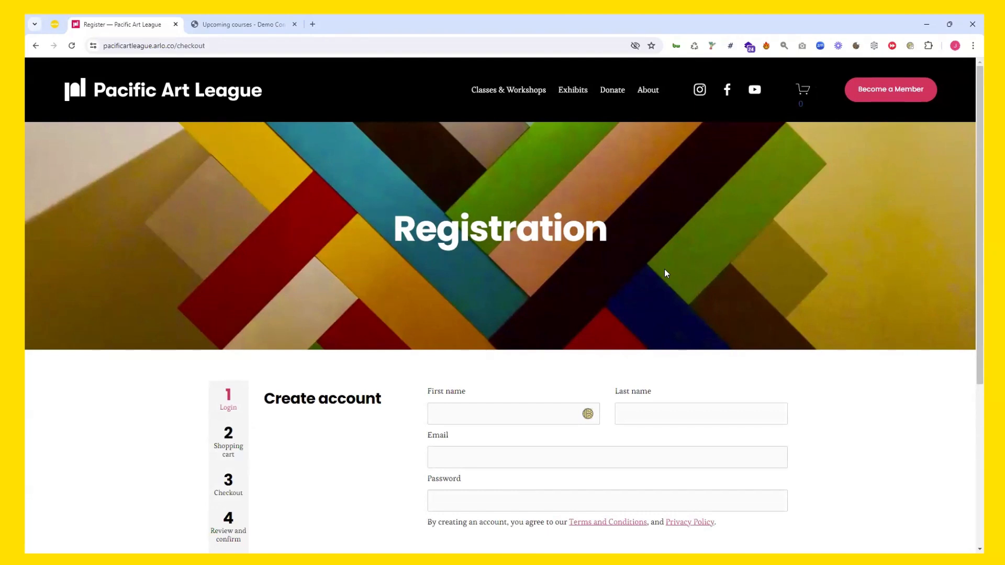
mouse_move(206, 139)
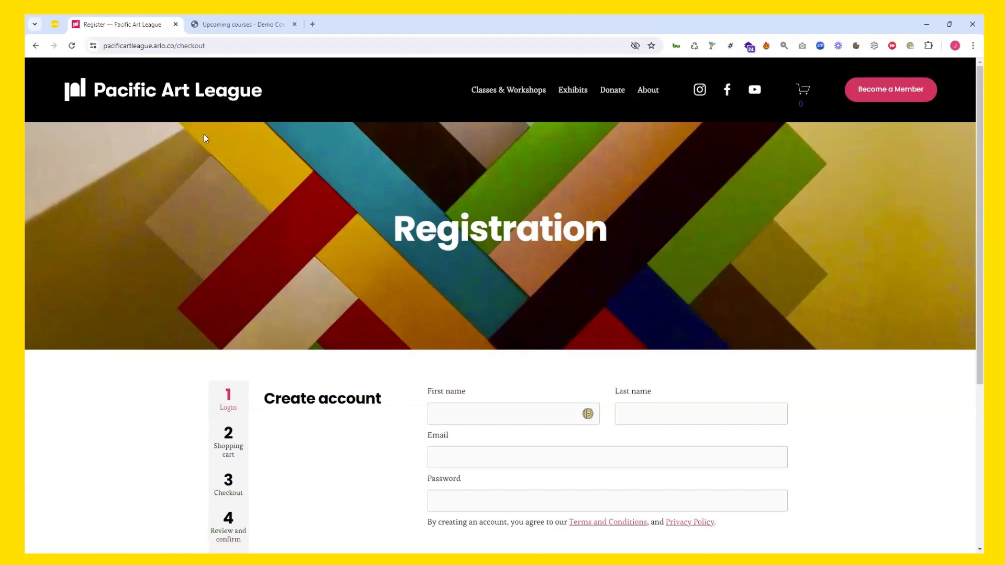
left_click(513, 414)
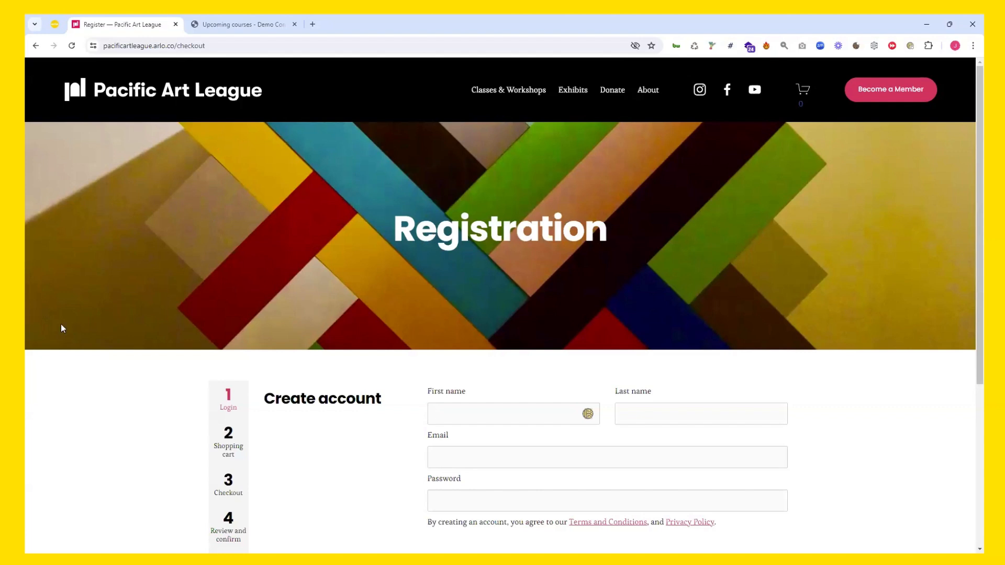
scroll("down", 3)
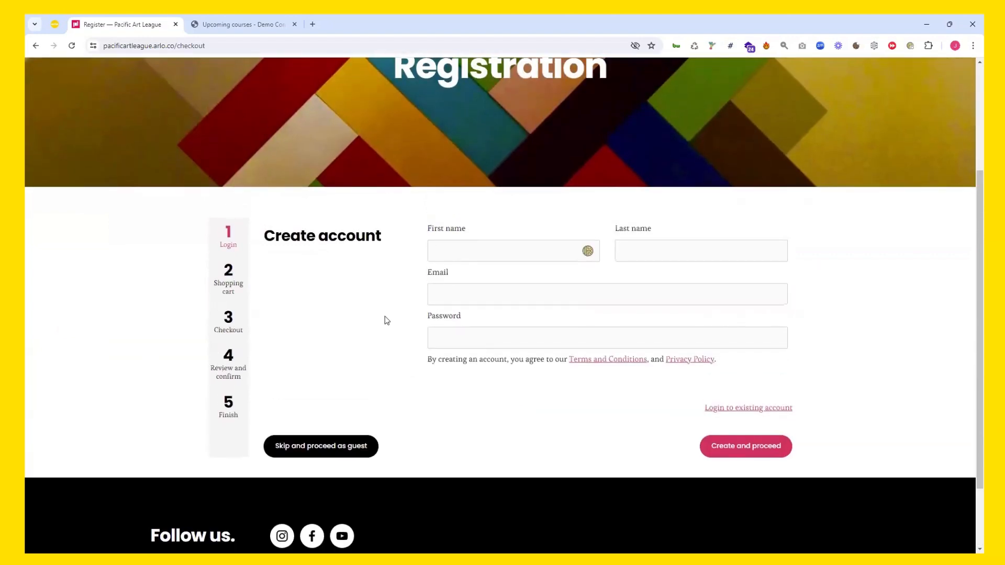
left_click(513, 251)
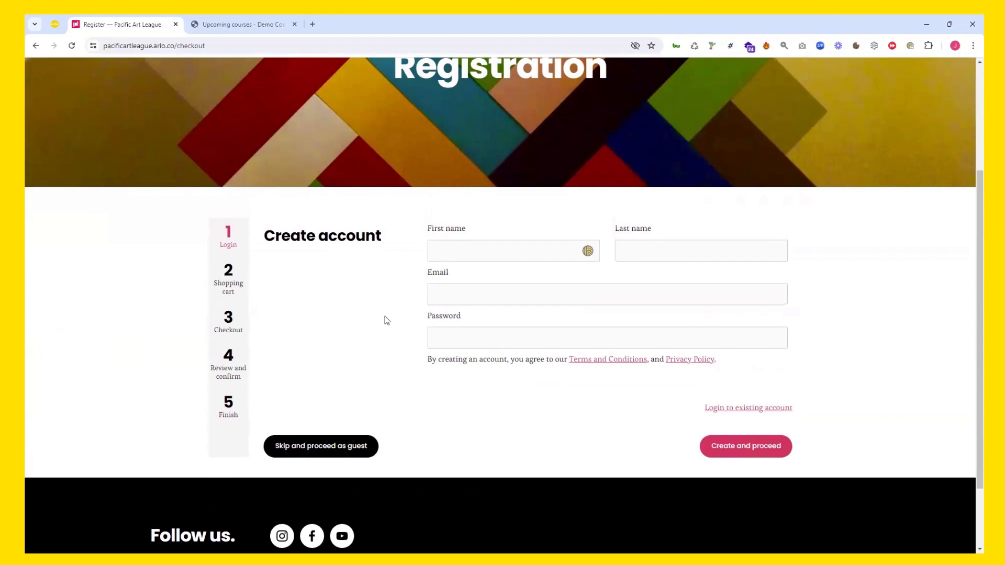
left_click(513, 251)
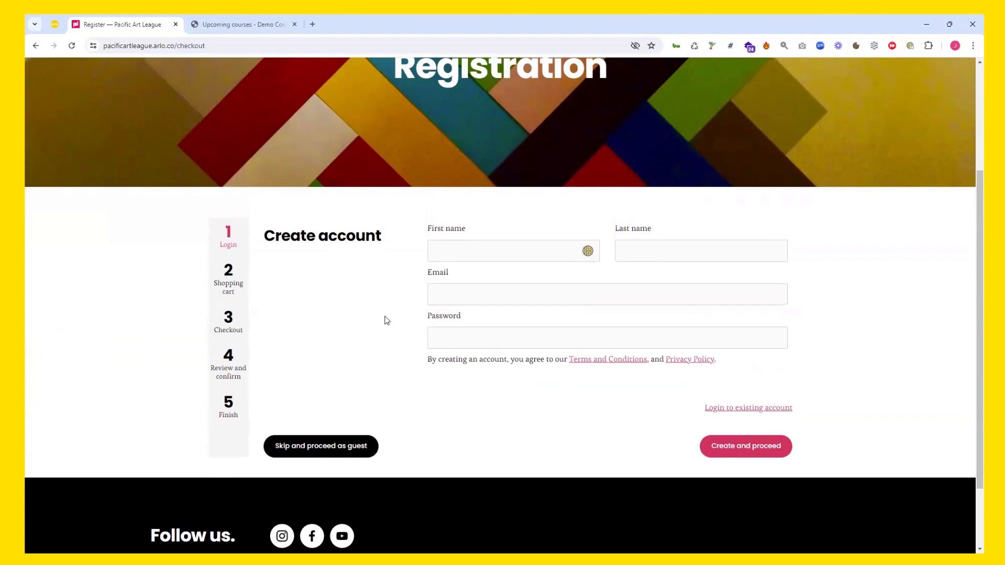
left_click(507, 250)
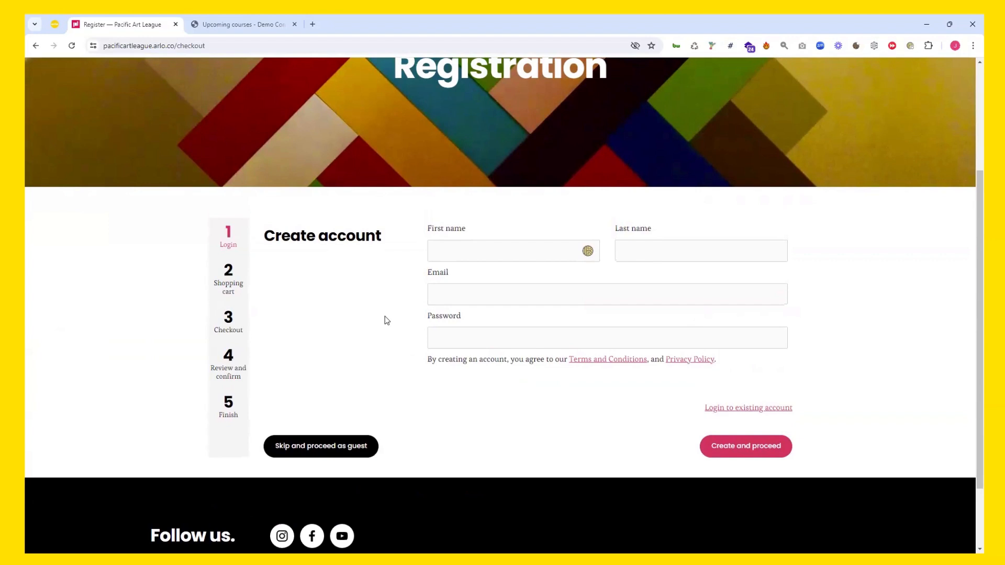
mouse_move(321, 446)
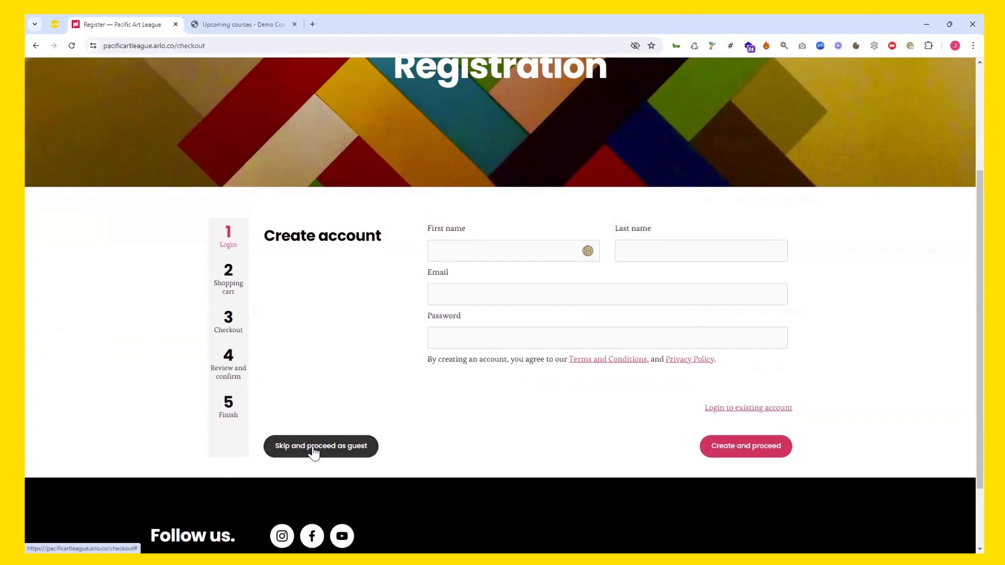
left_click(320, 446)
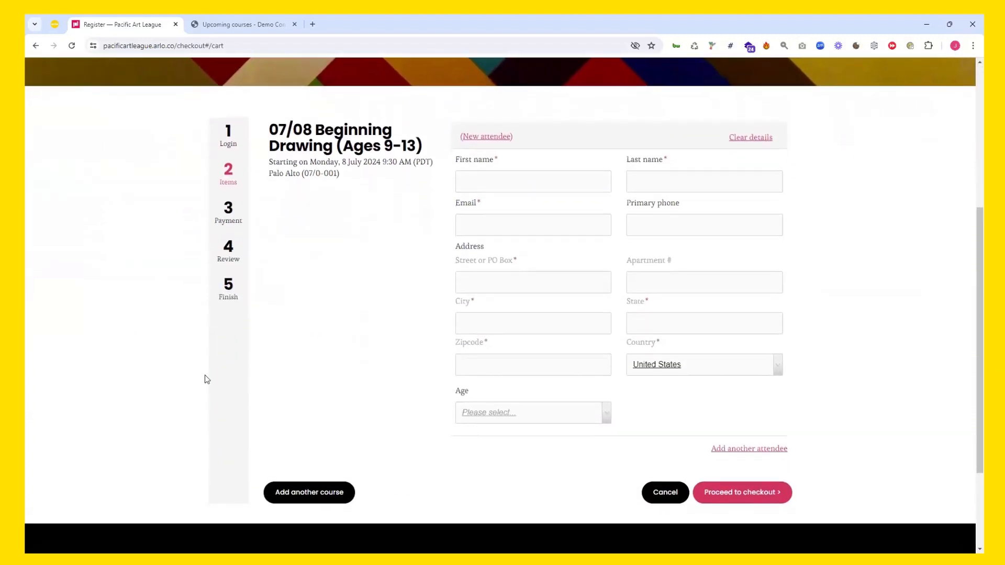
mouse_move(332, 354)
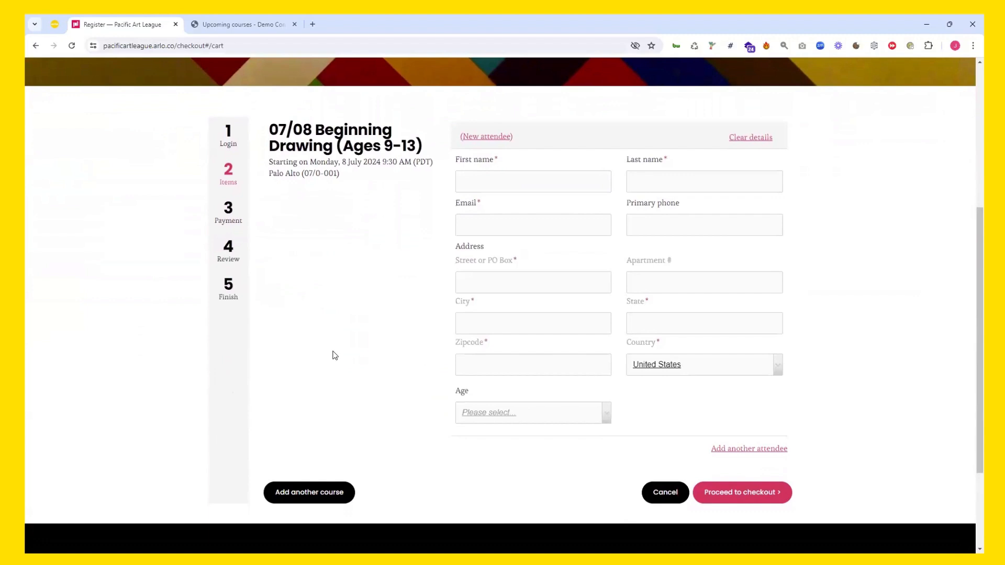
mouse_move(458, 204)
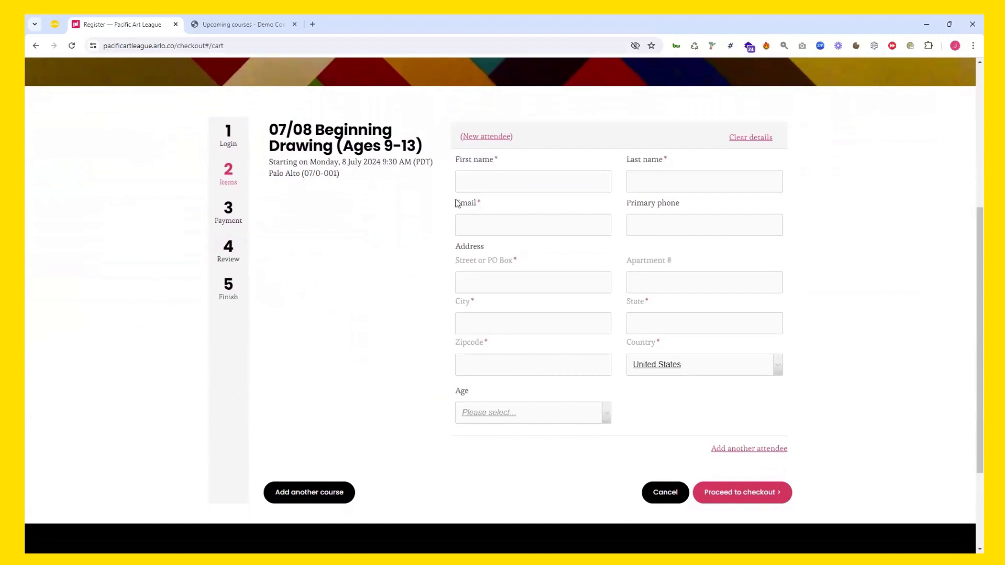
mouse_move(414, 248)
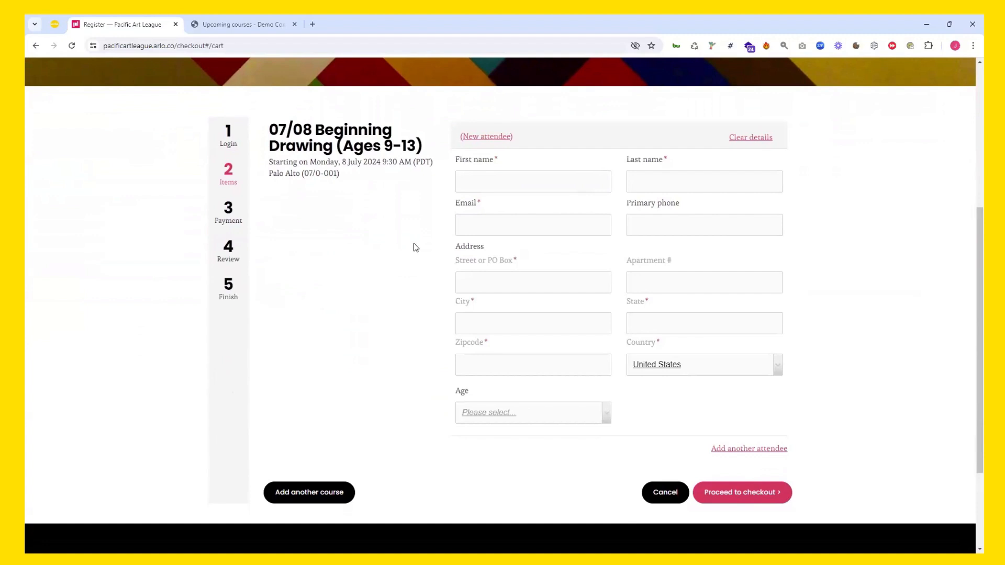
mouse_move(409, 245)
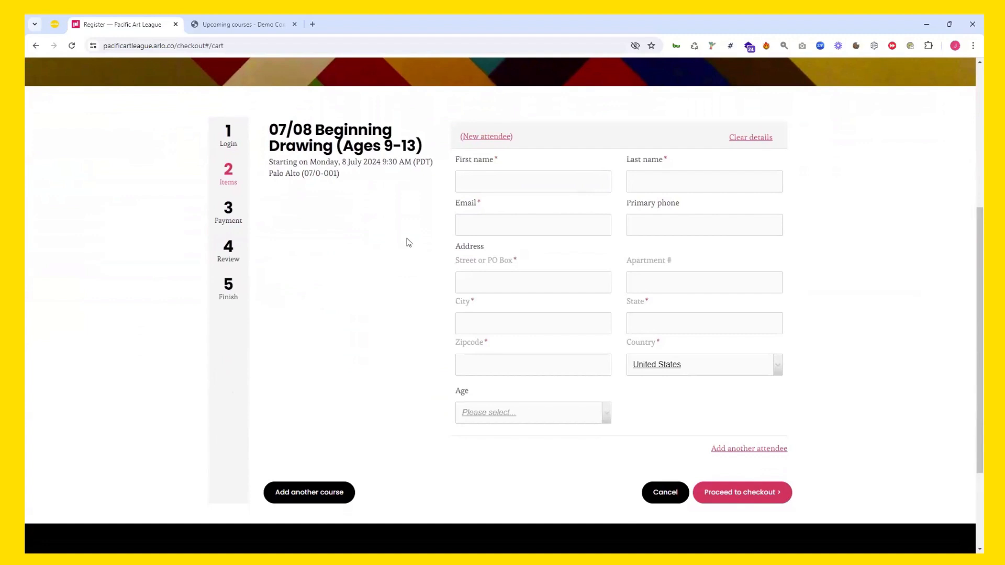
mouse_move(644, 470)
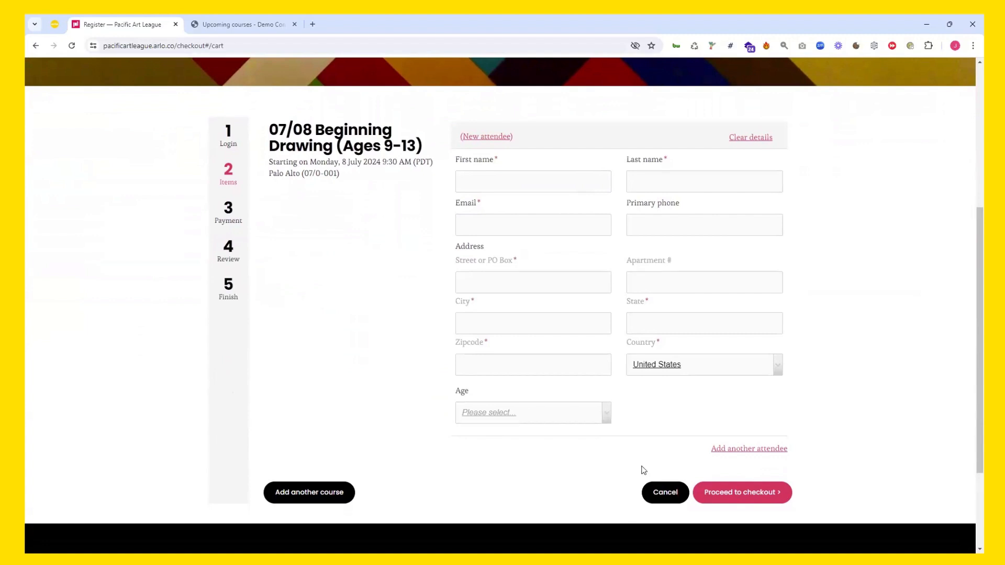
mouse_move(749, 449)
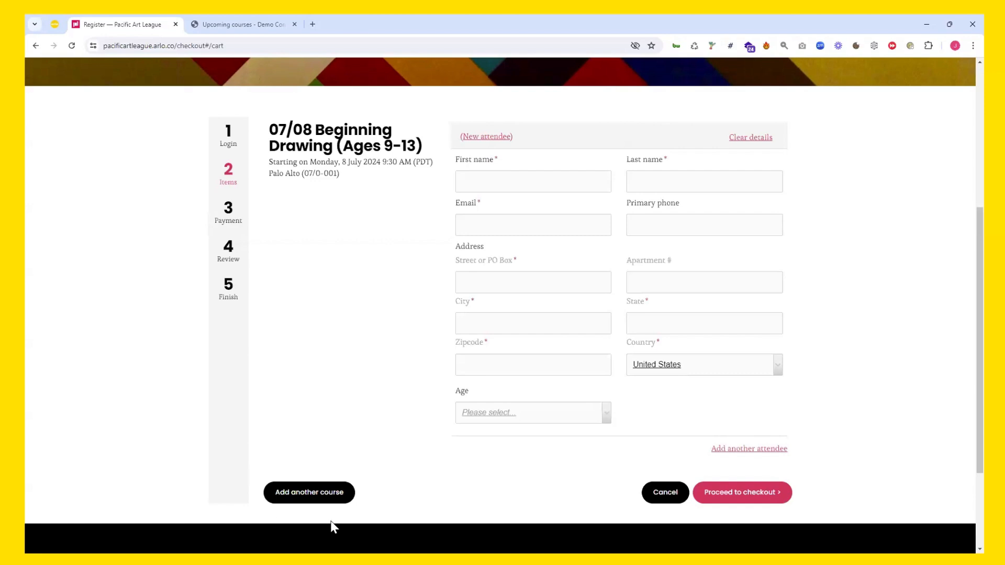
mouse_move(386, 497)
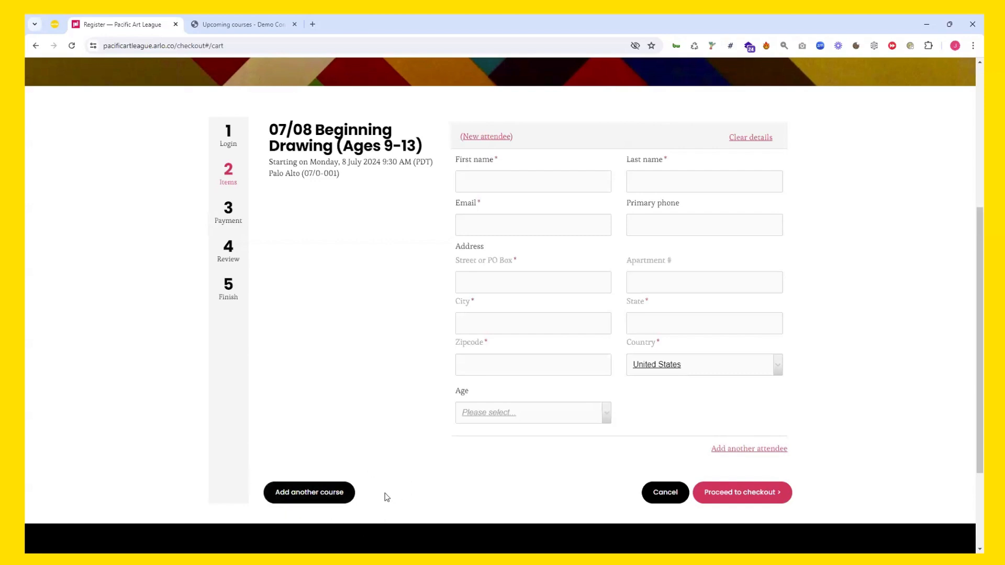
mouse_move(364, 313)
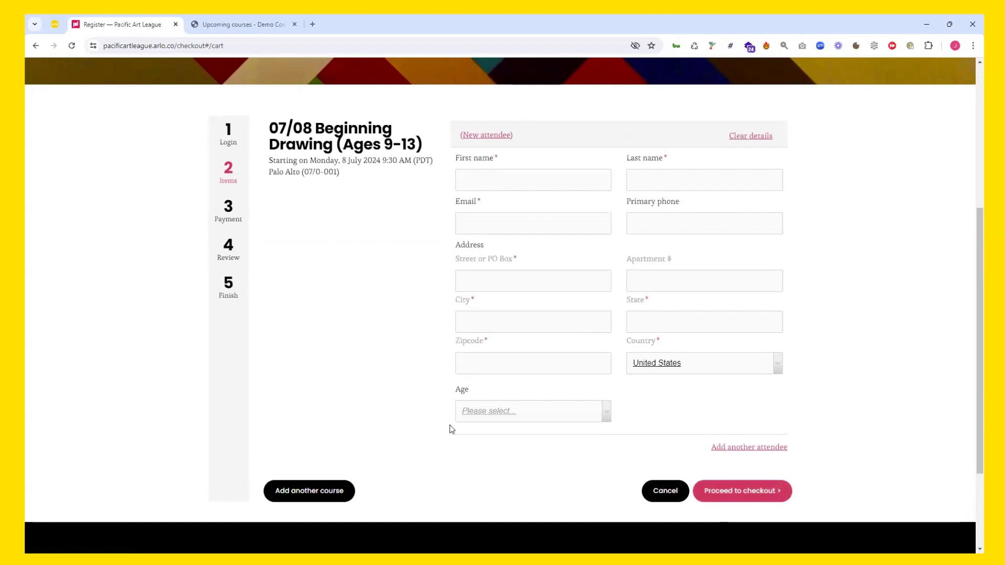
mouse_move(357, 370)
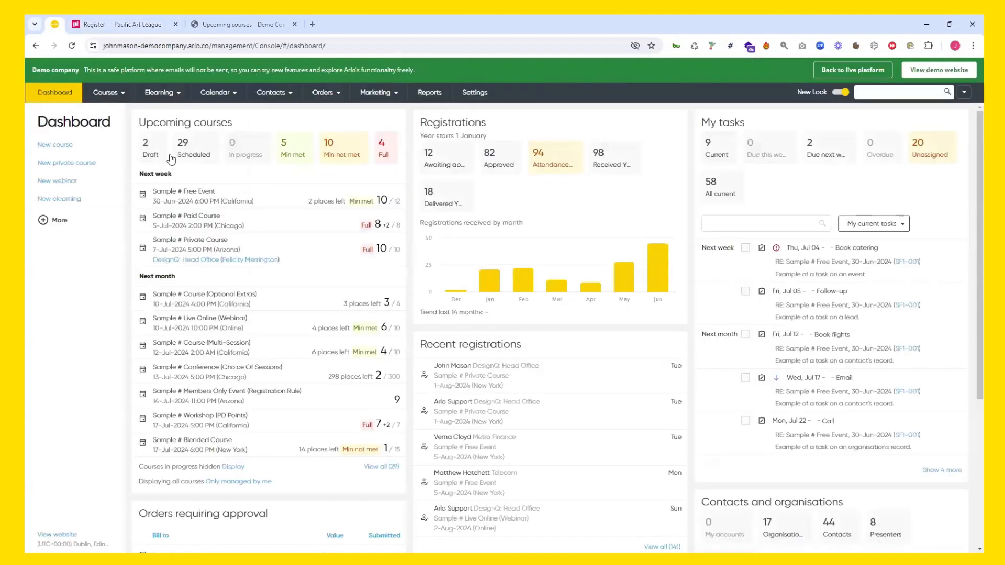
mouse_move(409, 309)
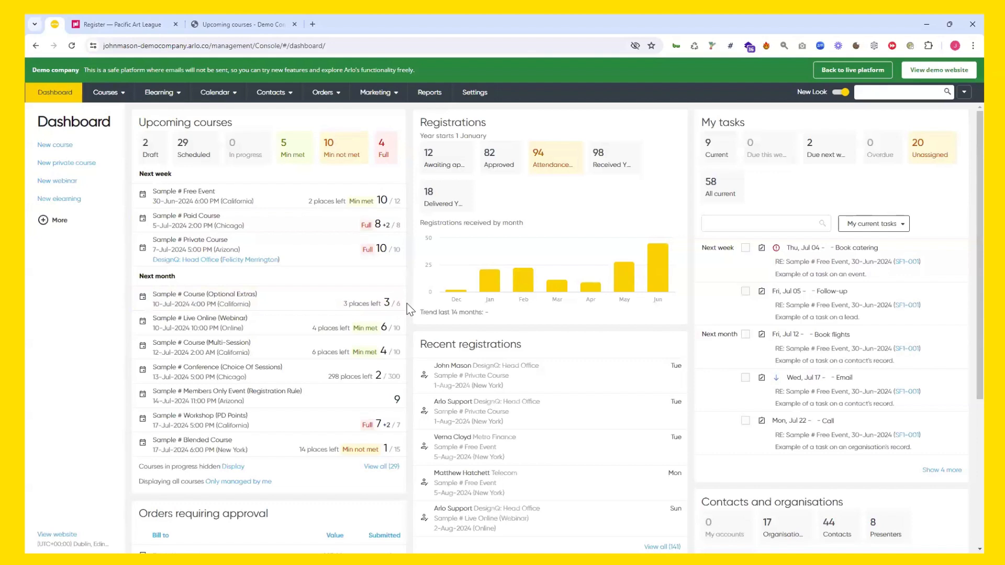
mouse_move(416, 332)
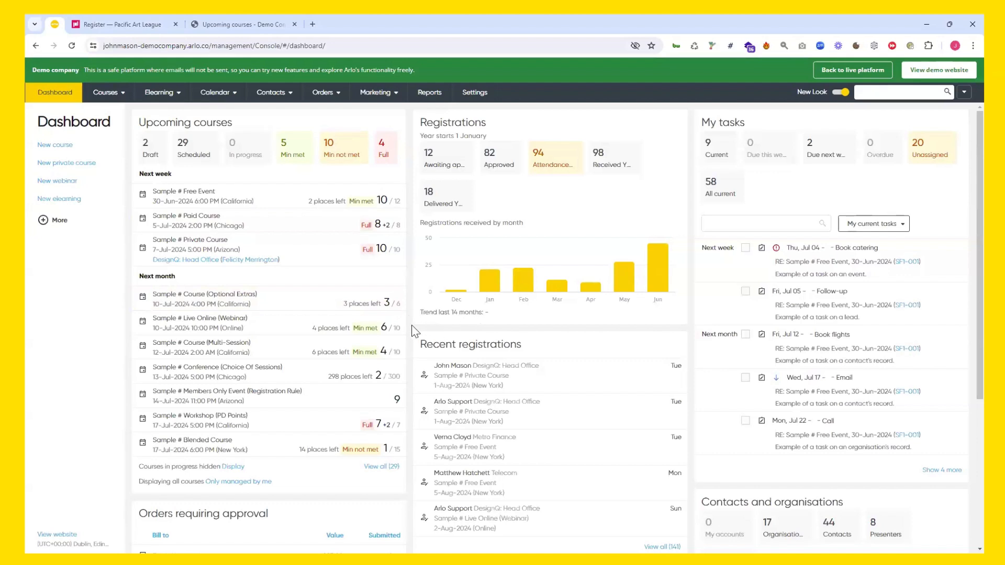
mouse_move(412, 329)
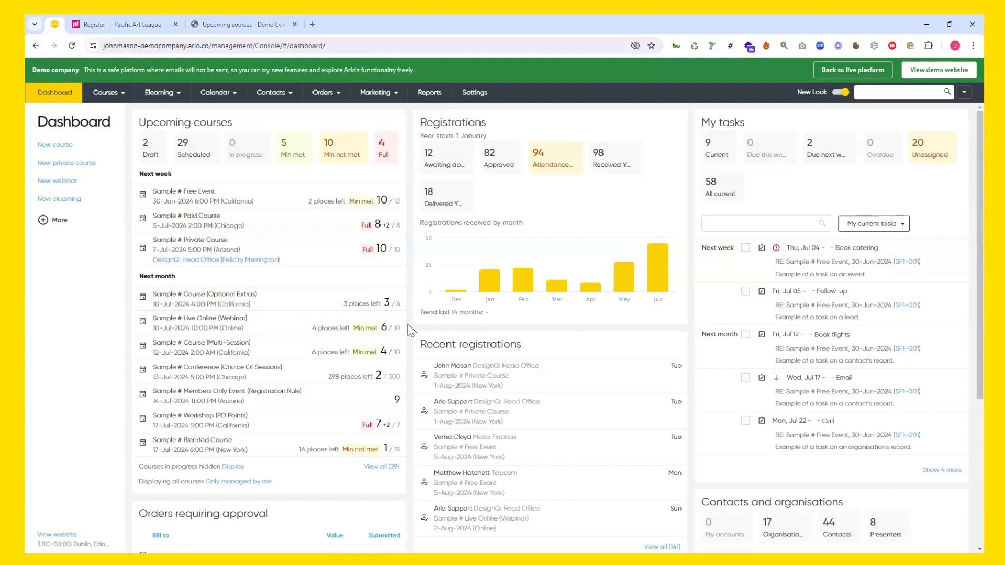
mouse_move(410, 330)
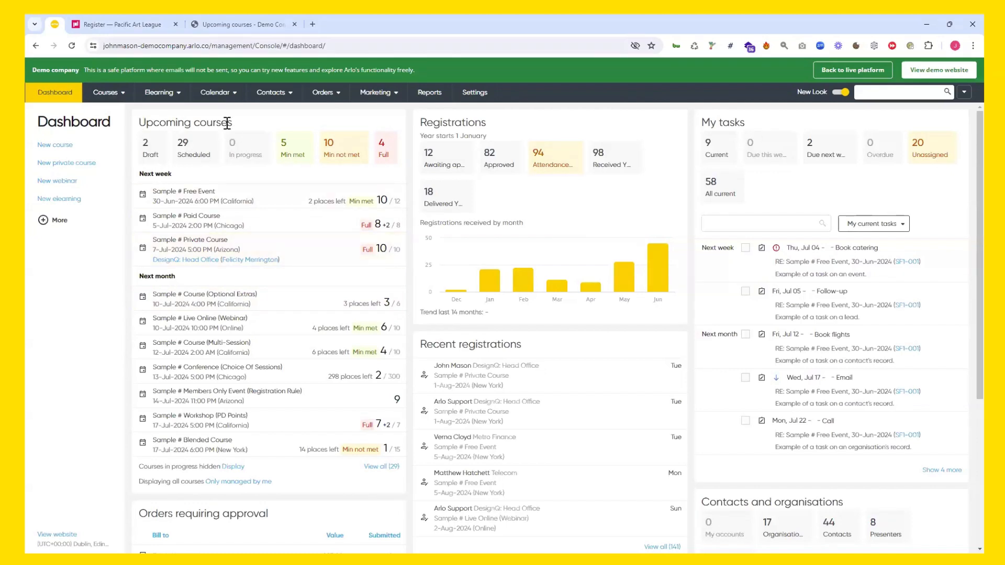
mouse_move(120, 263)
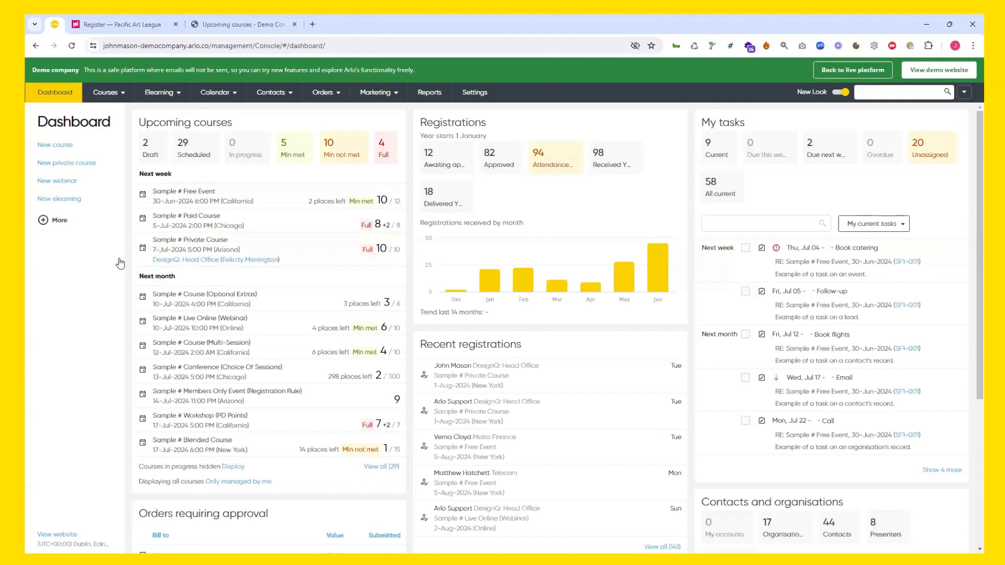
mouse_move(112, 328)
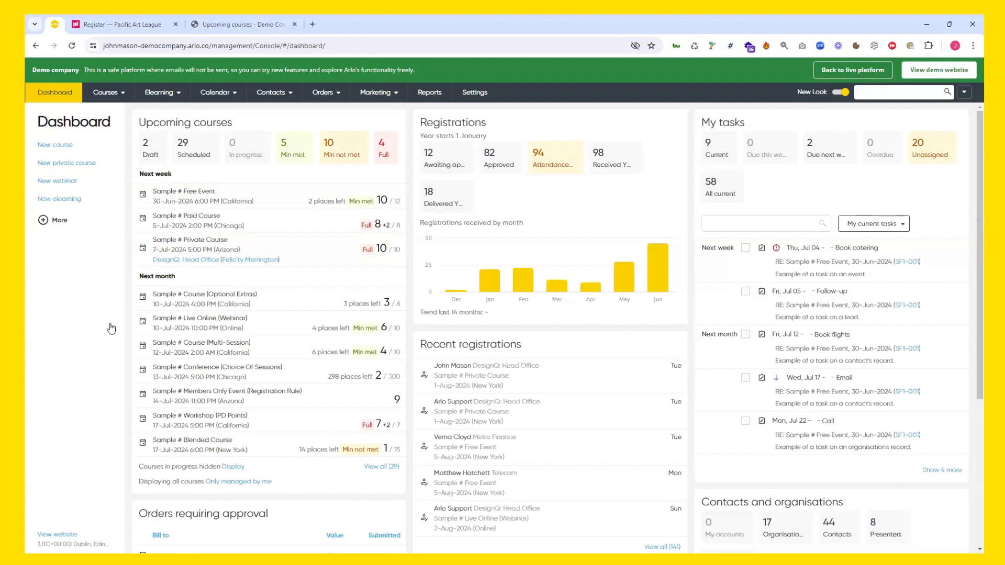
mouse_move(118, 273)
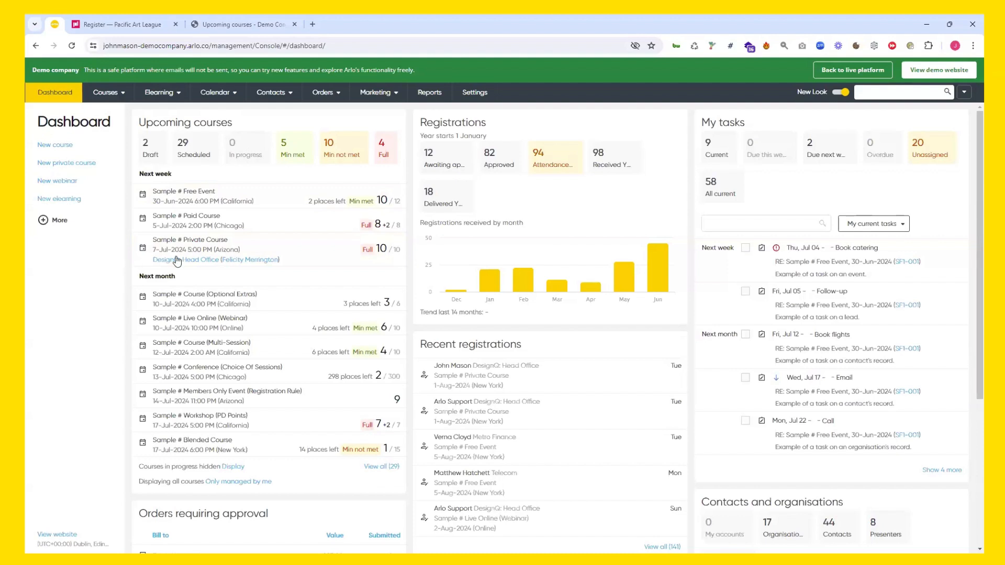
mouse_move(344, 229)
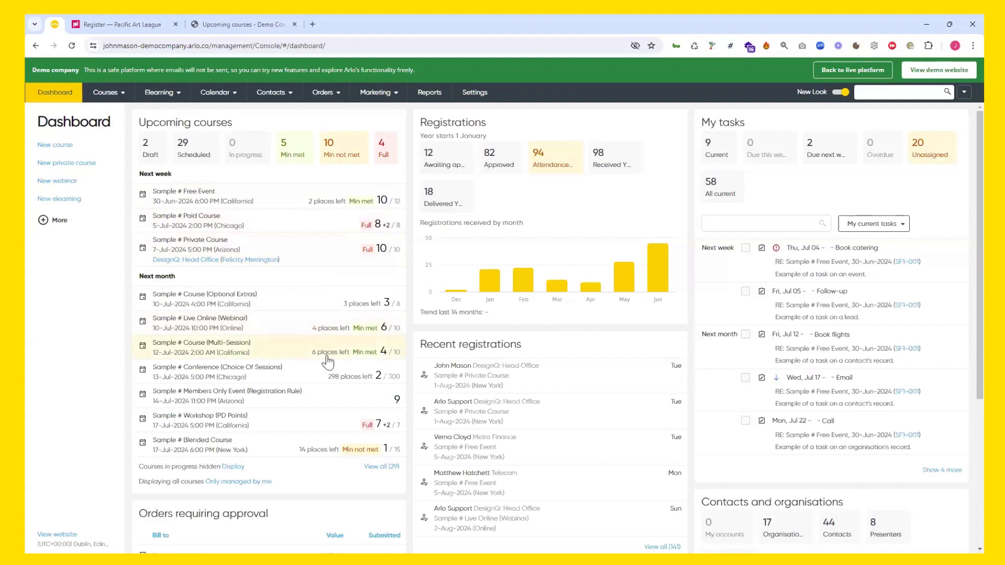
mouse_move(350, 269)
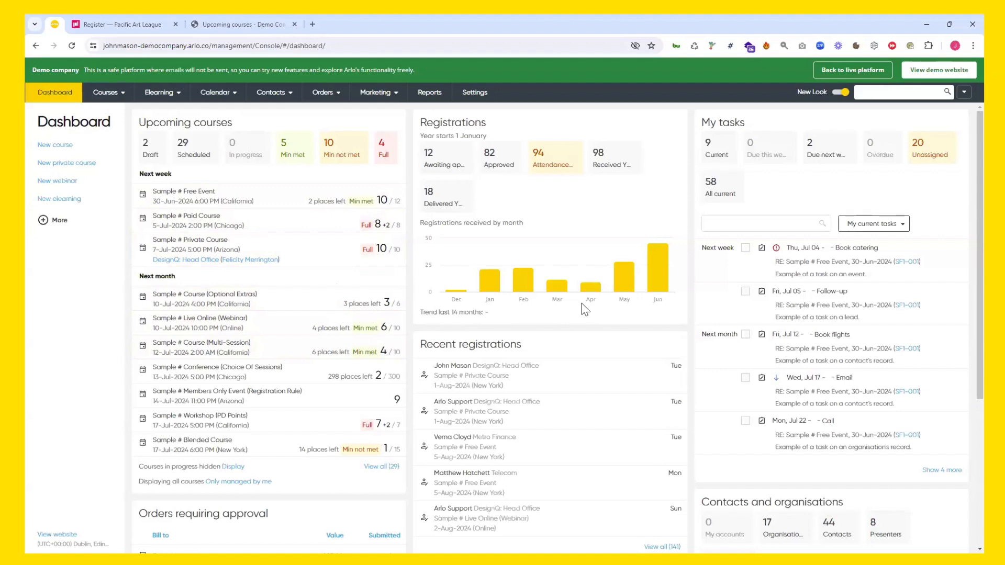
scroll("down", 3)
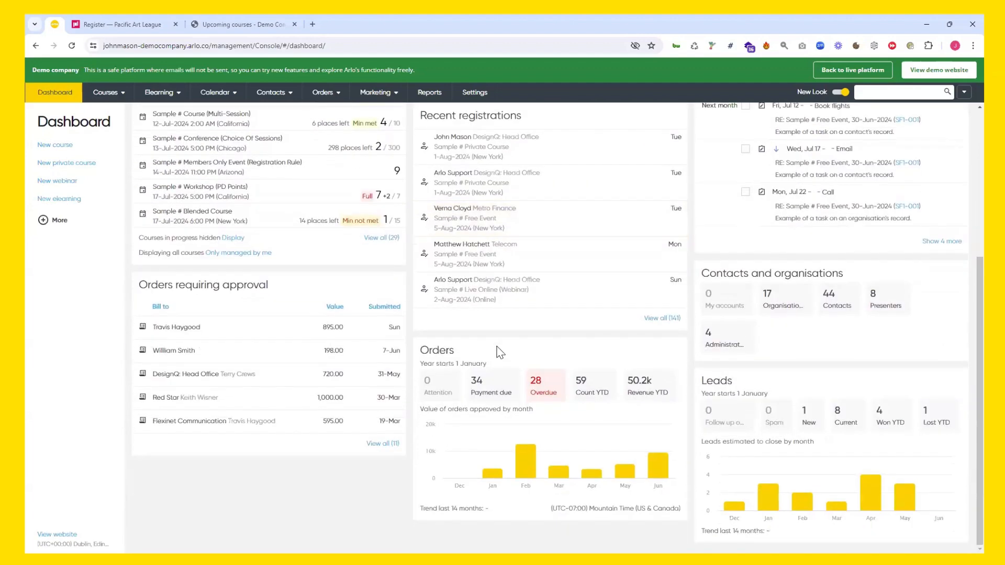
mouse_move(533, 521)
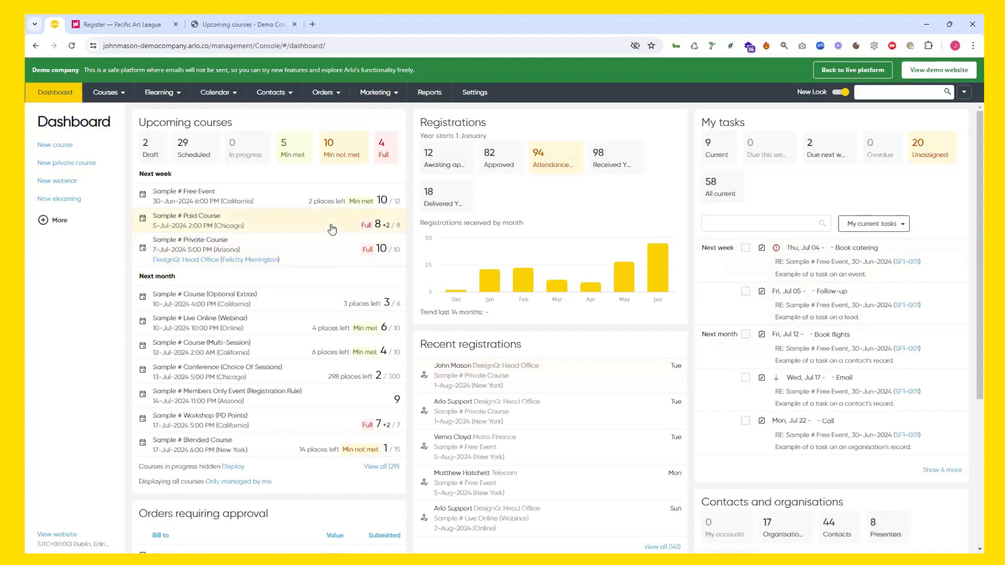
Open the Sample # Paid Course event record and show its 8 of 8 registrations
left_click(186, 221)
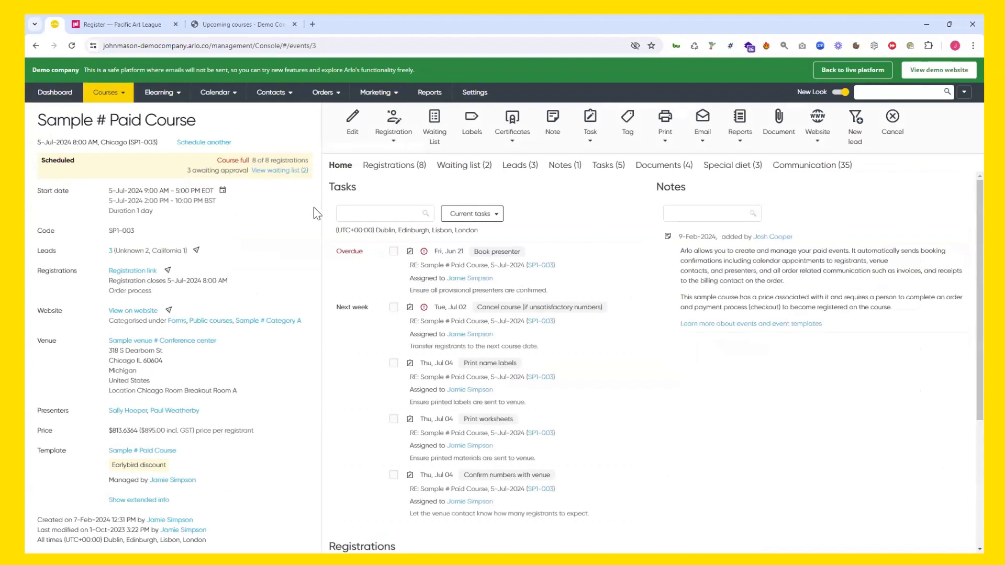
mouse_move(386, 178)
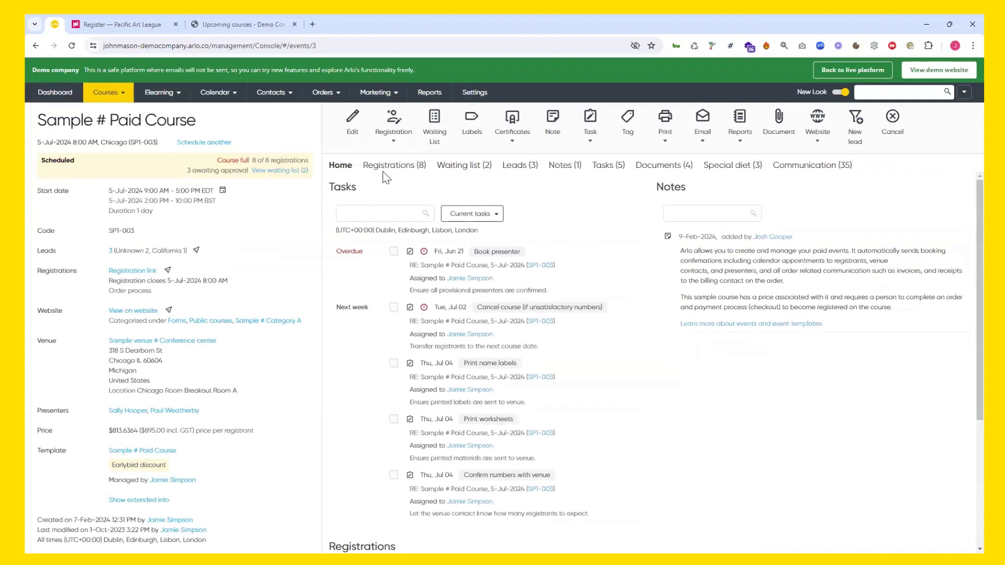
left_click(394, 165)
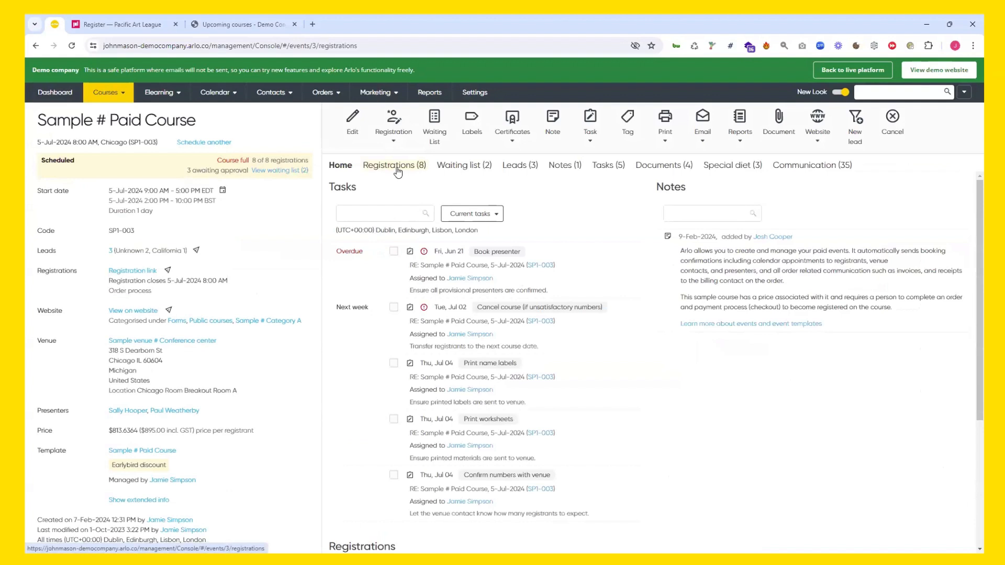
Review the course's registrations, waiting list and leads, then its single note
left_click(395, 164)
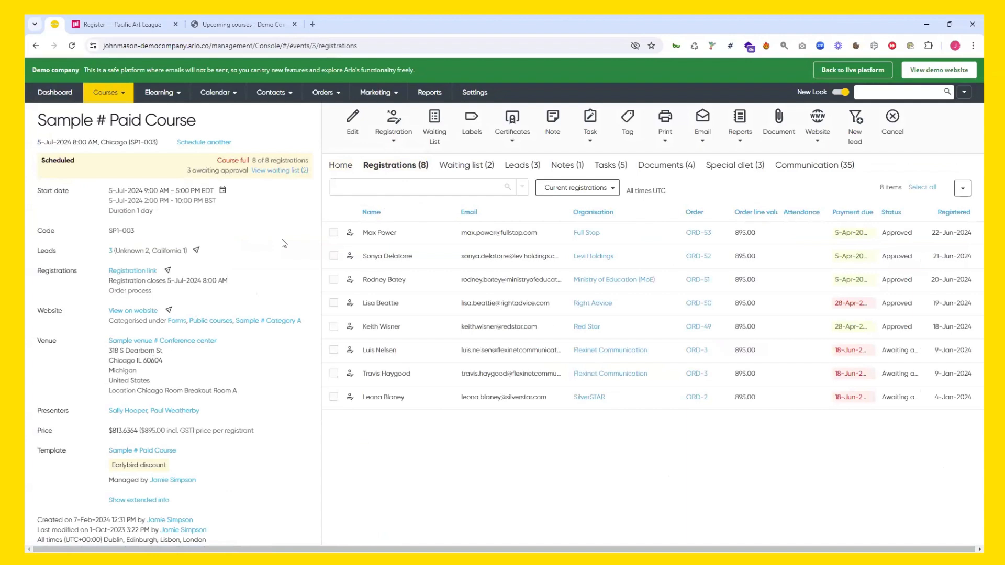
mouse_move(466, 165)
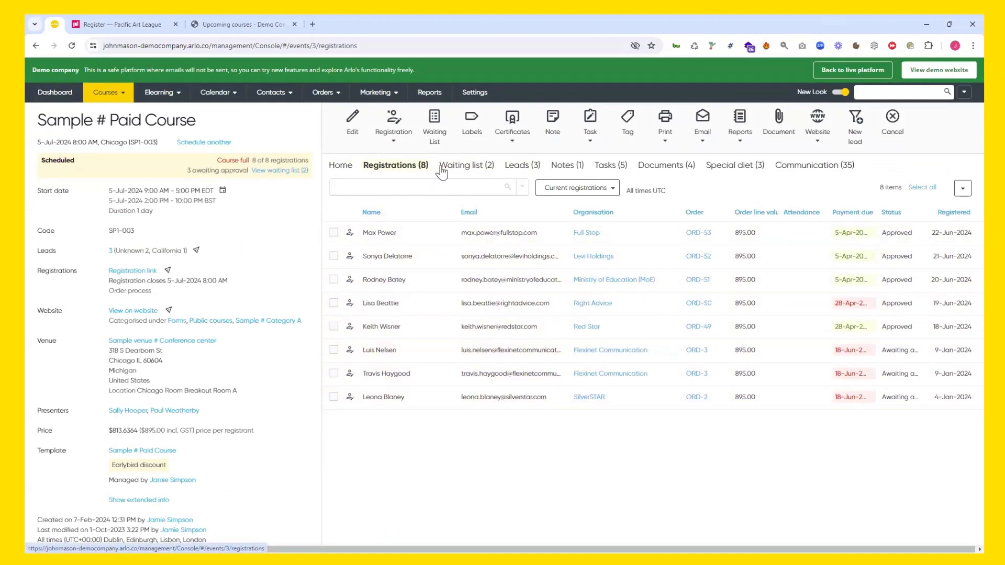
mouse_move(482, 178)
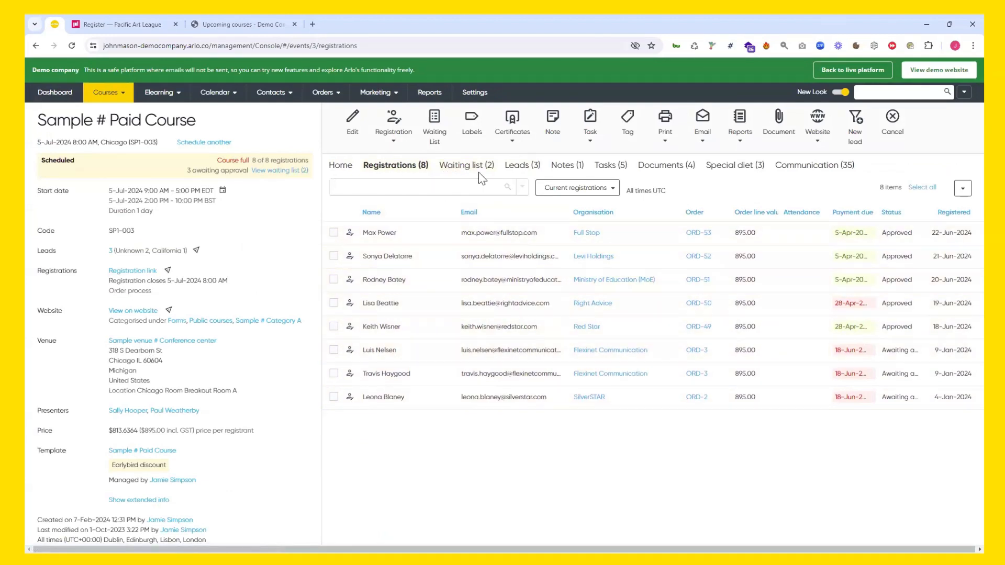
left_click(465, 165)
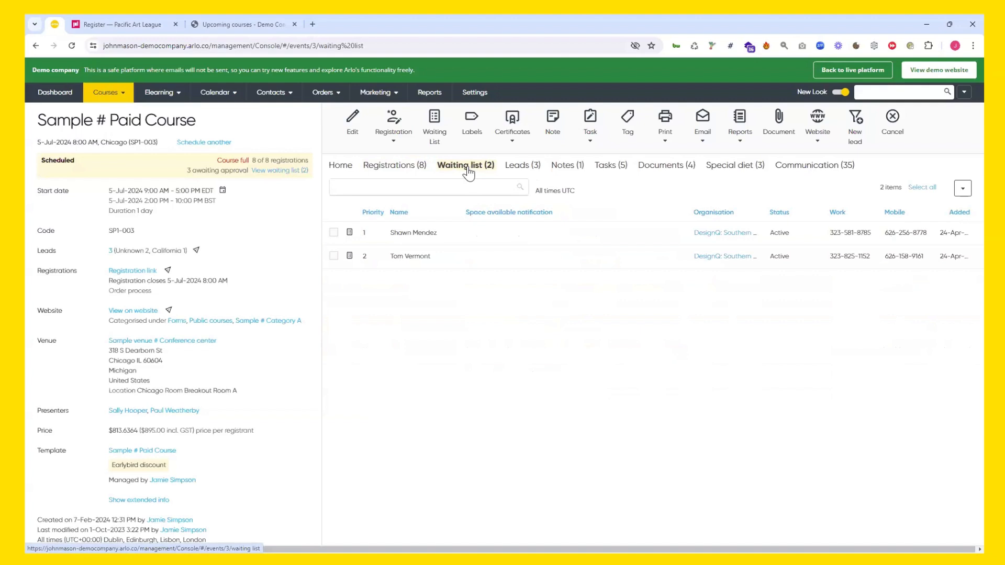
left_click(520, 165)
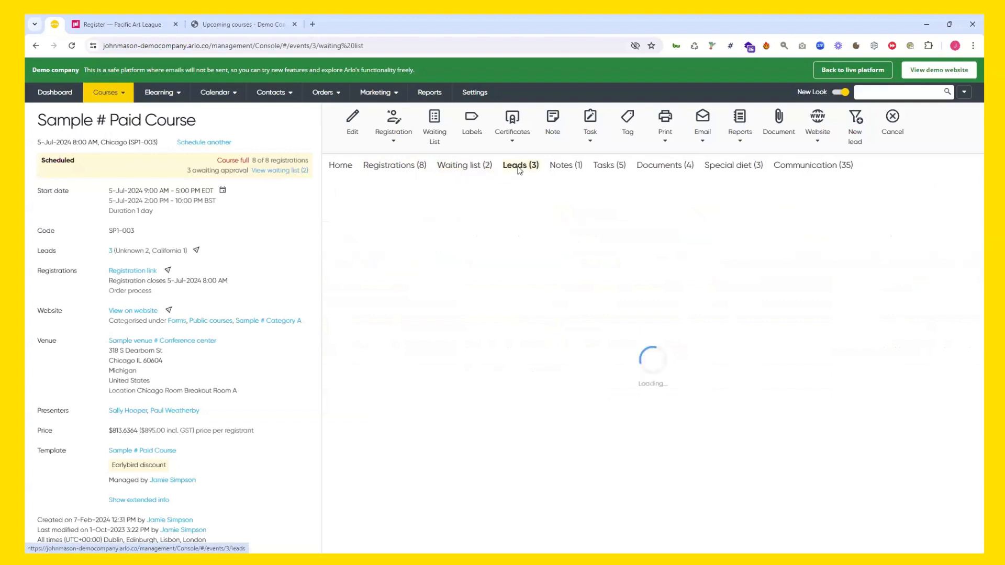
left_click(520, 164)
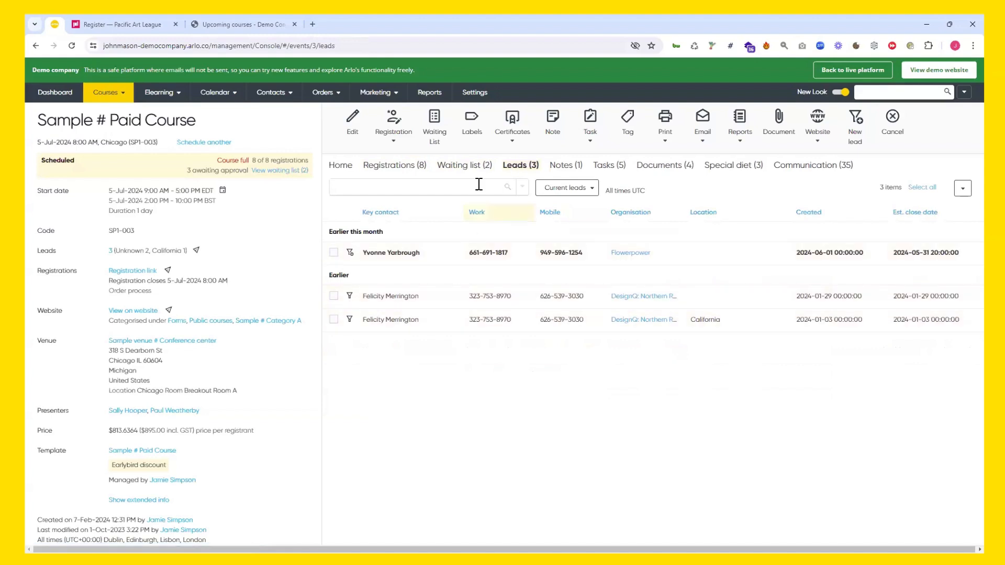
left_click(564, 164)
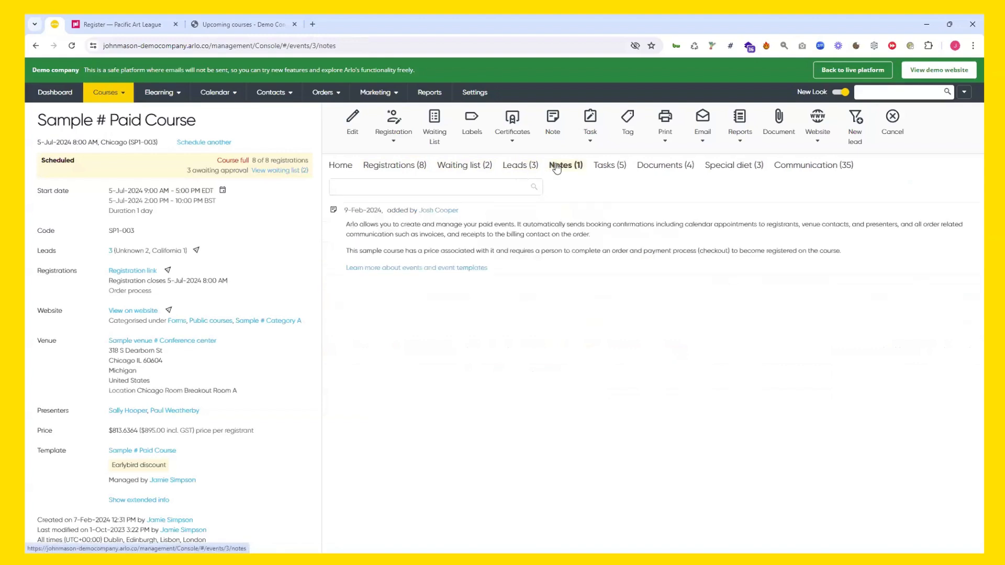
Review the course's five tasks, then its 35 sent communications
left_click(607, 166)
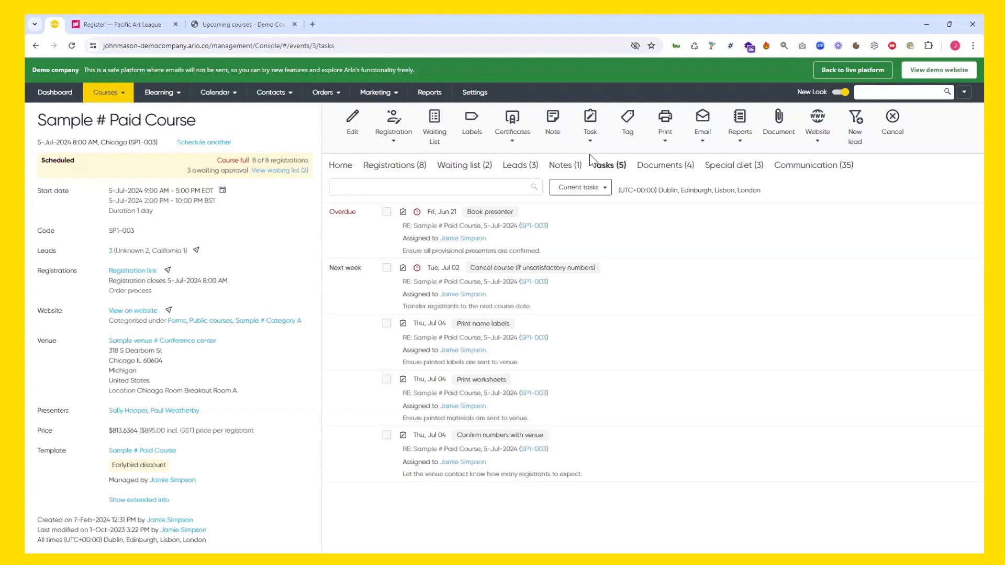
left_click(813, 164)
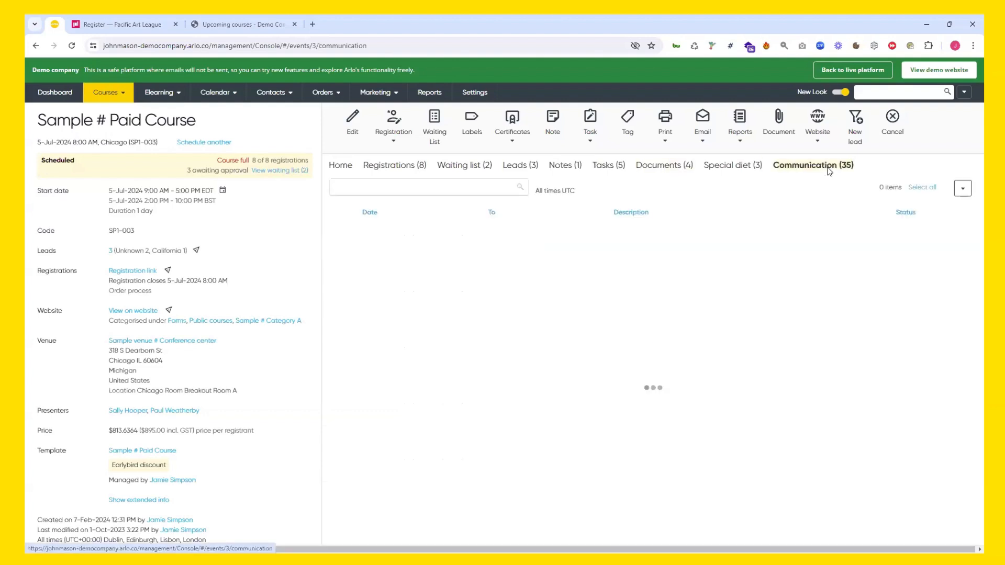
left_click(812, 165)
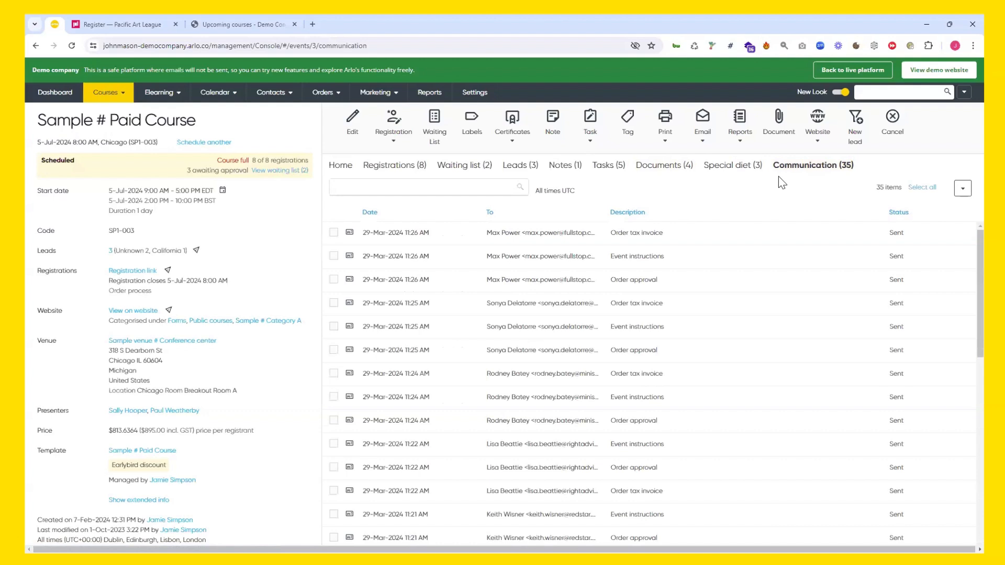
mouse_move(428, 303)
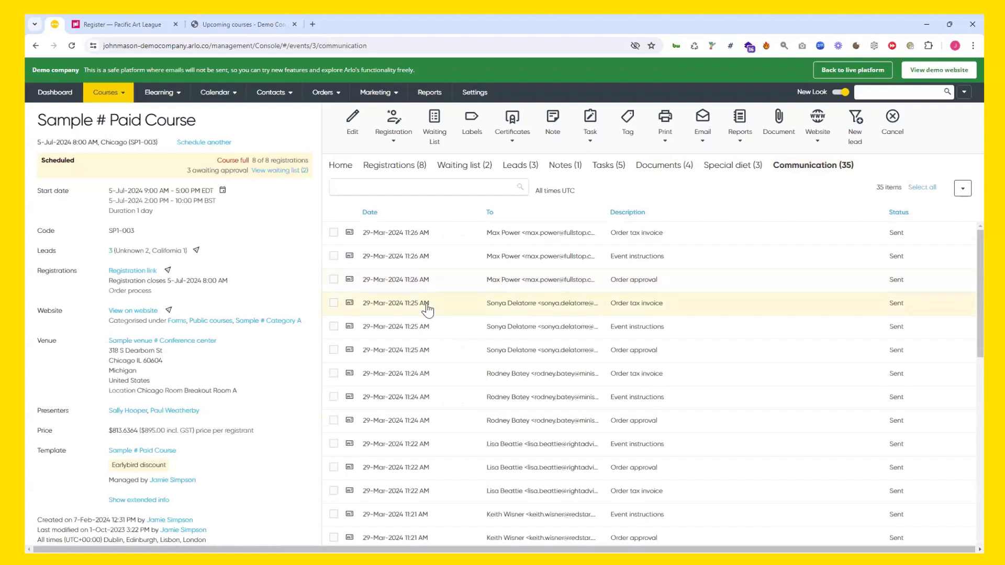
left_click(637, 256)
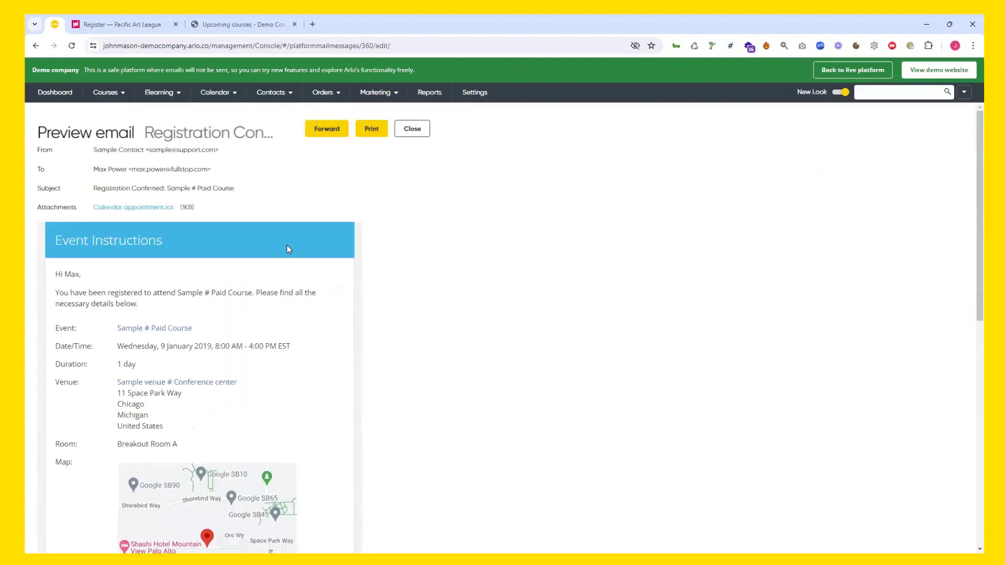
mouse_move(451, 279)
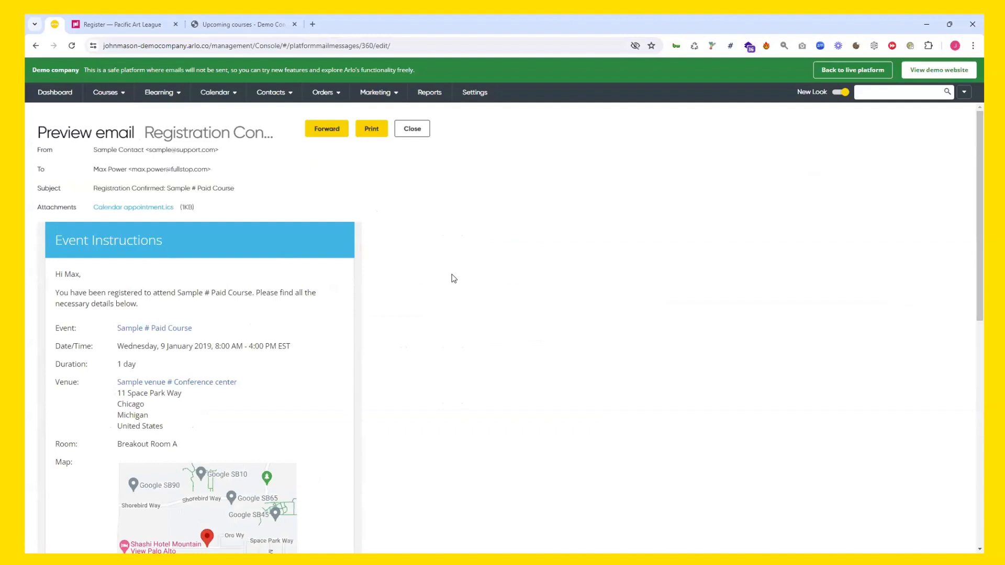
scroll("down", 3)
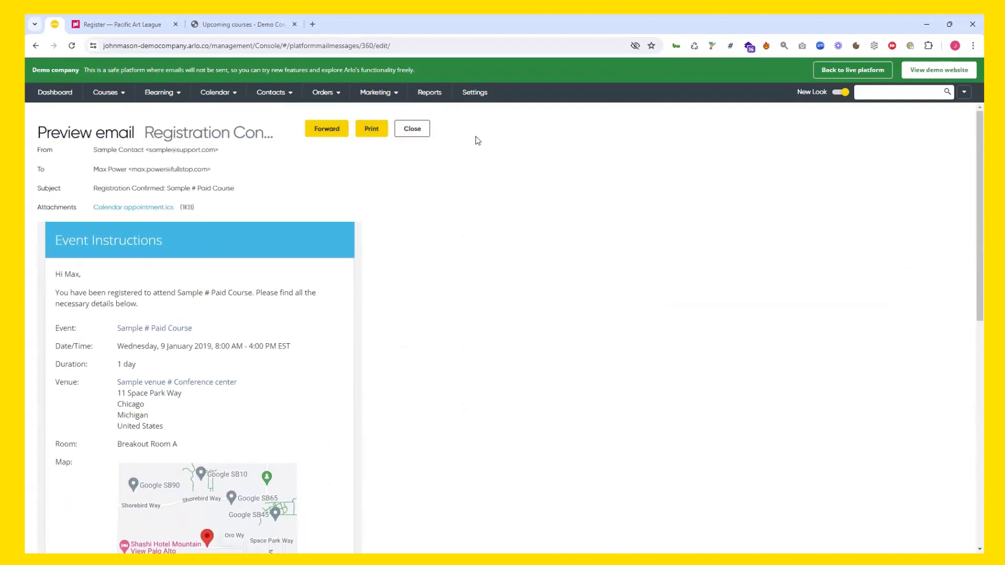
left_click(411, 128)
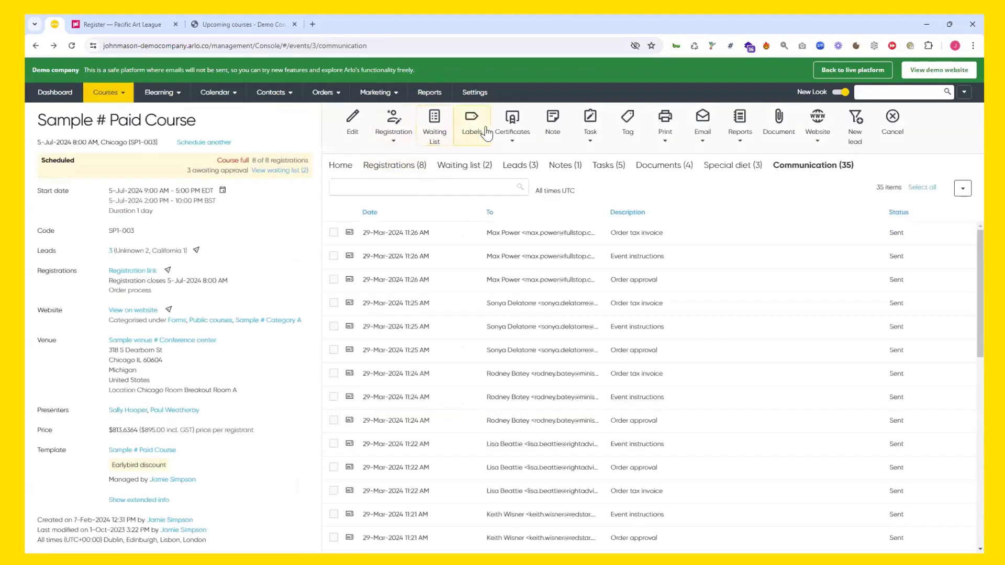
mouse_move(433, 125)
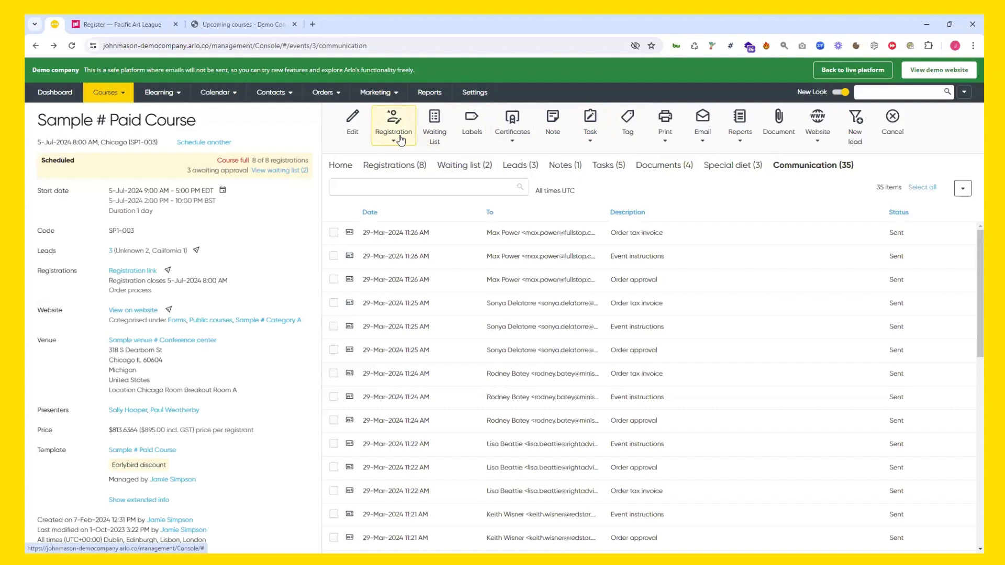
Open the Schedule another dialog for Sample # Paid Course, asking for a new start date
left_click(393, 124)
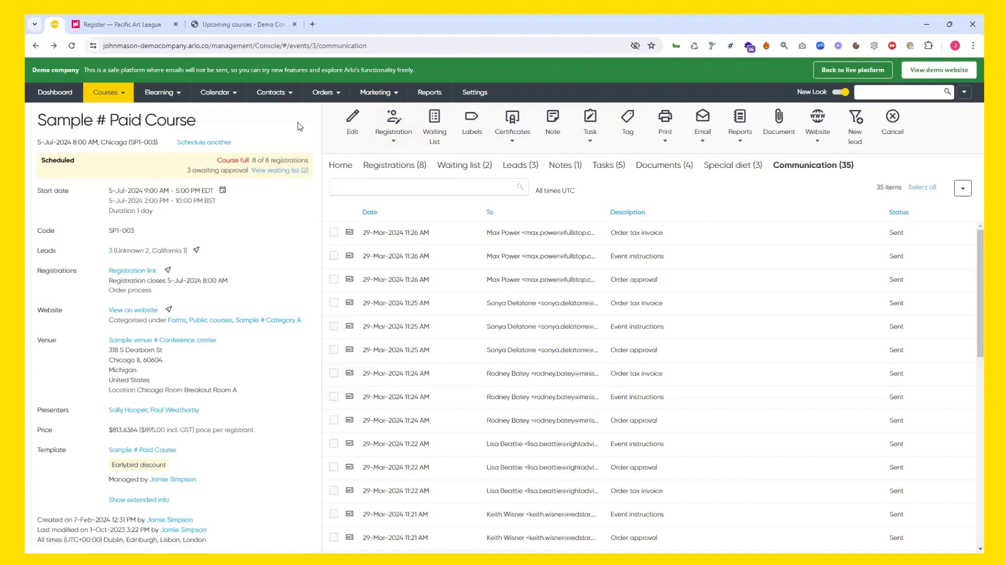
mouse_move(703, 122)
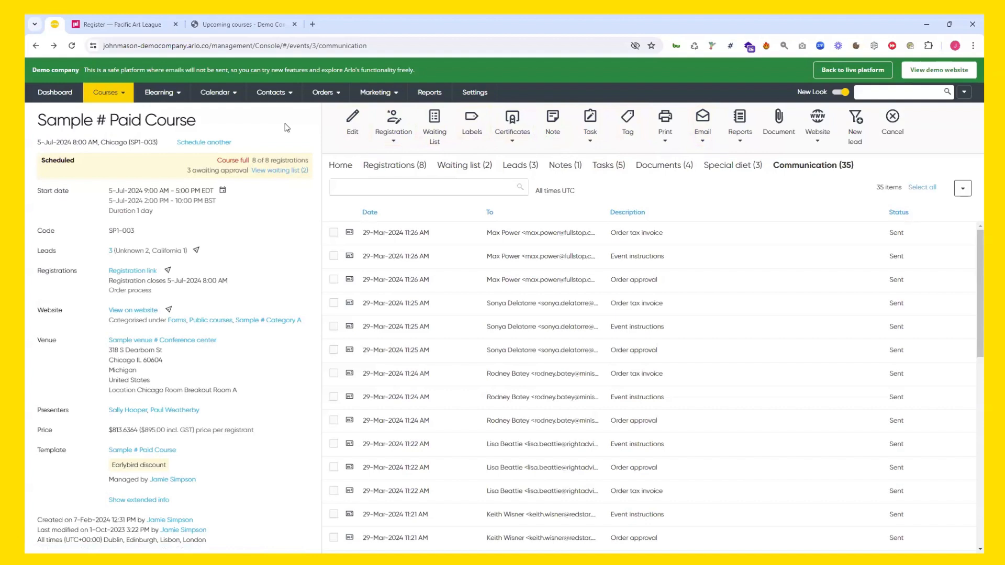
mouse_move(270, 138)
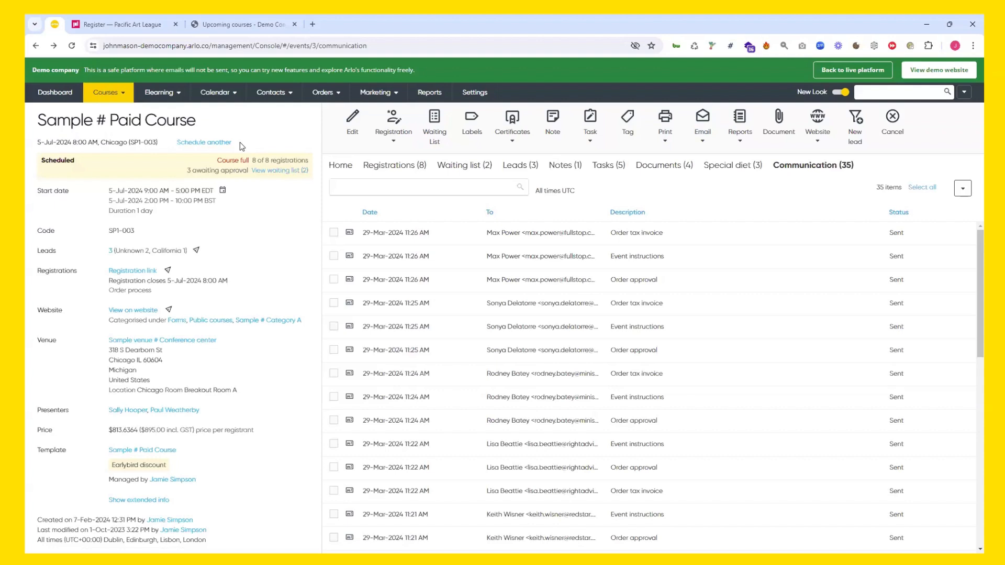
left_click(204, 143)
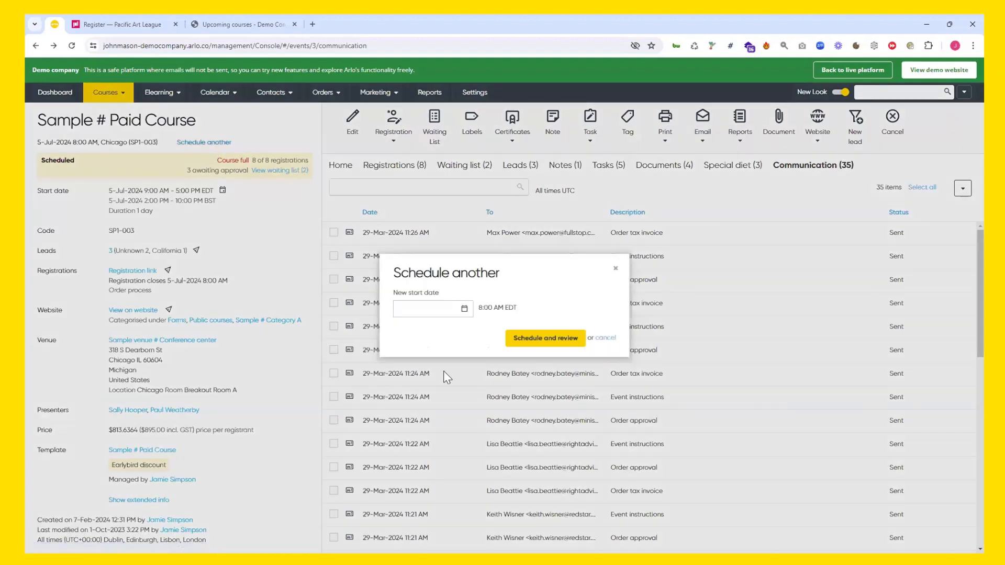
Schedule the new run to start Thu 04-Jul-2024 and create it for review
left_click(428, 308)
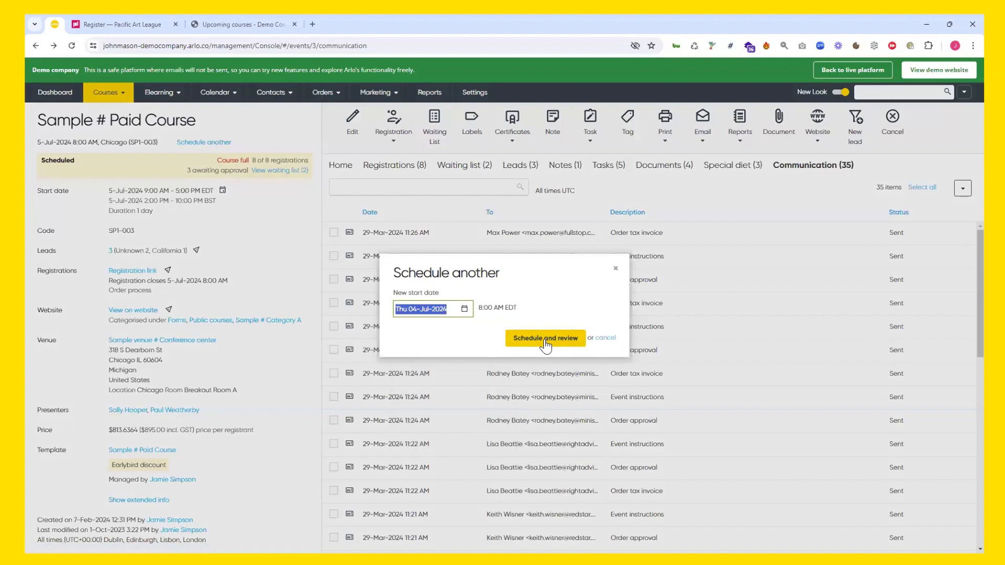
left_click(544, 338)
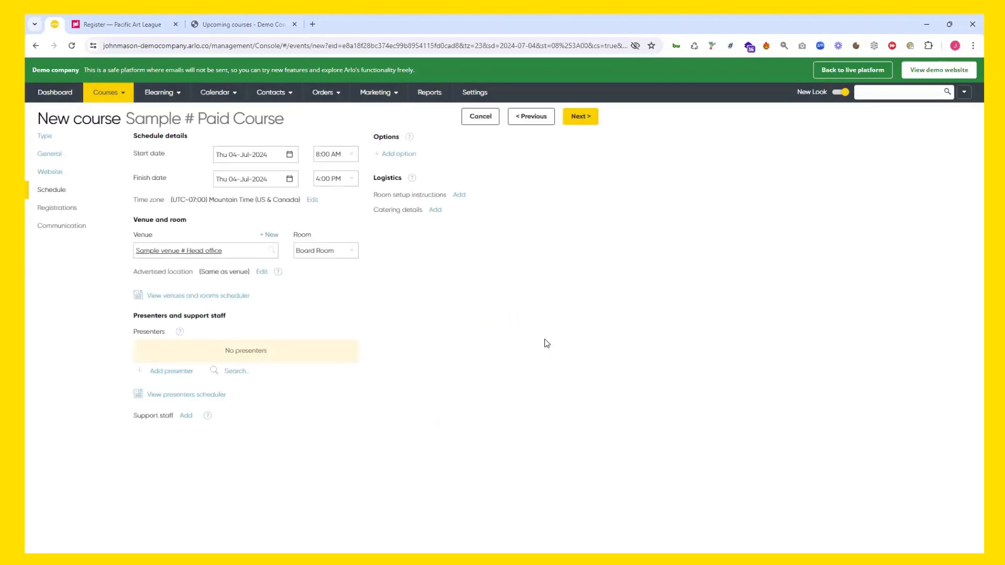
mouse_move(90, 259)
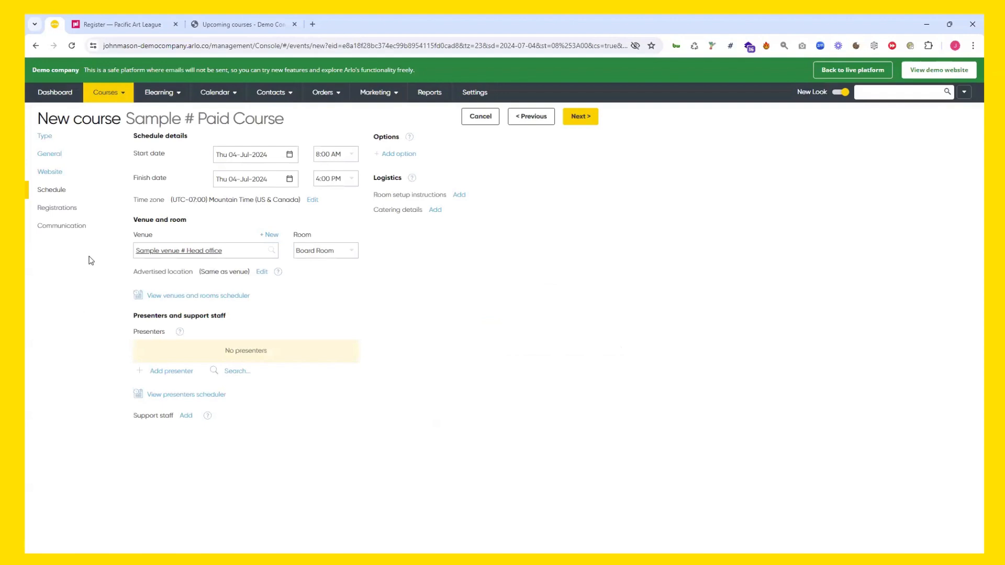
Browse the new course's General and Website sections, then return to Schedule
left_click(49, 153)
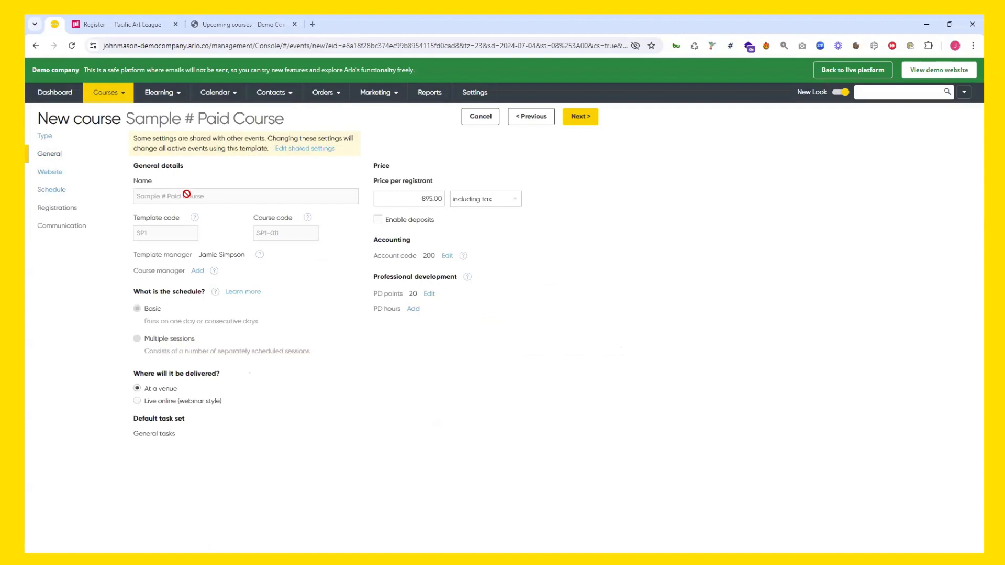
mouse_move(472, 209)
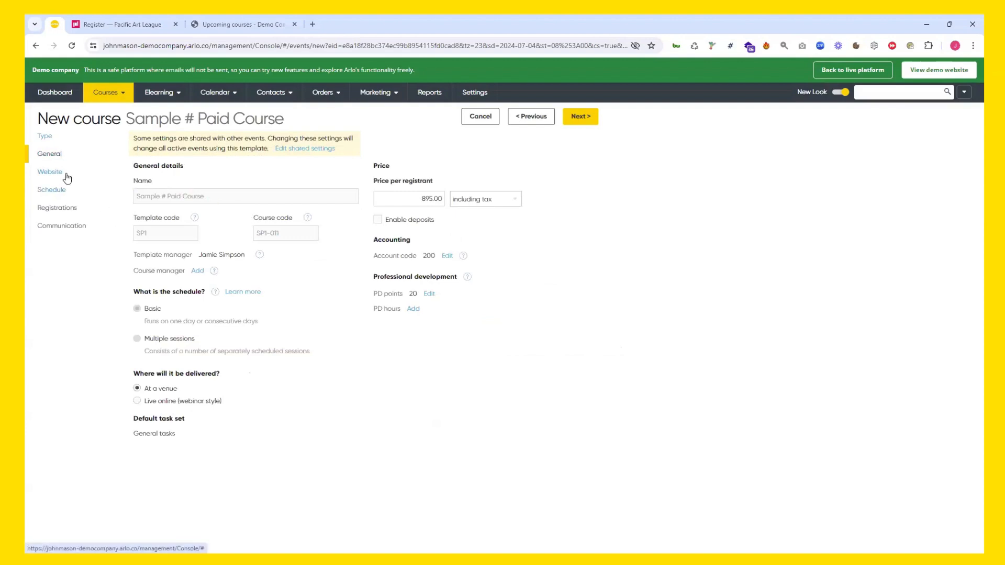
left_click(49, 171)
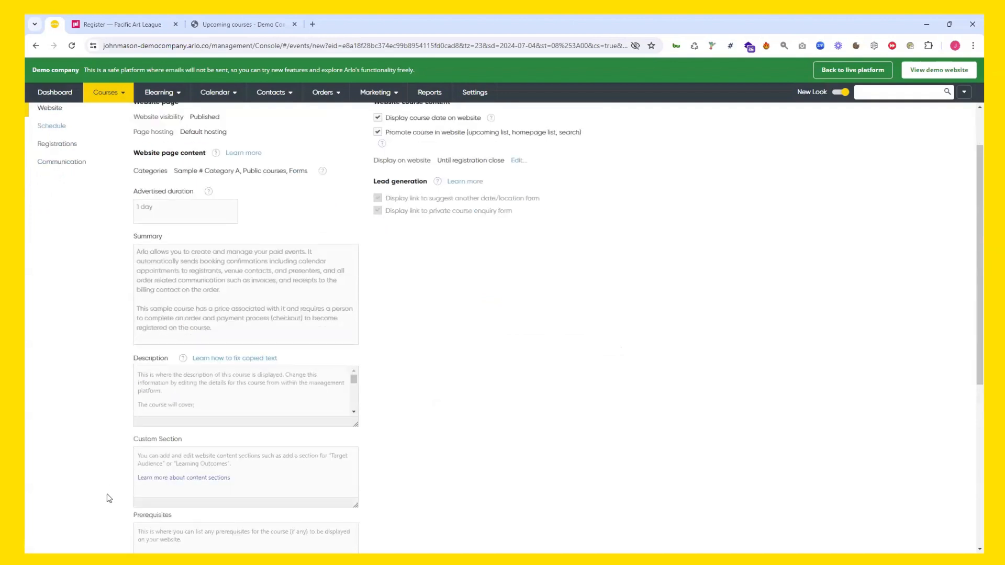
scroll("up", 3)
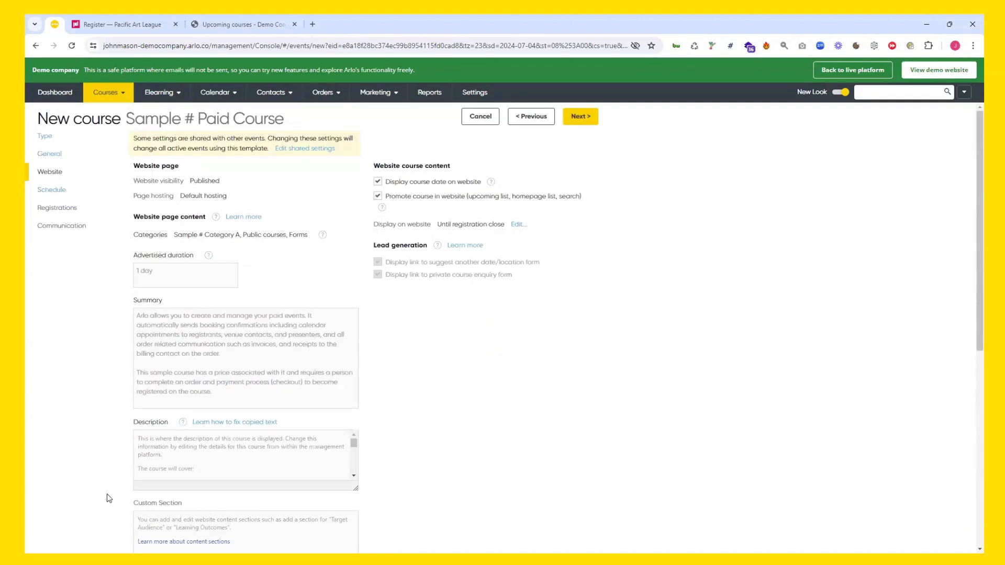
left_click(51, 189)
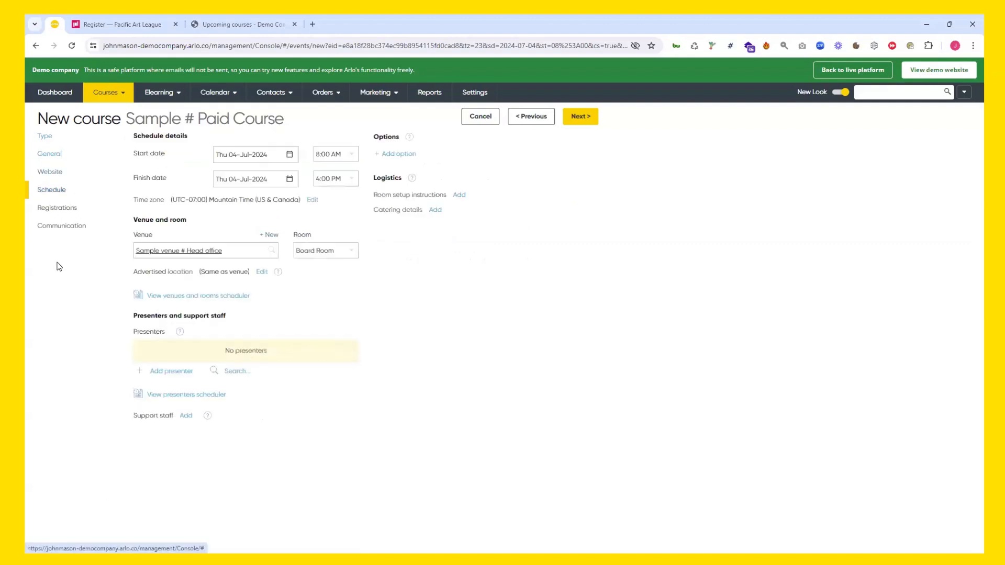
mouse_move(81, 333)
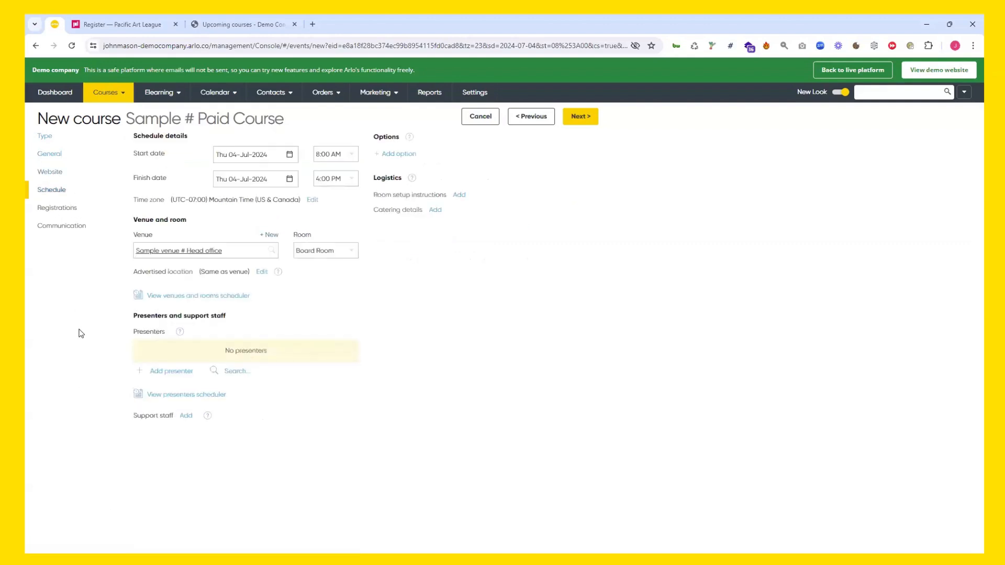
mouse_move(101, 329)
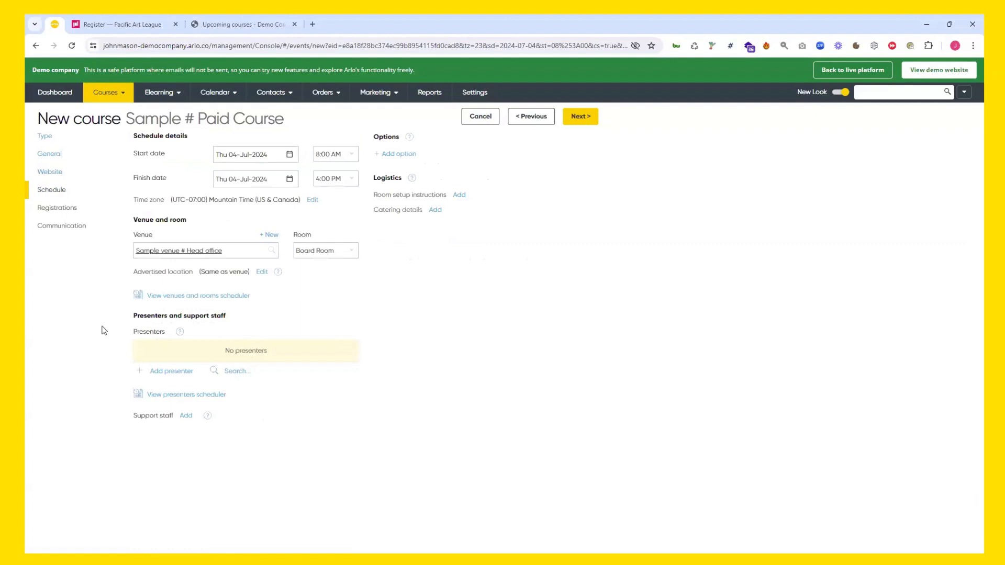
Check room availability across all venues, then bring up the presenters scheduler
left_click(198, 295)
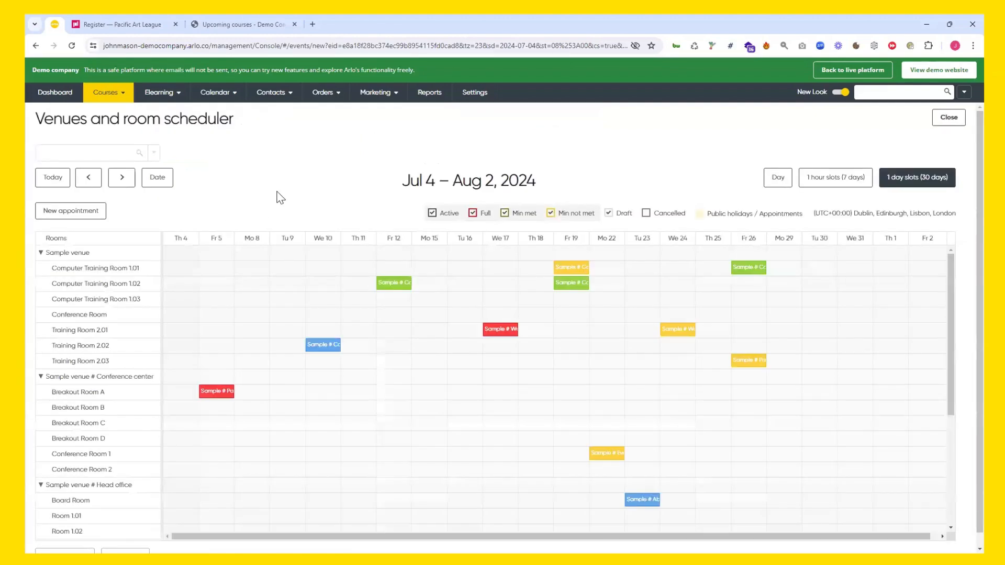
mouse_move(269, 363)
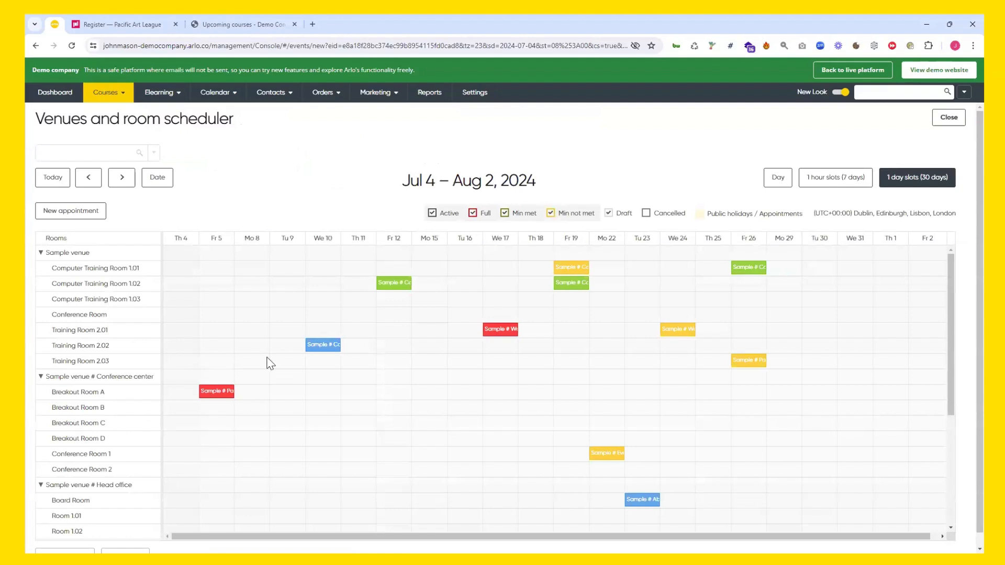
mouse_move(835, 123)
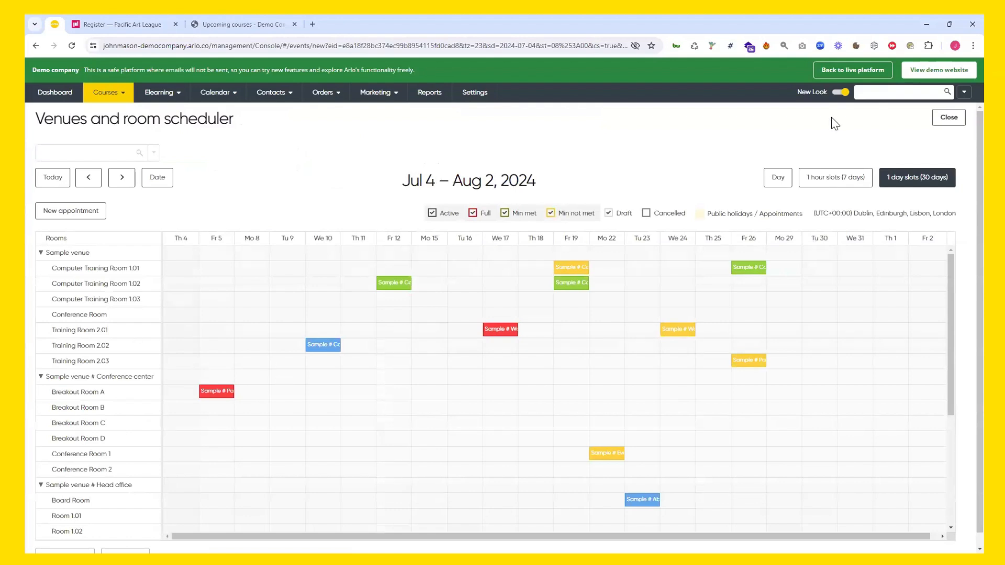
left_click(948, 117)
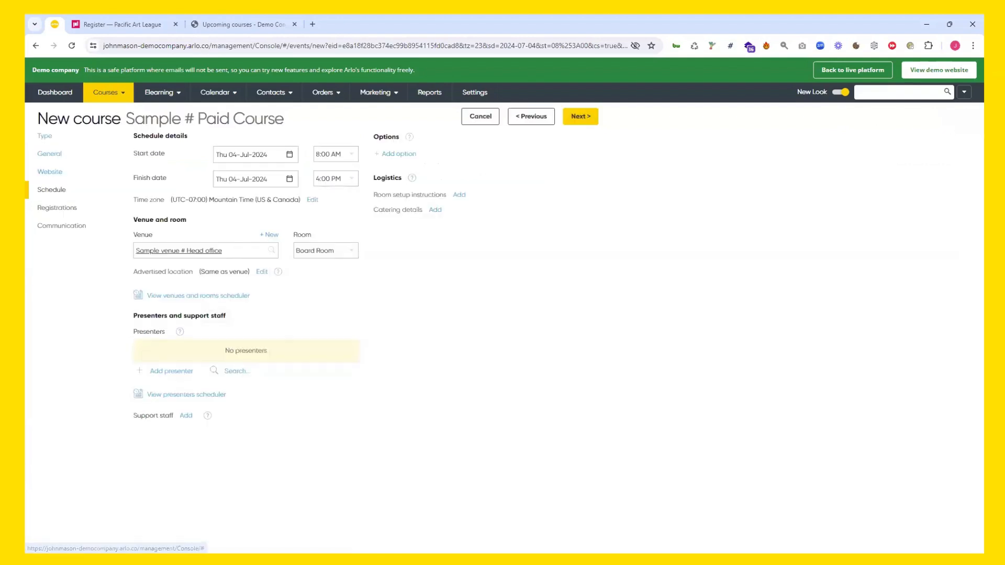
left_click(186, 394)
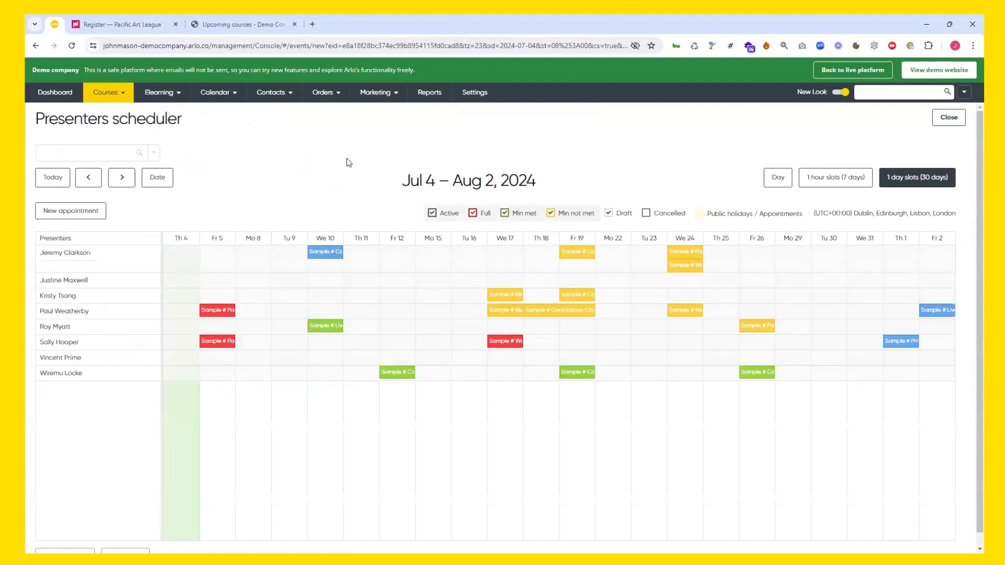
mouse_move(384, 173)
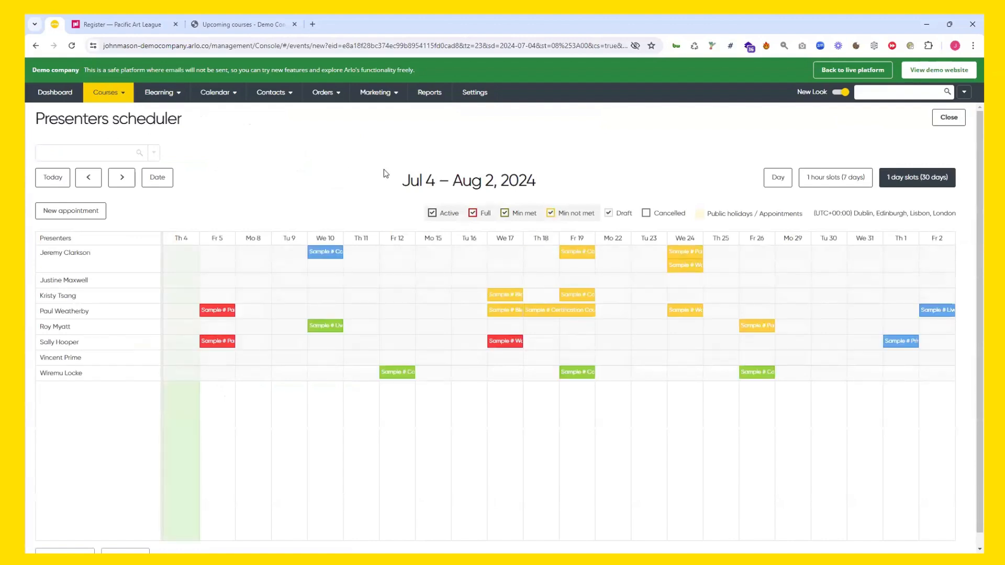
mouse_move(282, 278)
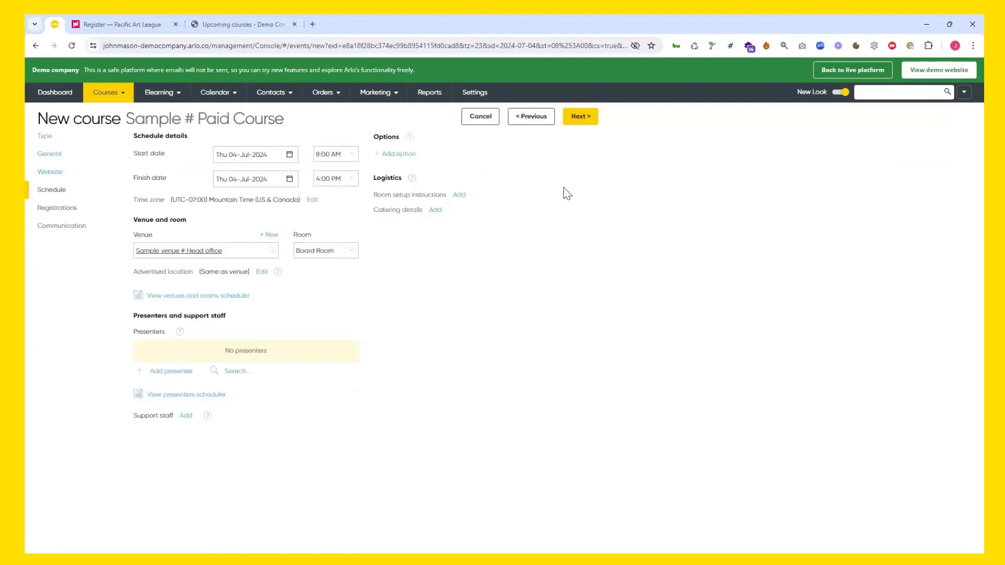
Advance the new course wizard to the Registrations step
left_click(57, 208)
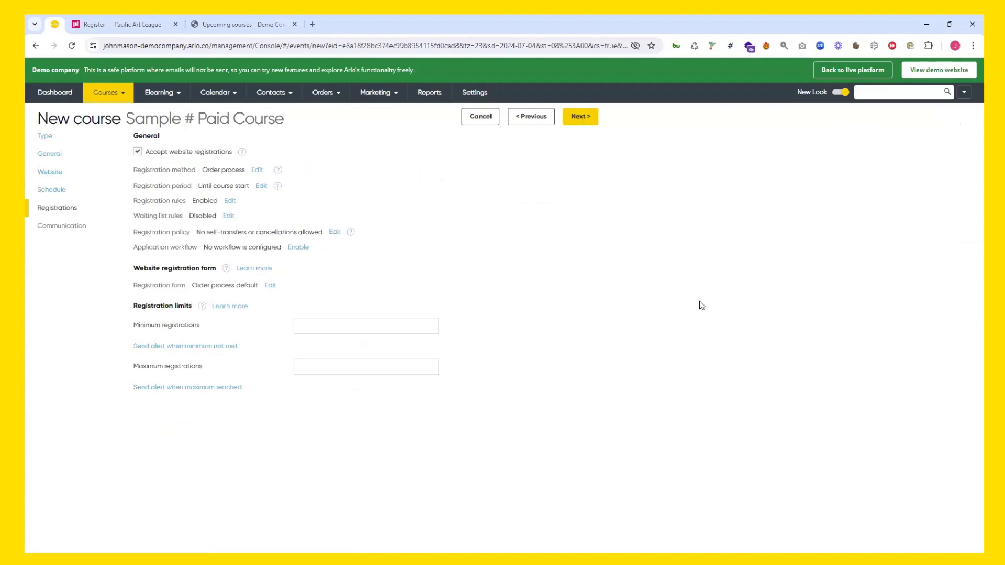
mouse_move(746, 263)
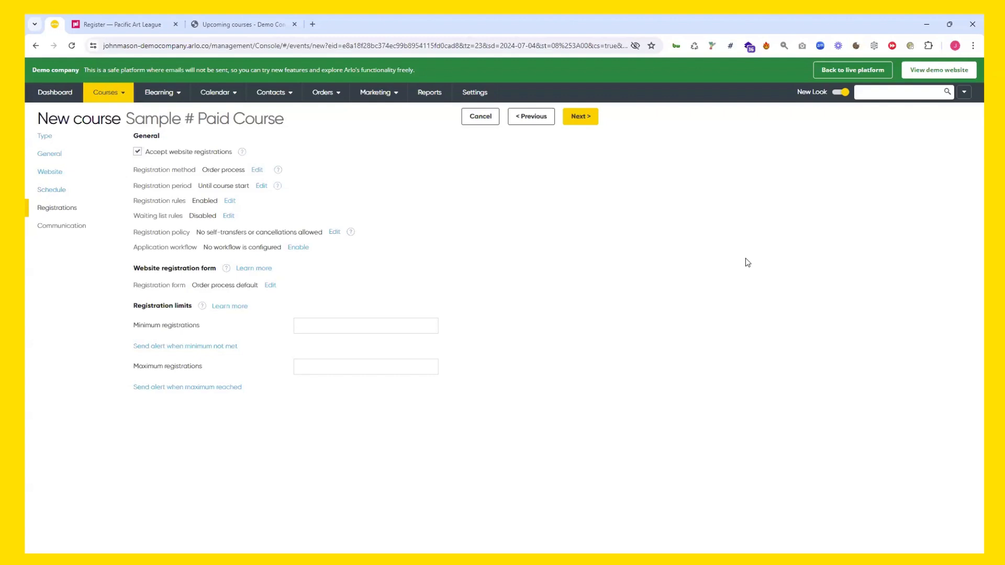
mouse_move(507, 315)
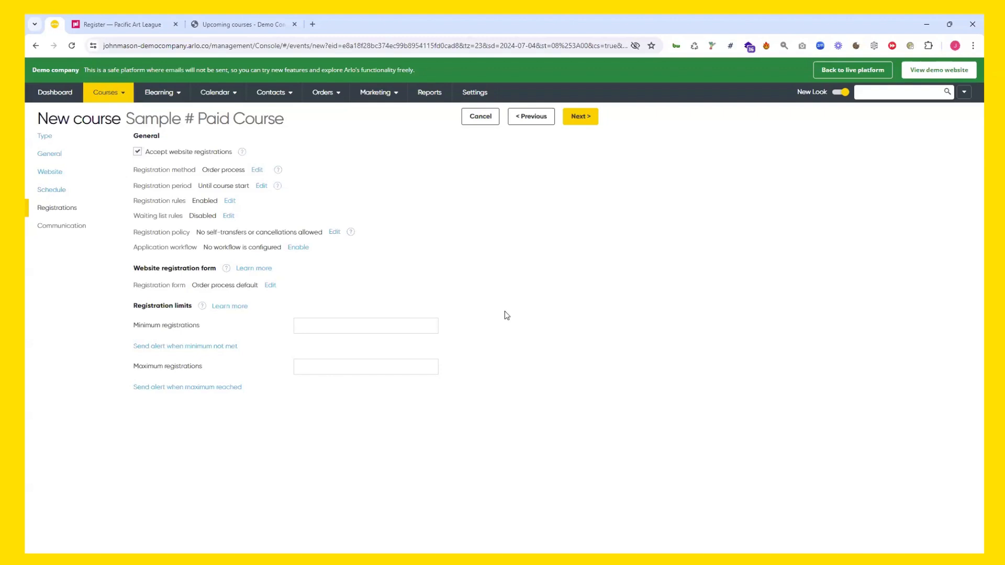
mouse_move(373, 292)
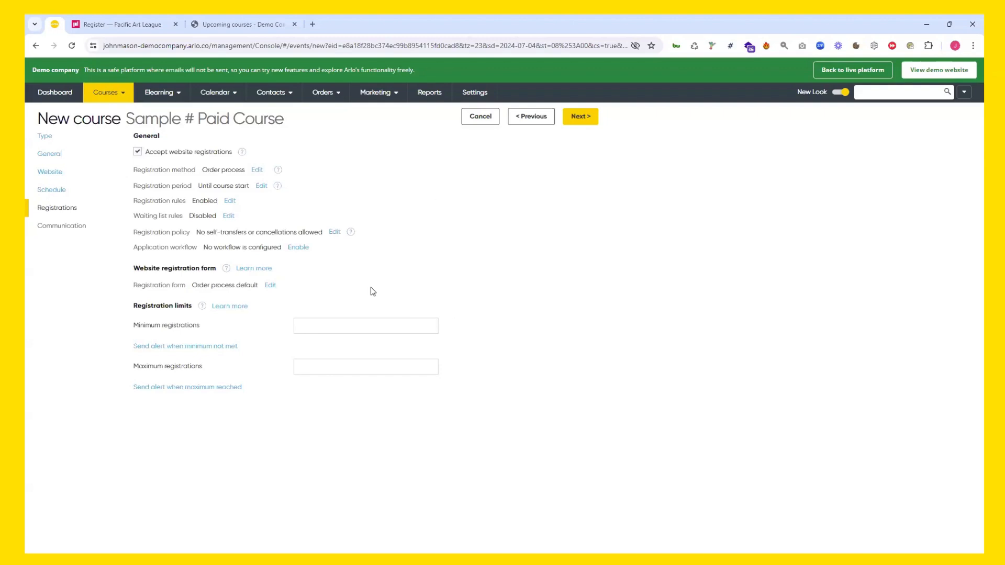
mouse_move(541, 232)
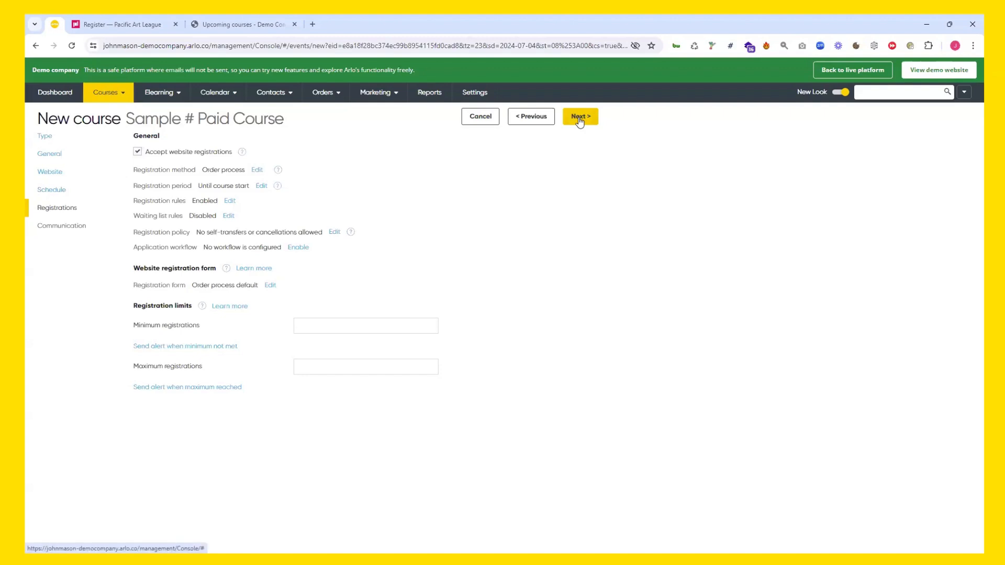
Advance the new course wizard to the Communication step with its email schedule
left_click(578, 116)
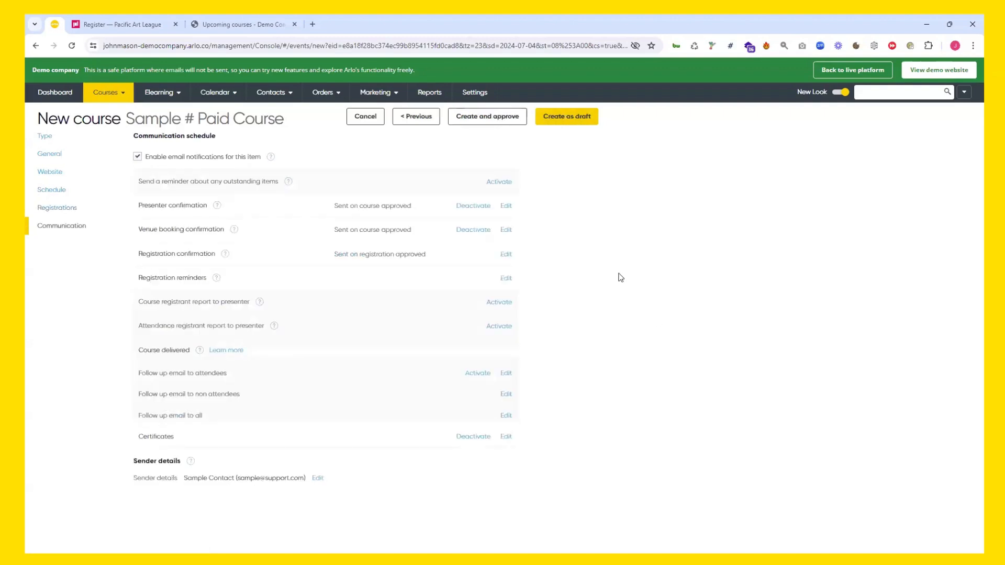
mouse_move(566, 463)
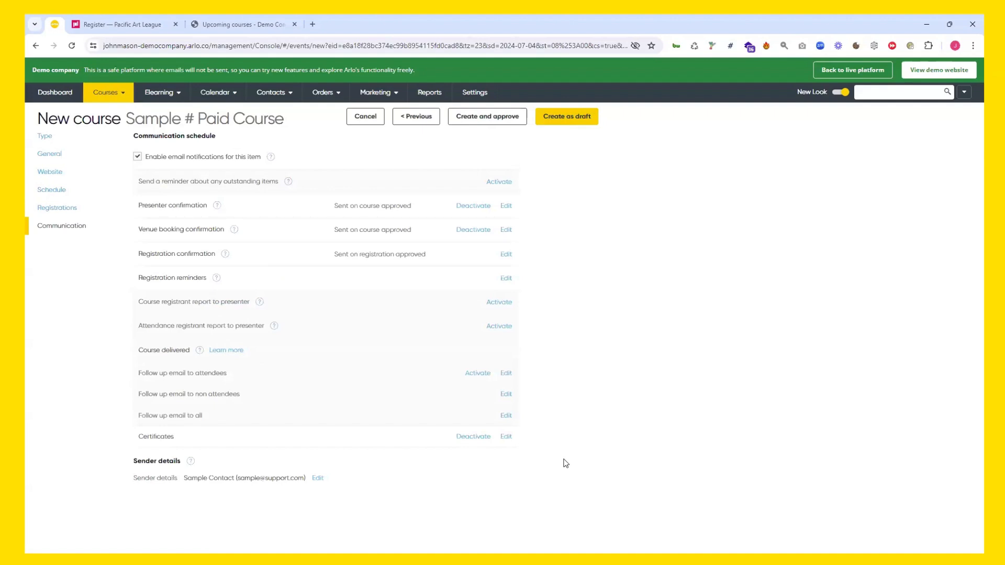
mouse_move(577, 296)
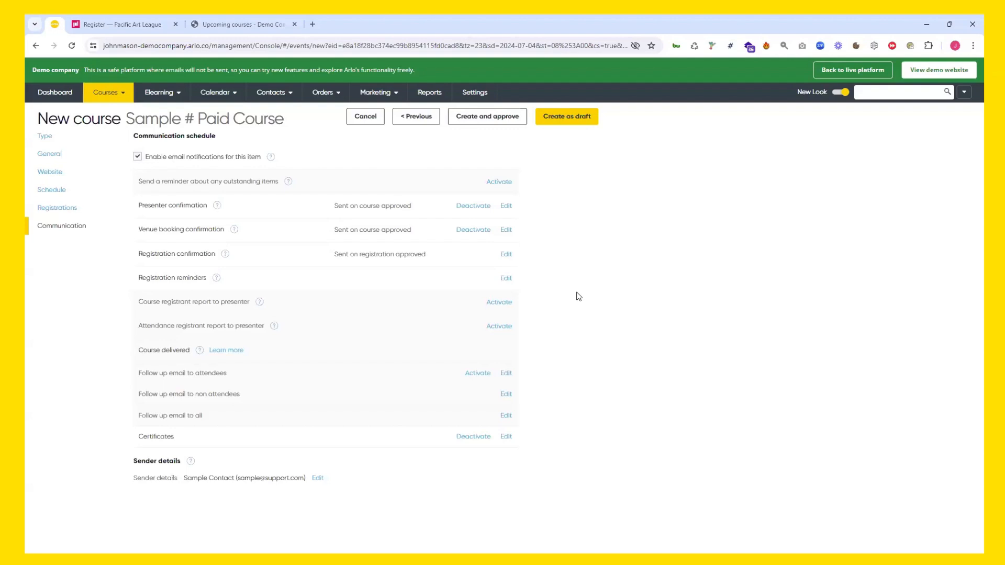
mouse_move(579, 254)
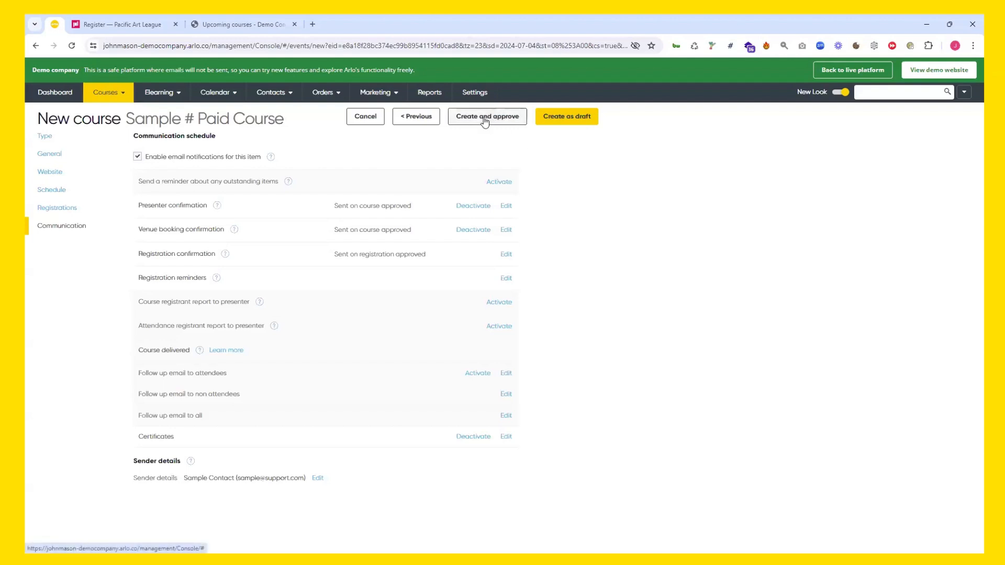
Create and approve the 4-Jul-2024 run, check its empty registrations, then head to Contacts
left_click(487, 116)
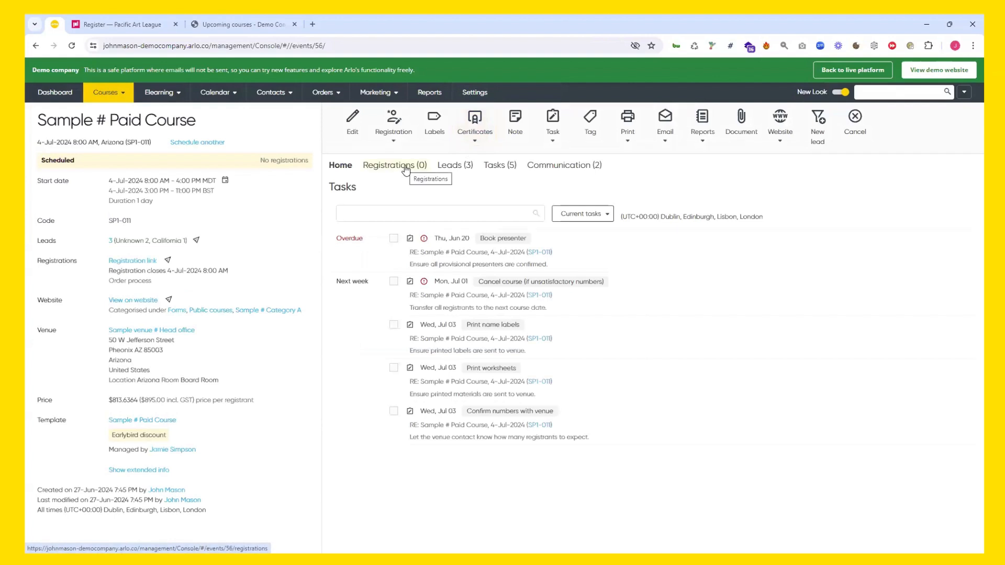
left_click(395, 164)
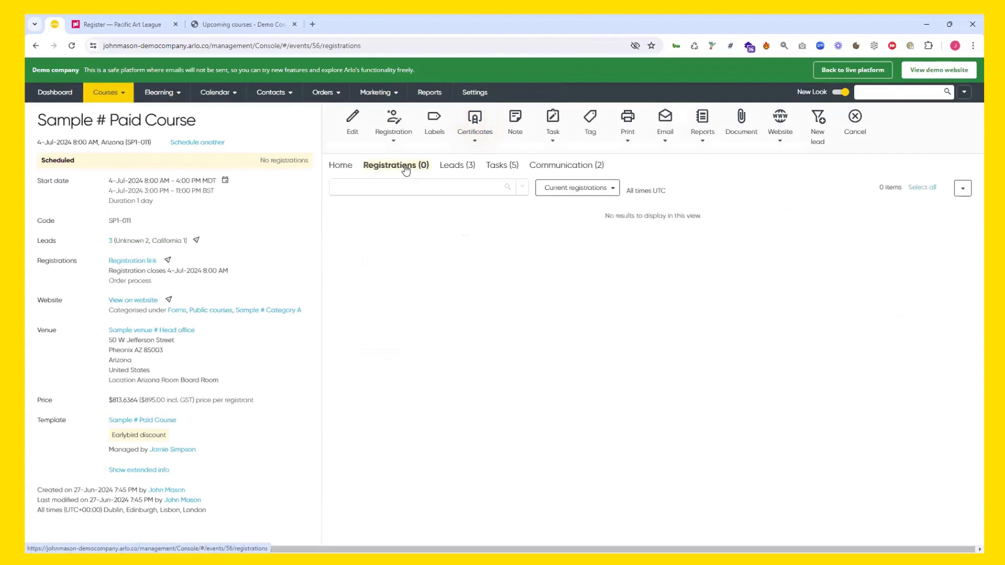
mouse_move(386, 262)
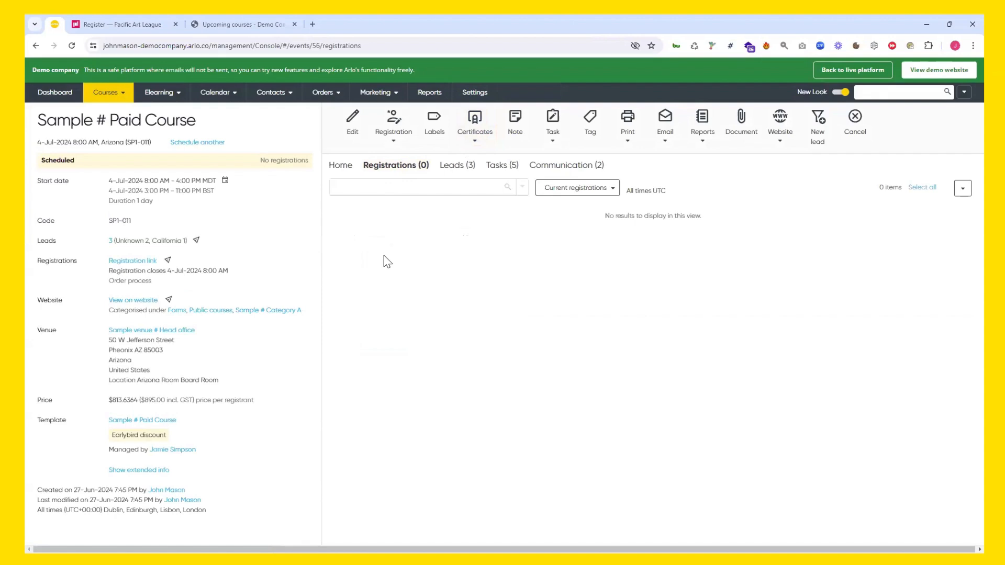
mouse_move(280, 106)
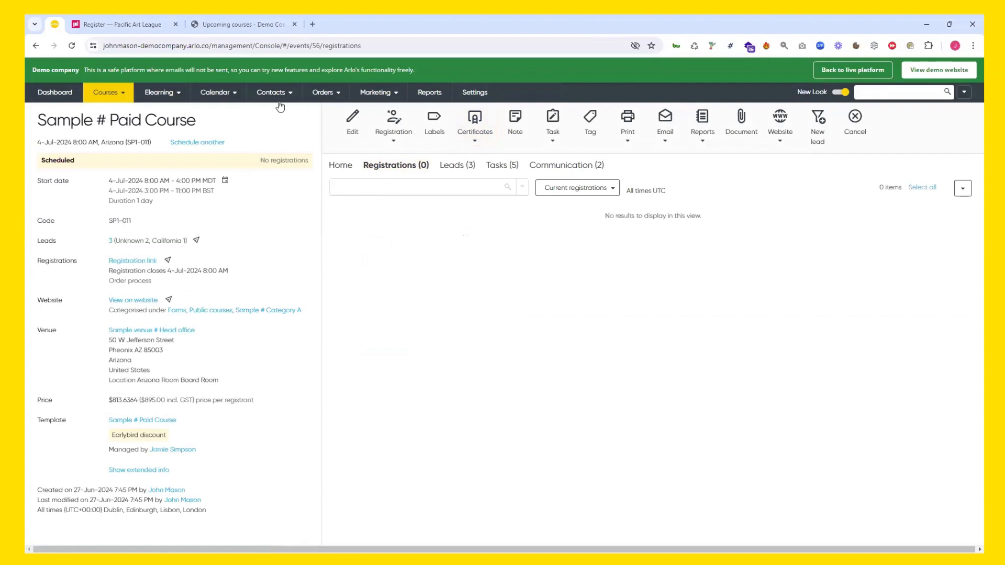
left_click(270, 92)
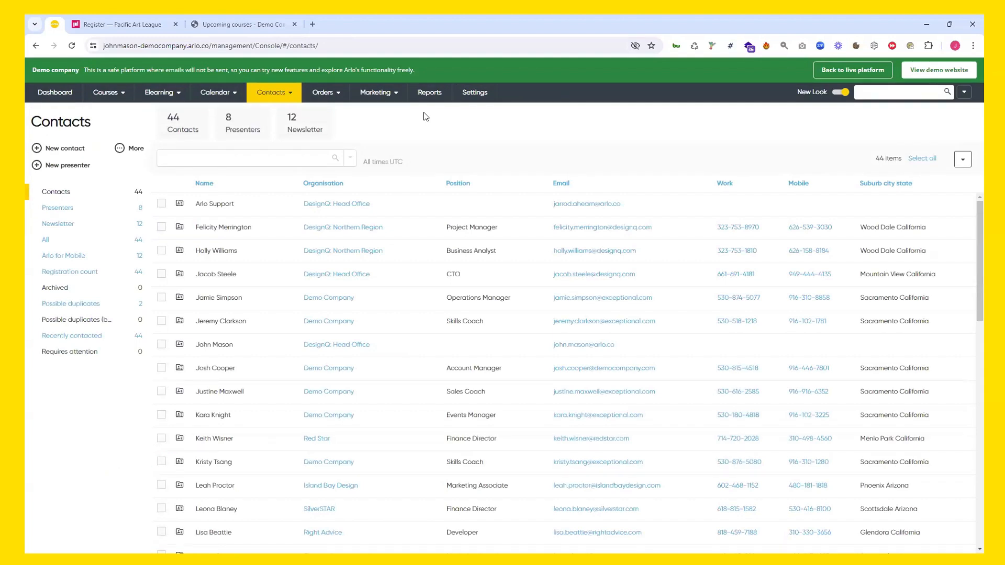
Show the Contacts list of all 44 contacts
left_click(272, 93)
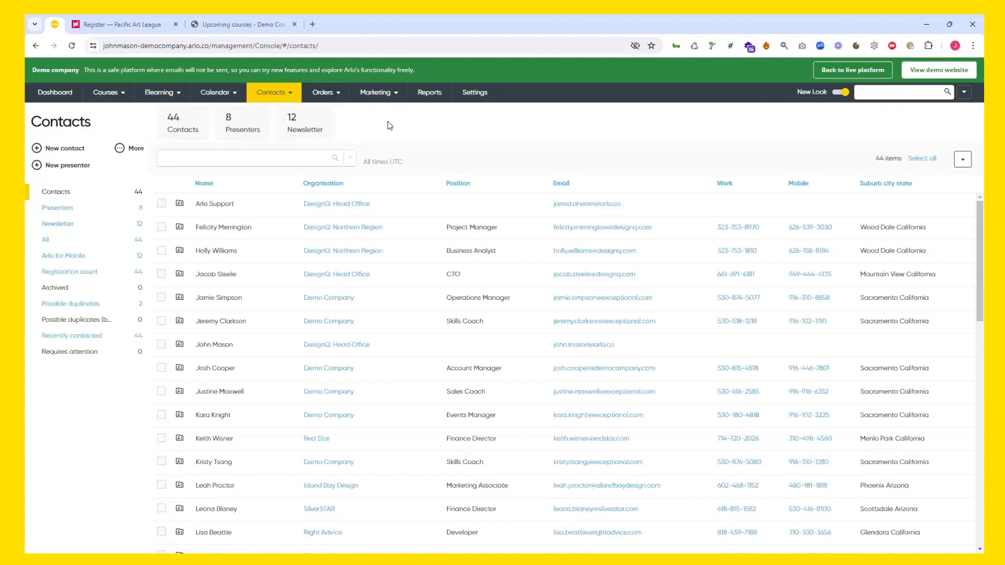
mouse_move(401, 139)
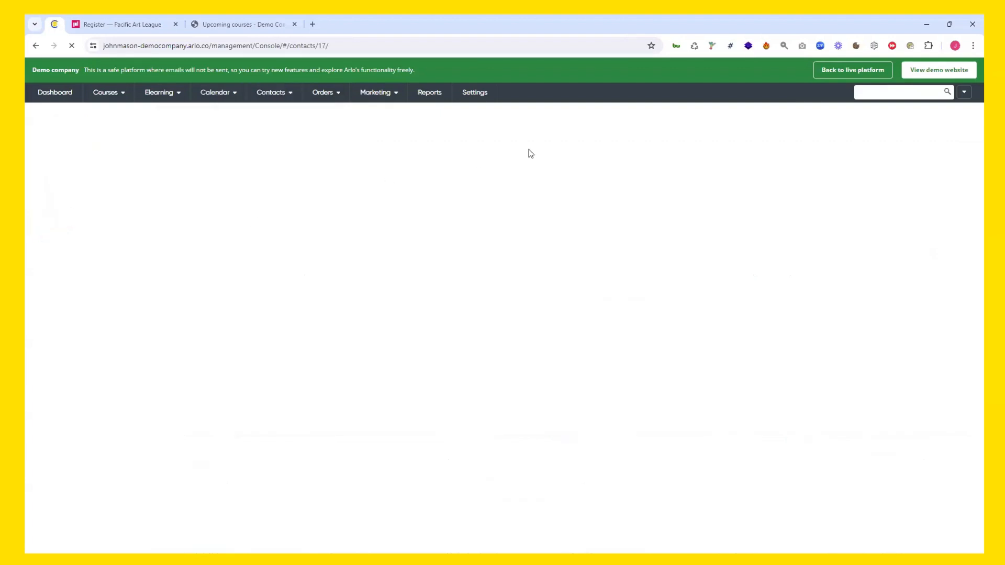
left_click(270, 92)
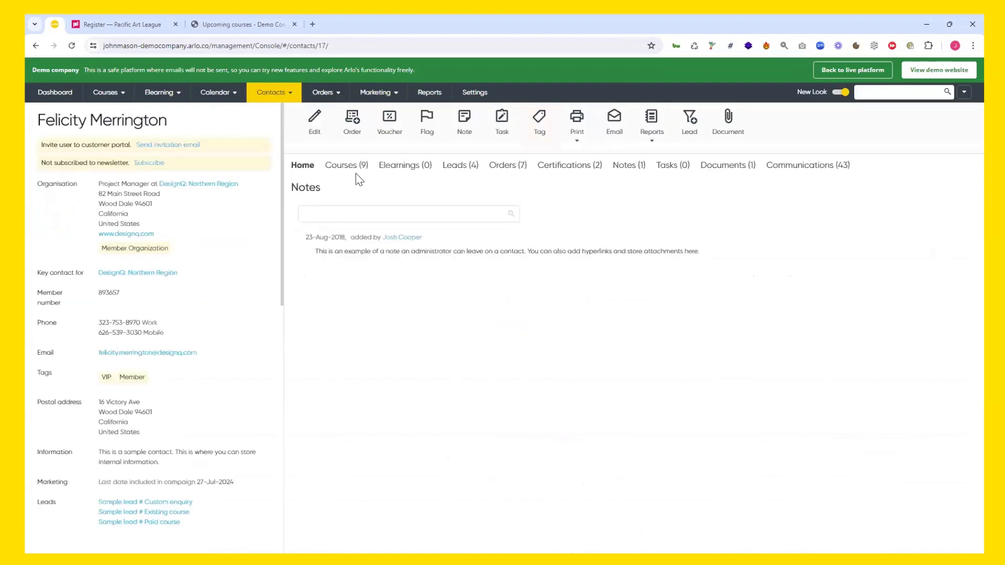
left_click(347, 165)
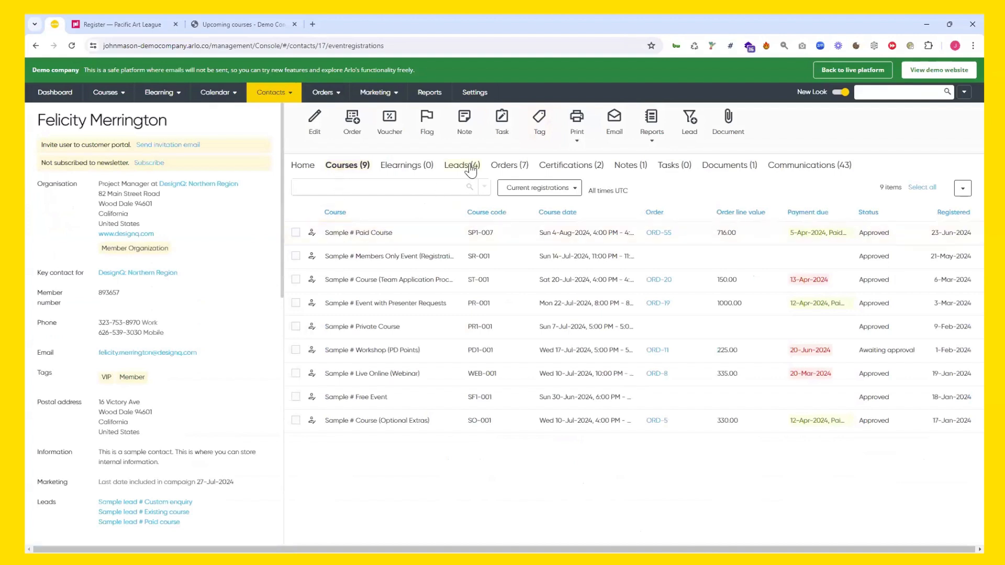
left_click(507, 164)
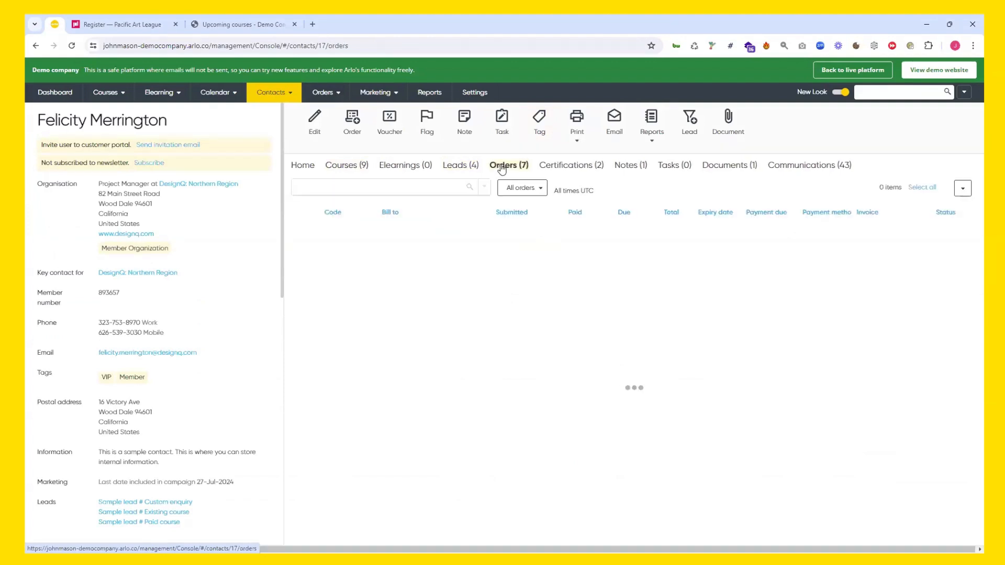
left_click(272, 92)
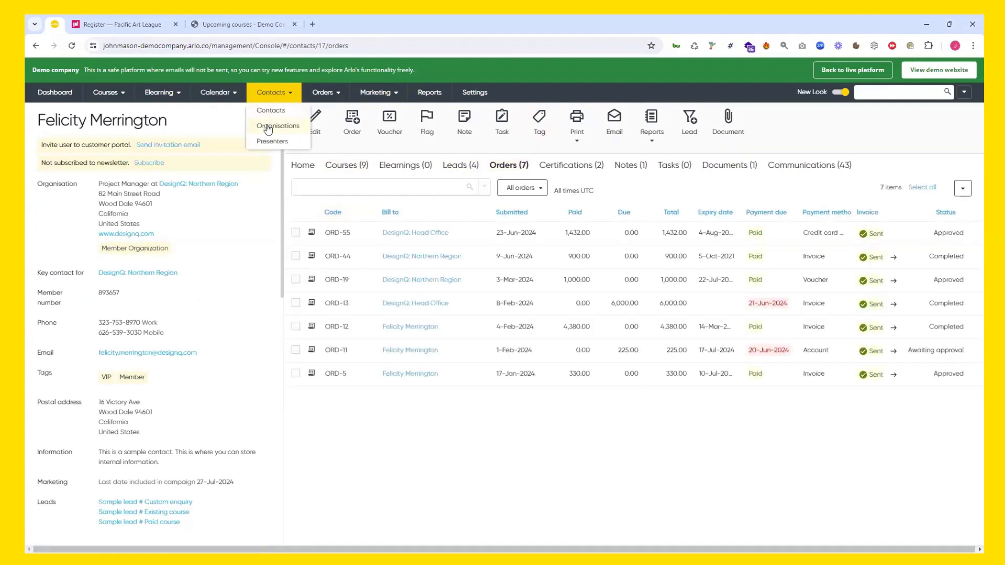
View DesignQ: Head Office's record, its contacts, courses and 15 orders
left_click(279, 126)
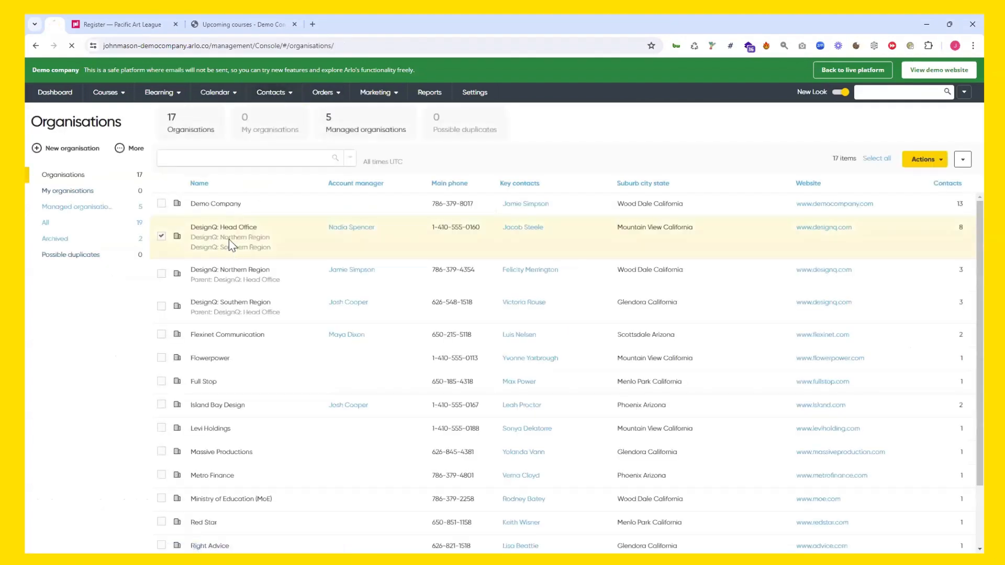
left_click(224, 227)
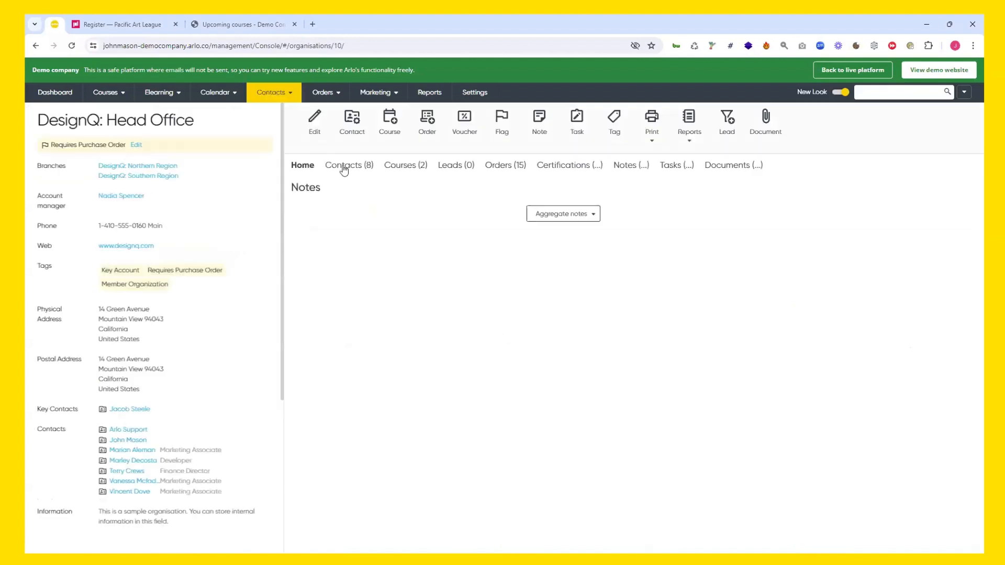
left_click(349, 164)
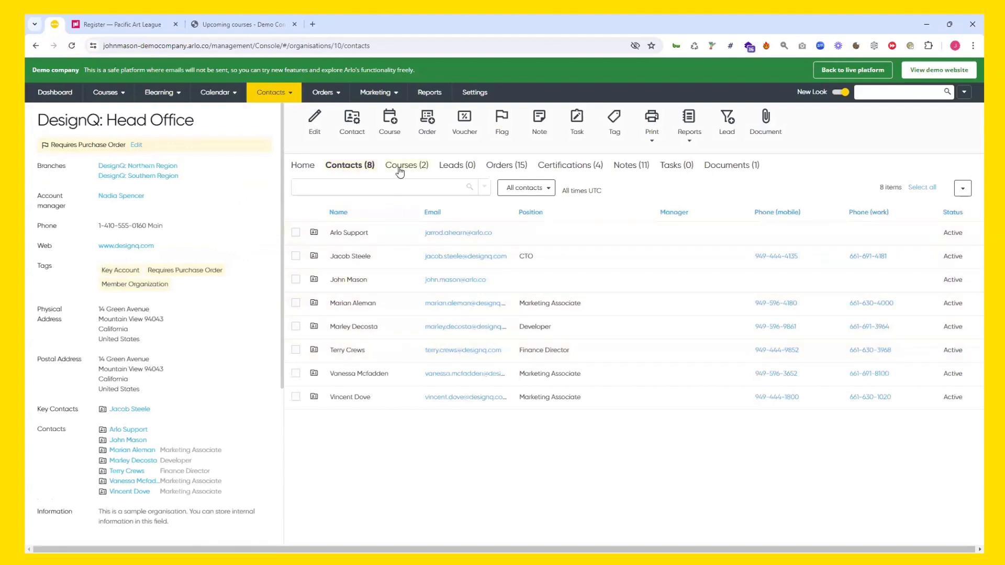
left_click(406, 164)
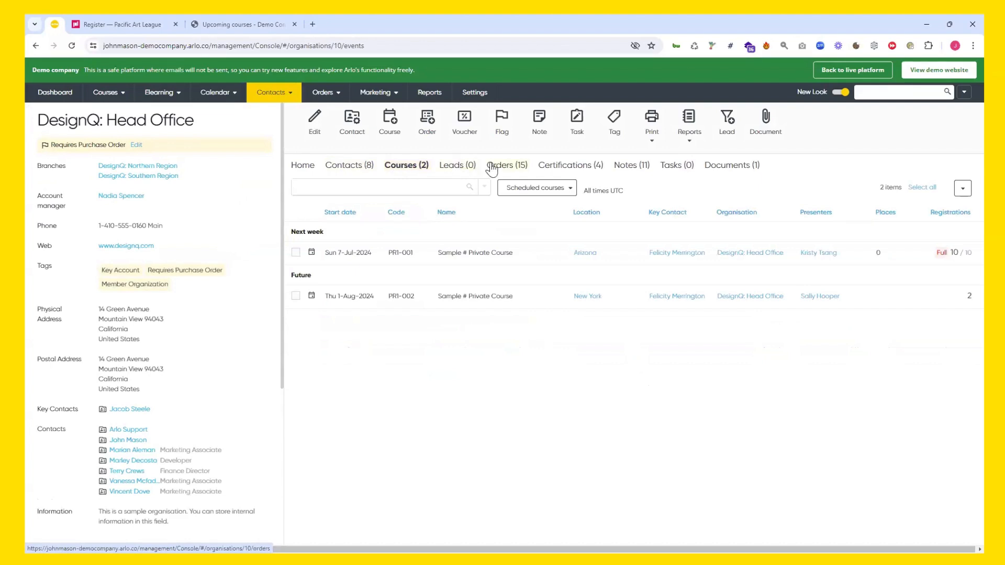
left_click(506, 164)
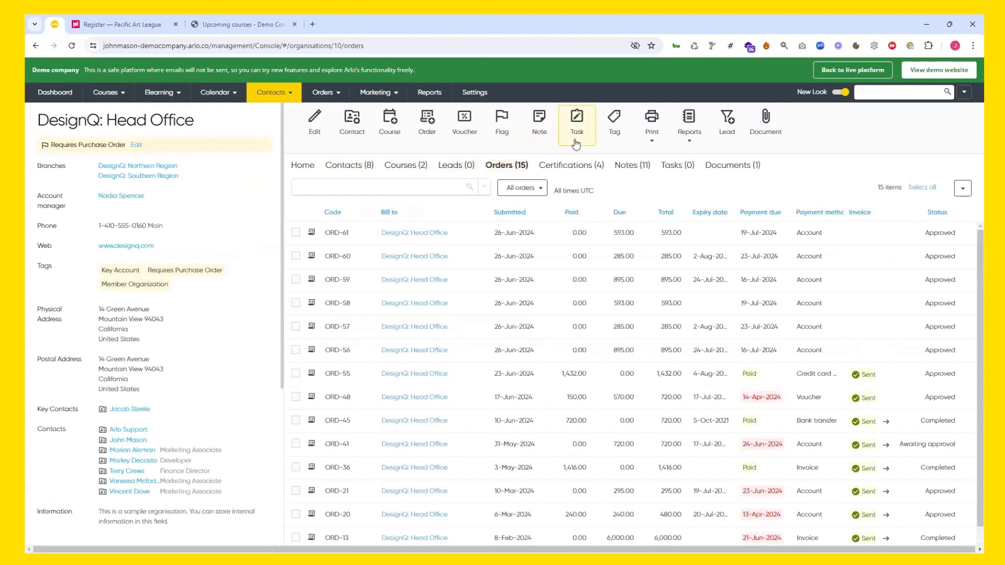
mouse_move(539, 121)
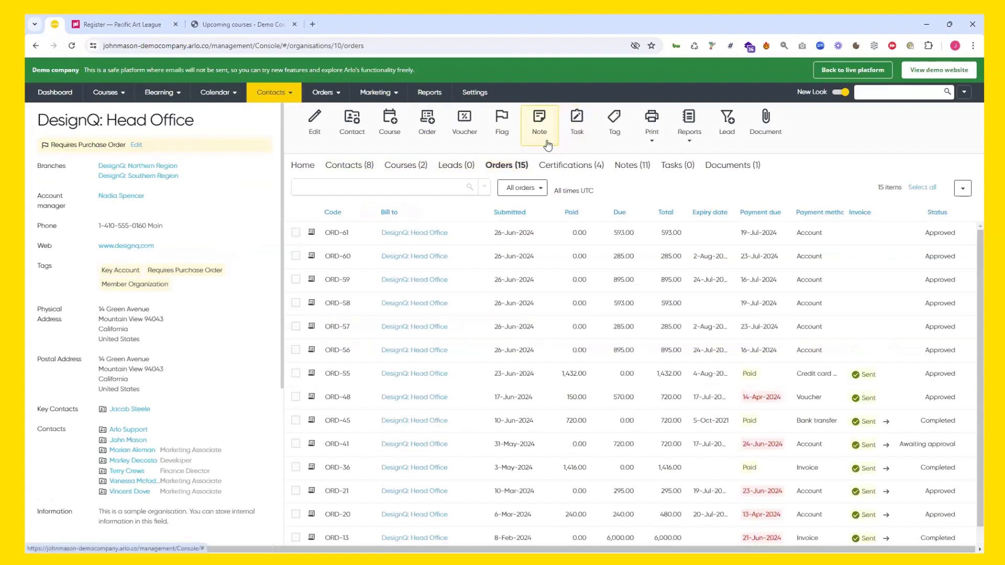
mouse_move(546, 153)
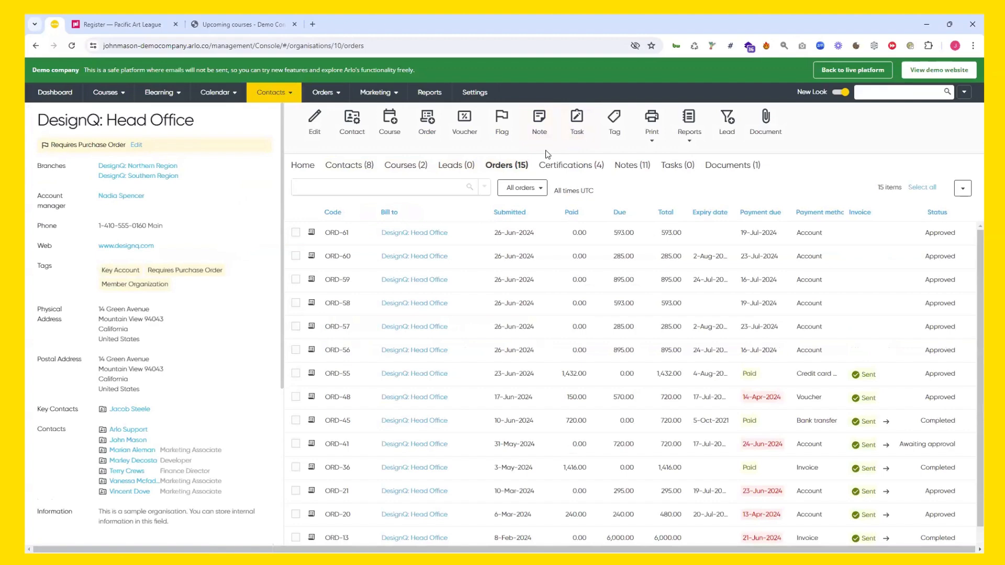
left_click(327, 92)
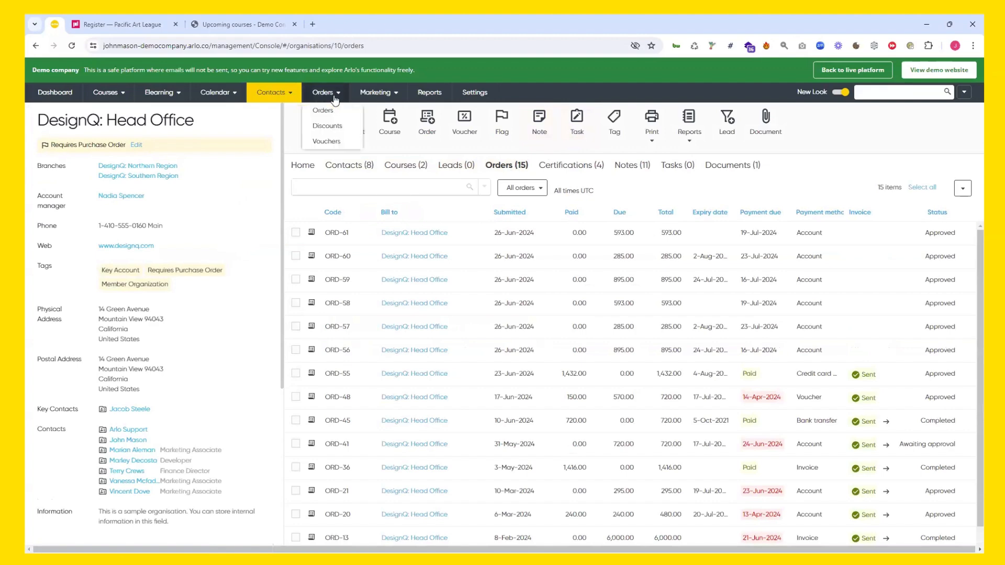
Show all 60 orders across every customer, then head to the Marketing menu
left_click(322, 110)
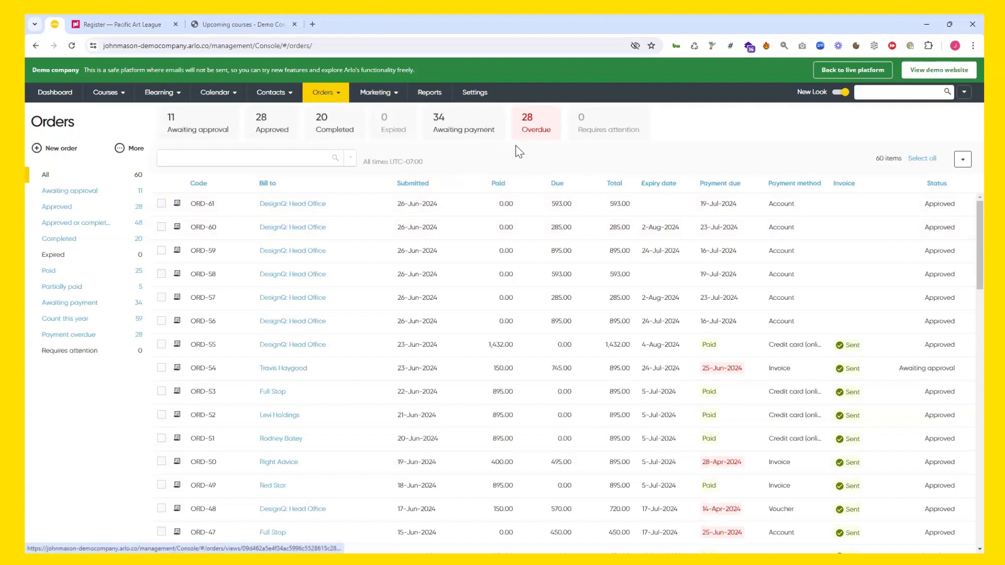
mouse_move(546, 151)
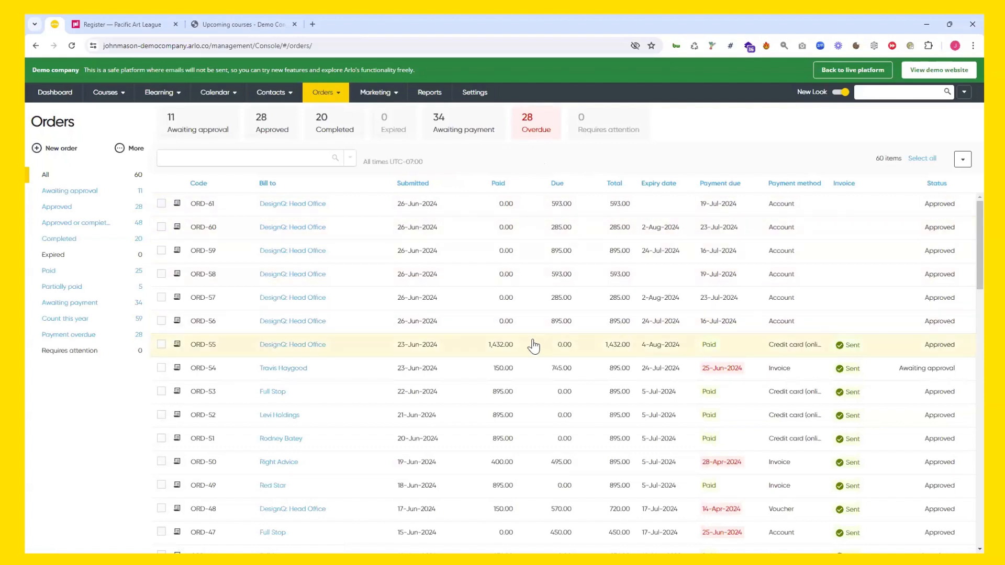
mouse_move(665, 151)
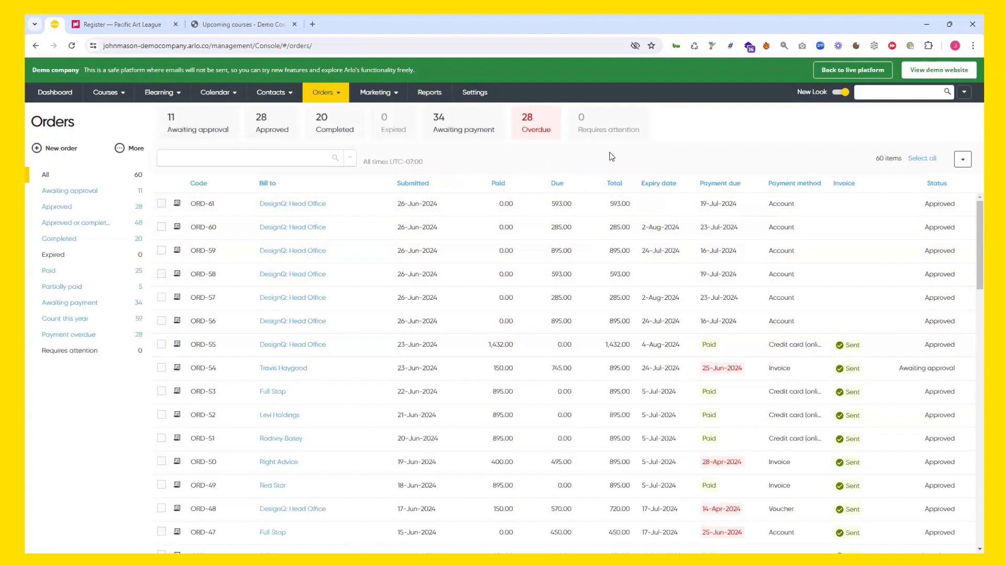
left_click(377, 92)
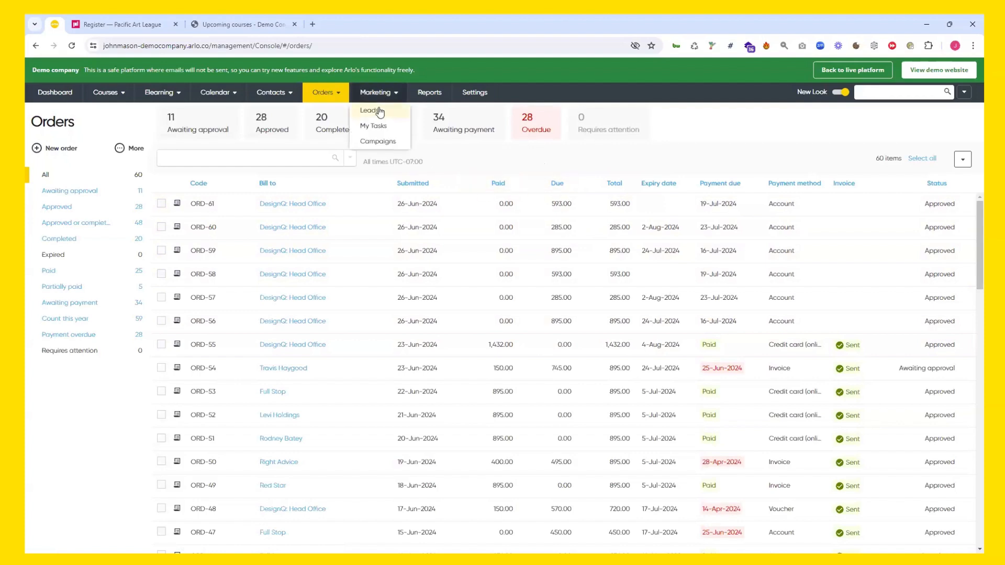
View the 14 sales leads with ratings and values, then head to Reports
left_click(371, 110)
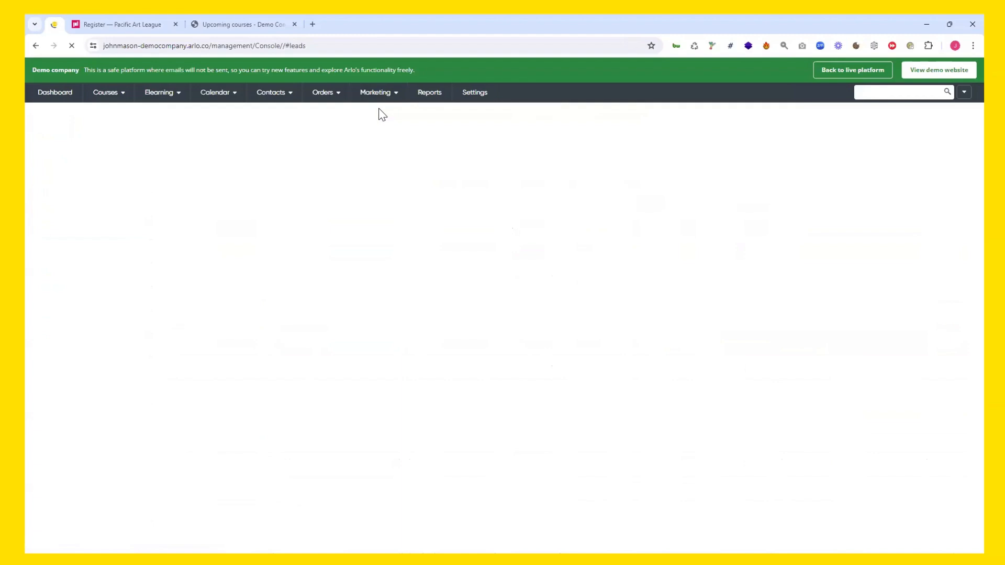
left_click(375, 92)
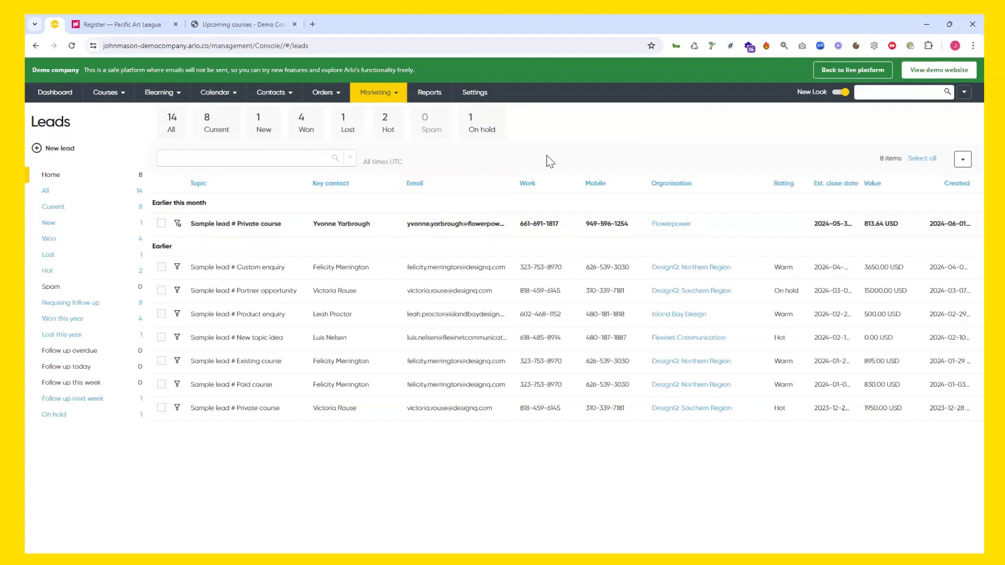
mouse_move(499, 141)
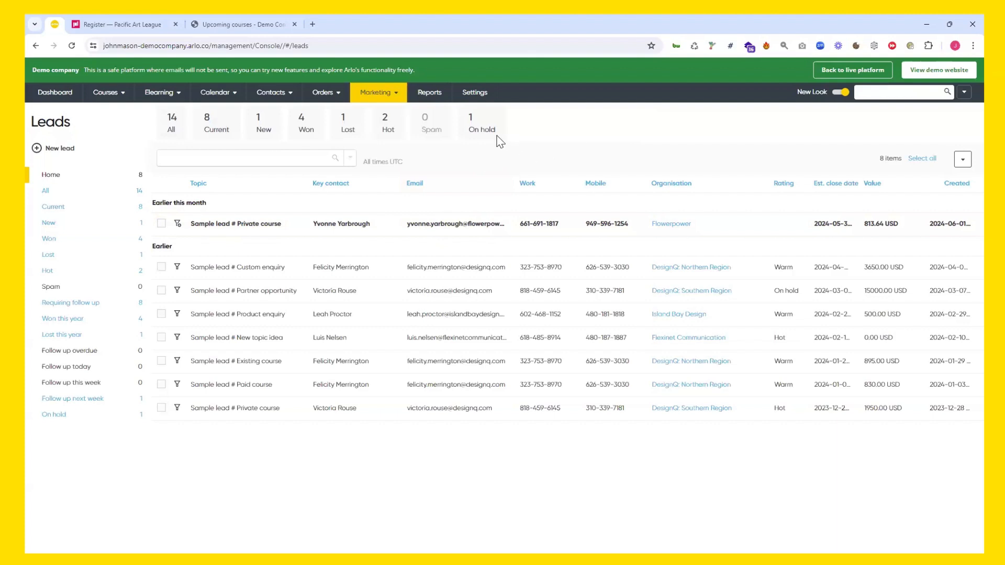
left_click(429, 92)
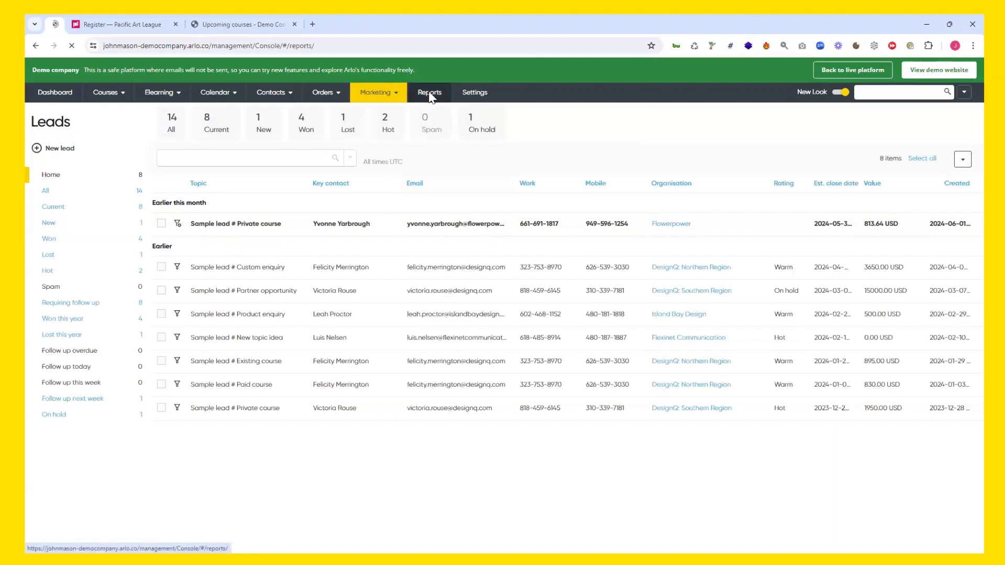
Browse the Reports catalogue grouped by Courses, Presenters, Registrations, Orders and favourites
left_click(429, 92)
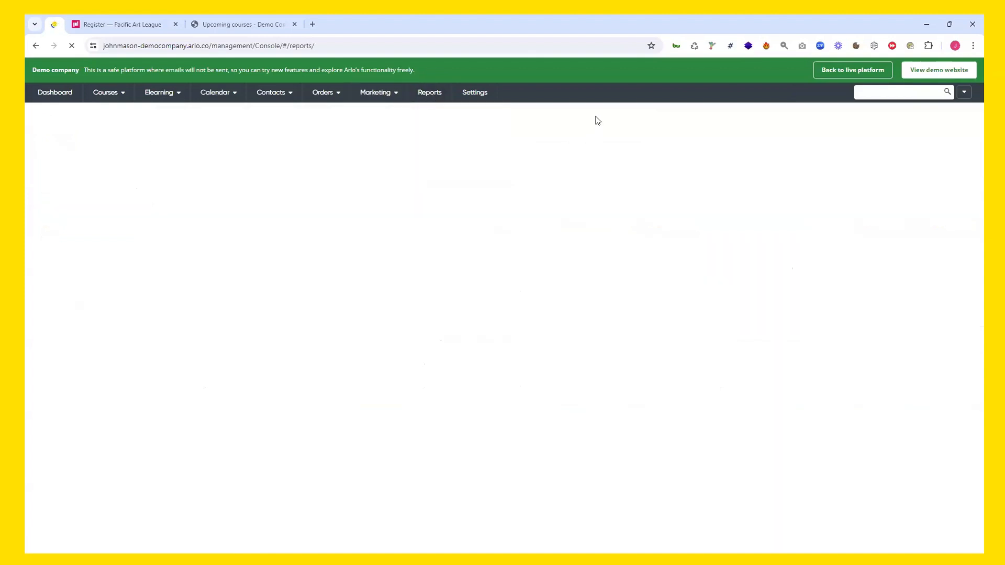
left_click(429, 92)
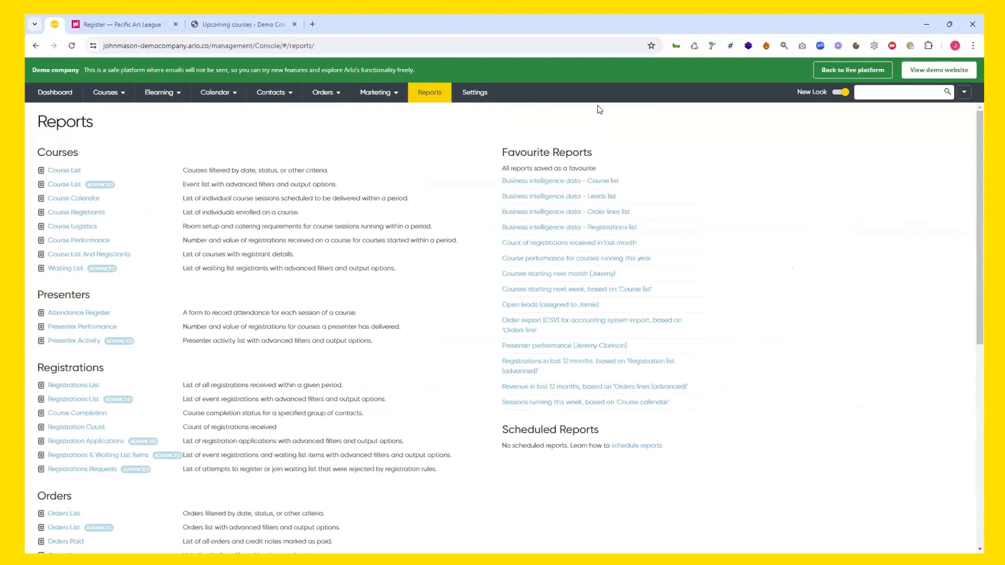
mouse_move(564, 109)
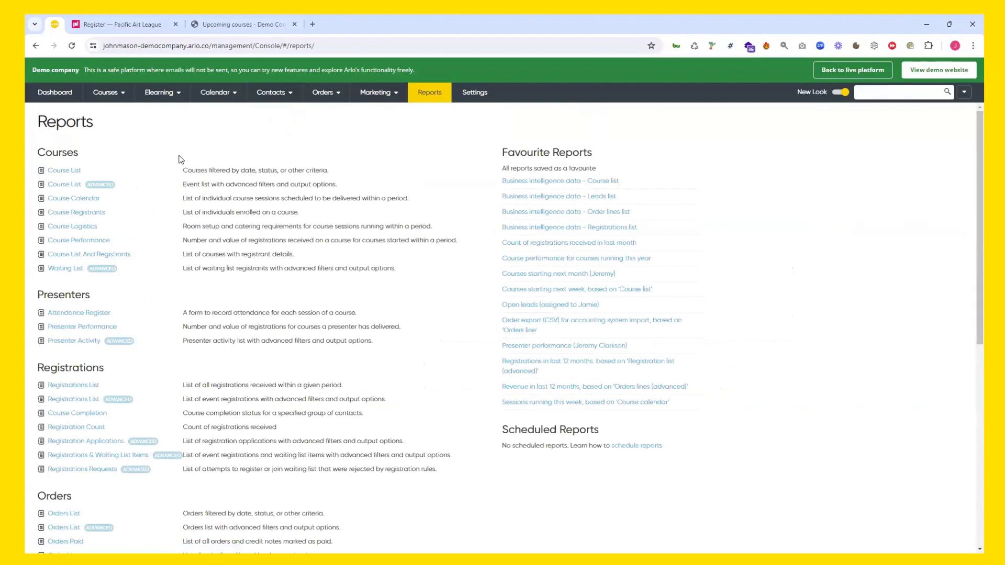
scroll("down", 3)
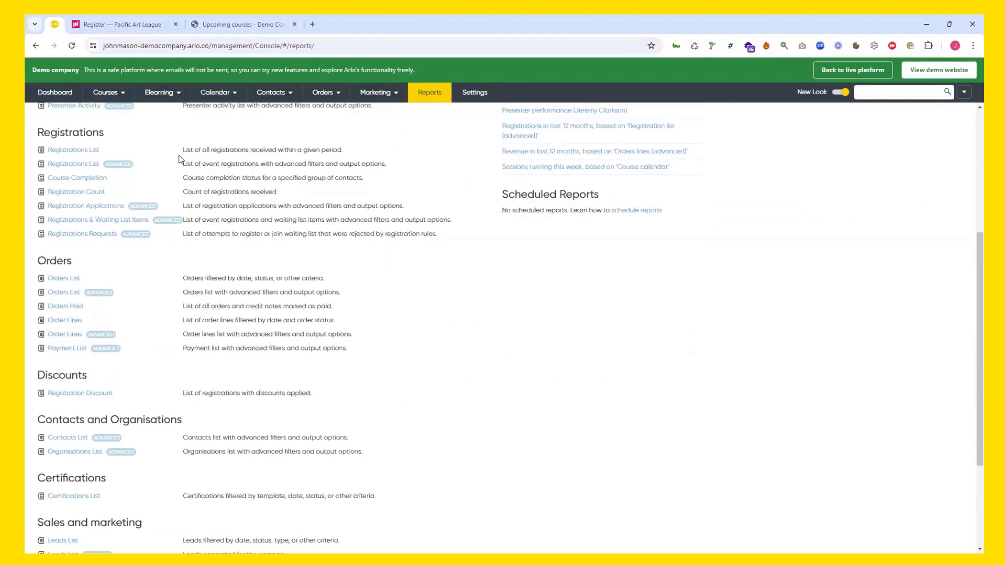
scroll("up", 3)
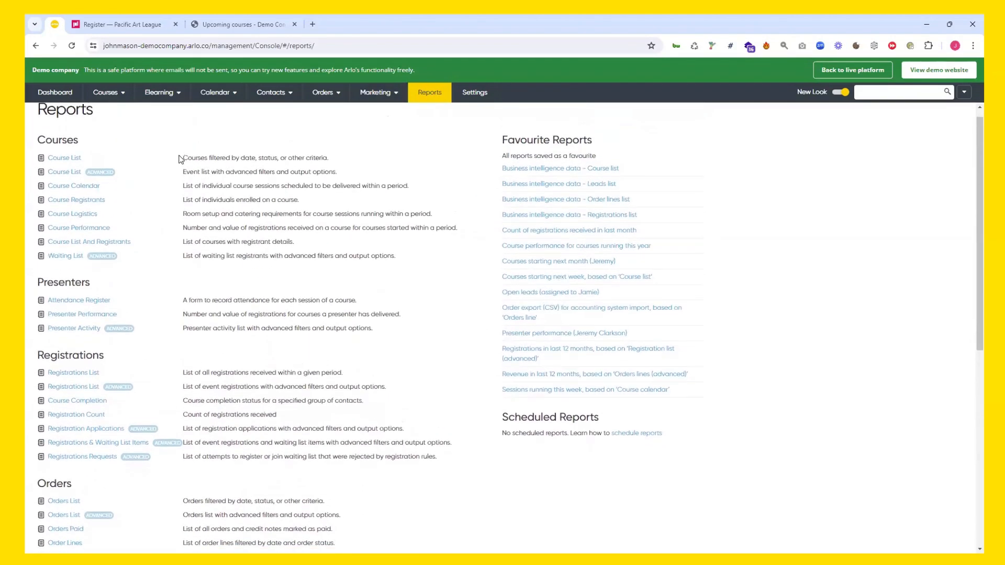
scroll("down", 3)
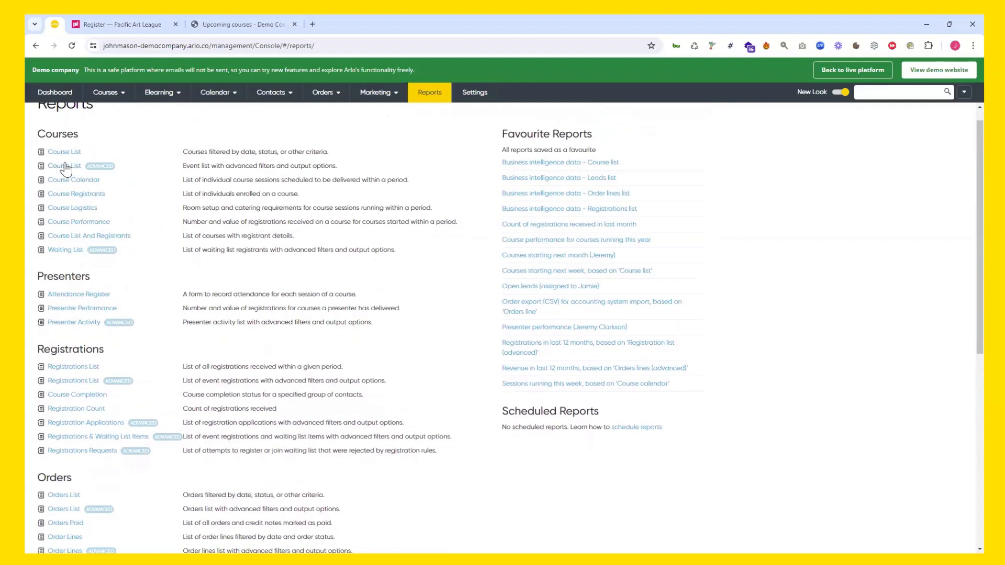
Refresh the Course List report preview to show 42 courses, then close the preview
left_click(64, 165)
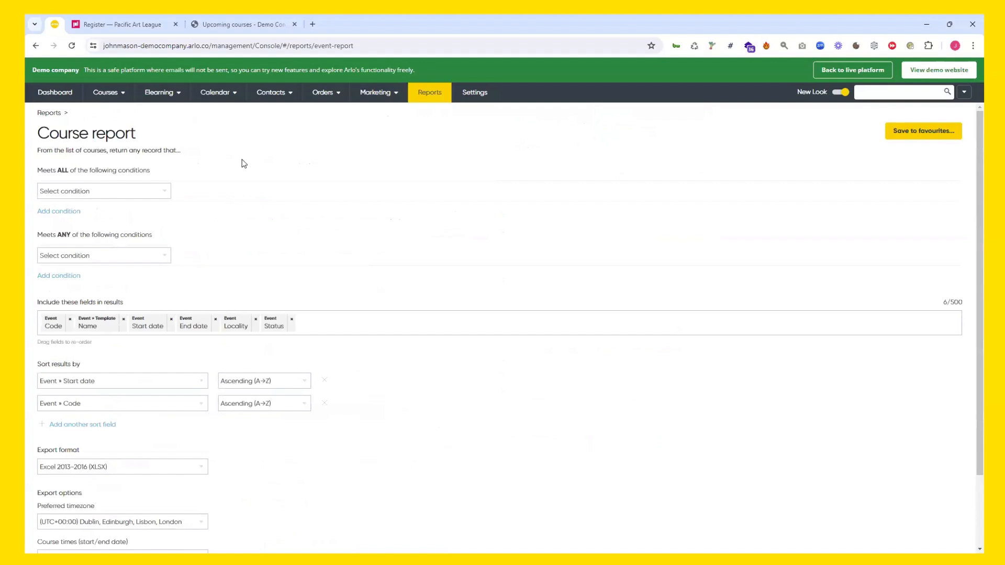
mouse_move(124, 219)
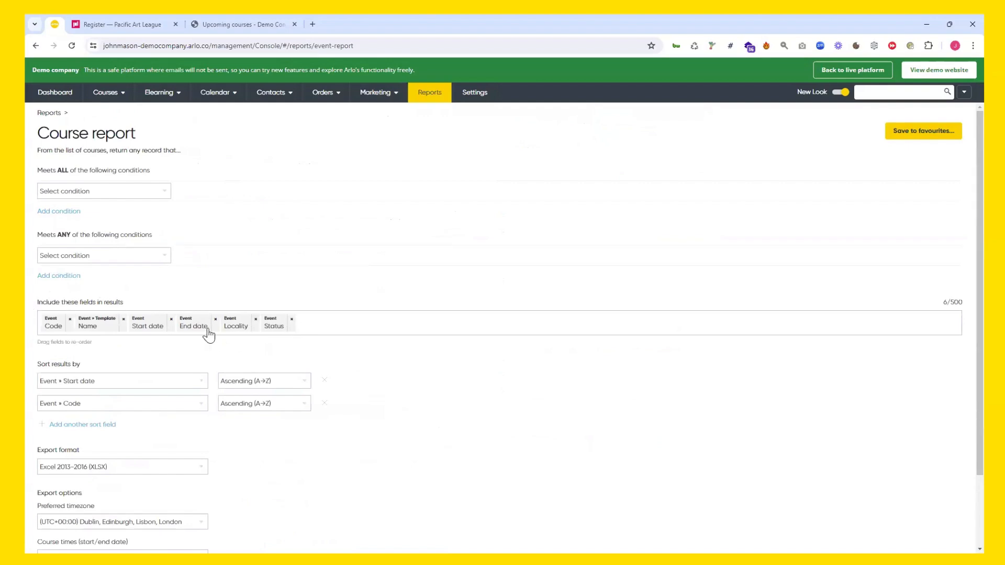
scroll("down", 3)
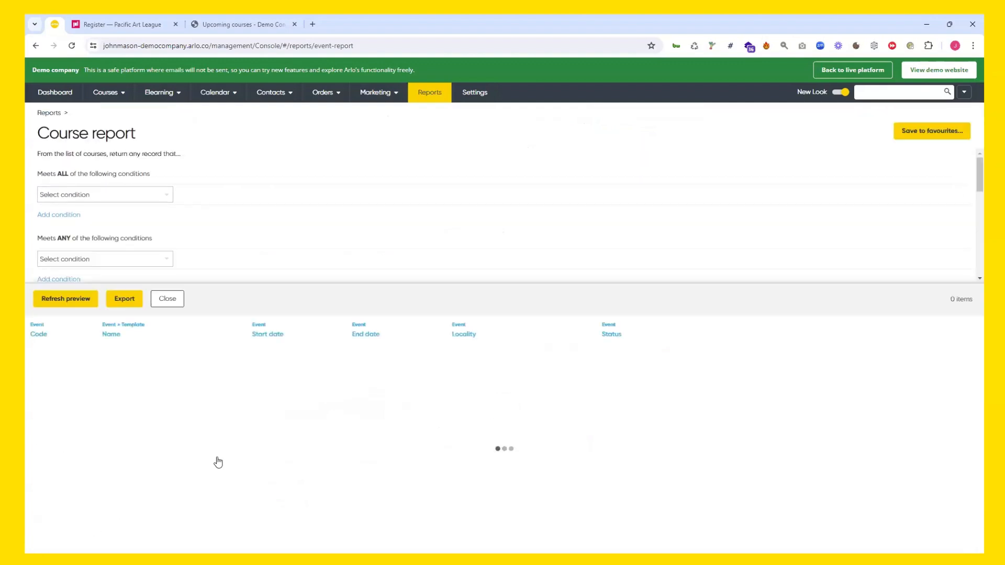
left_click(65, 298)
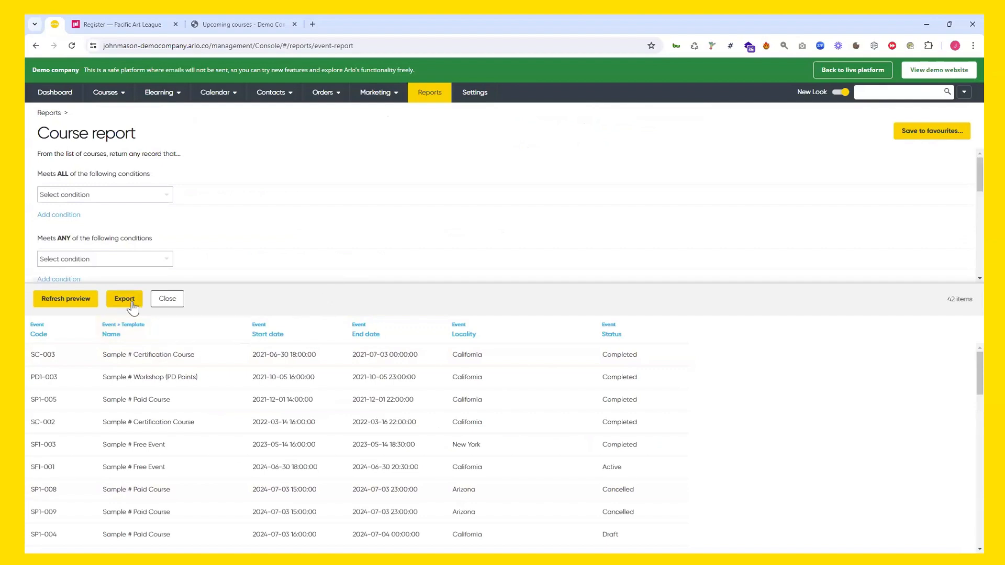
left_click(124, 299)
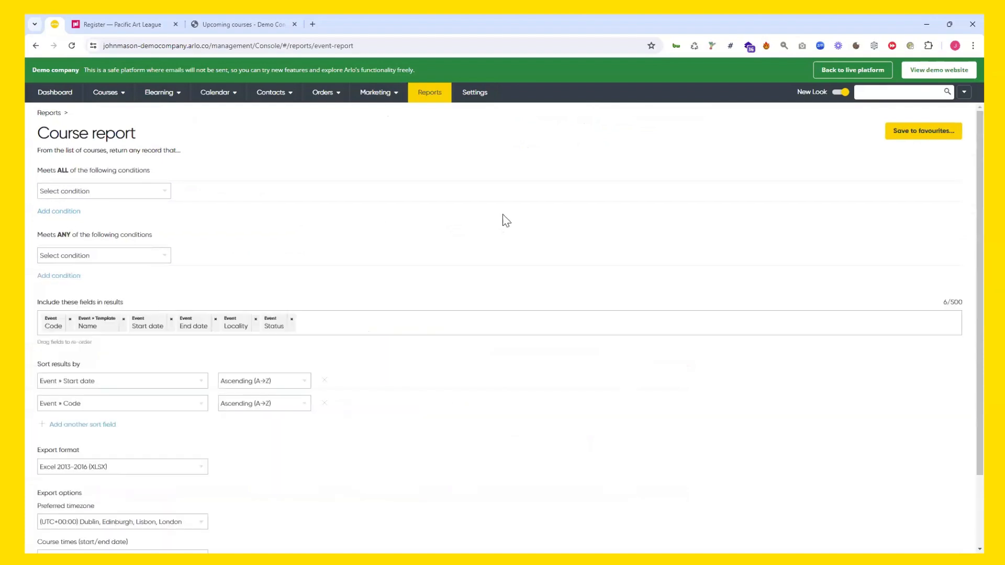
mouse_move(429, 92)
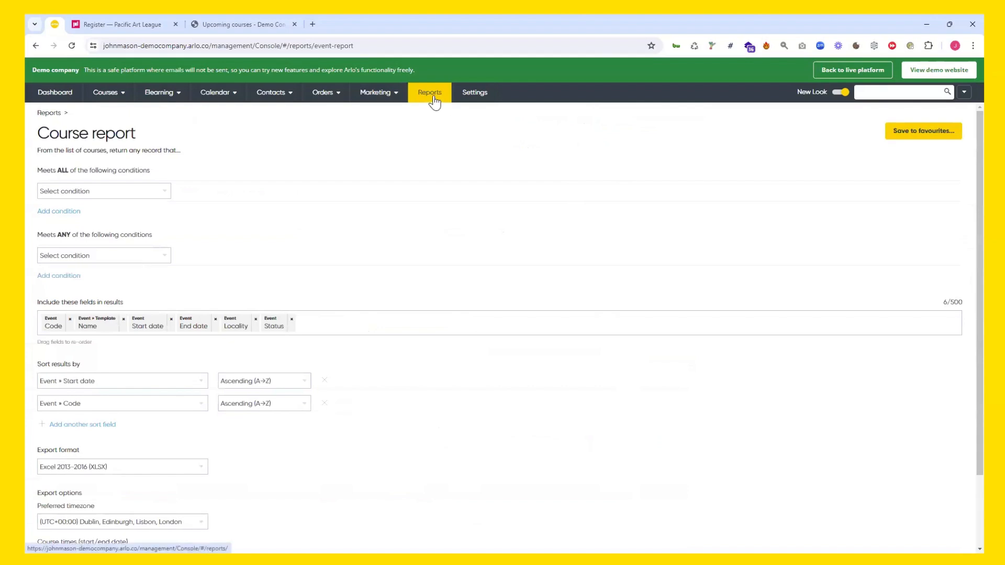
Begin scheduling the 'Revenue in last 12 months' favourite report from the catalogue
left_click(429, 92)
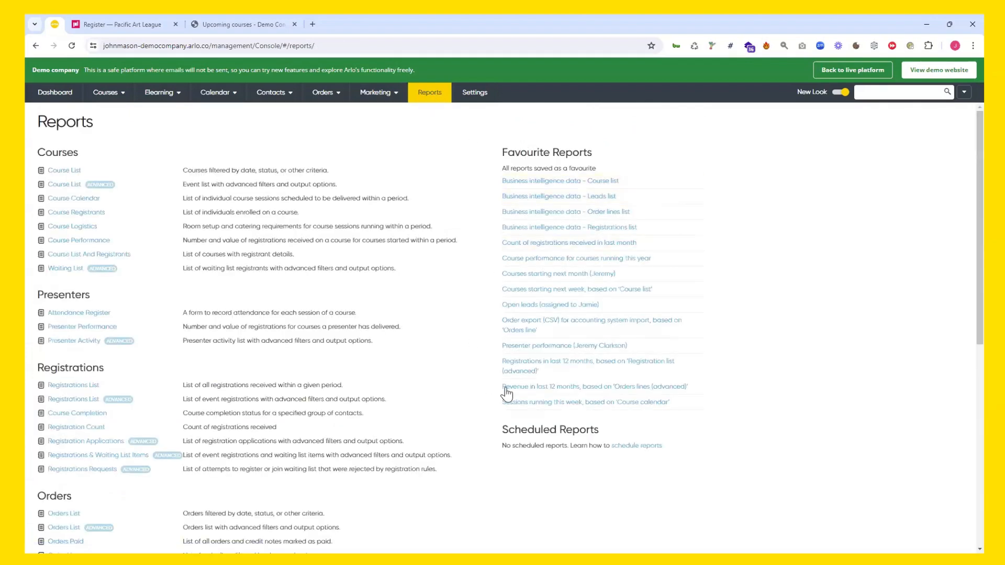
left_click(595, 386)
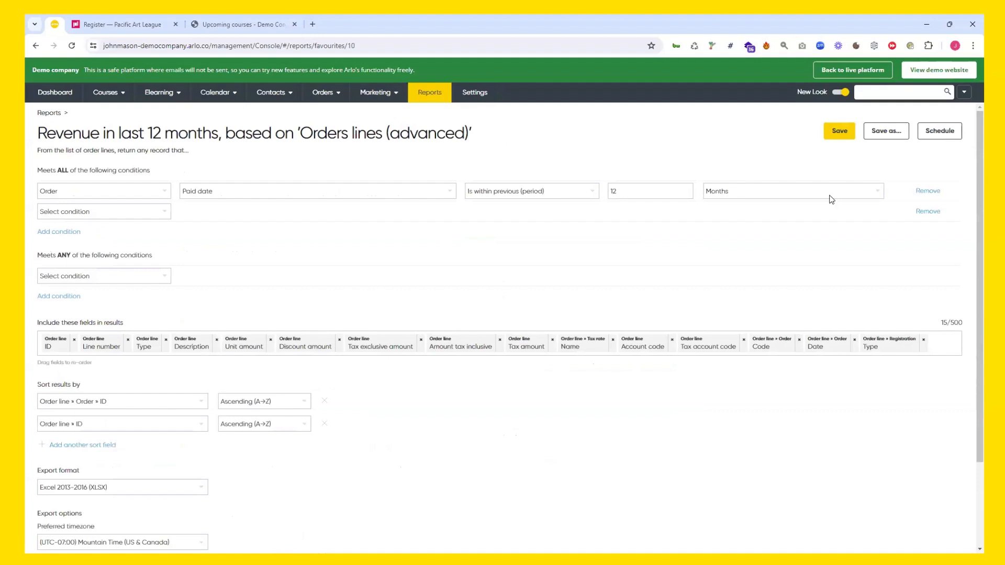
left_click(938, 131)
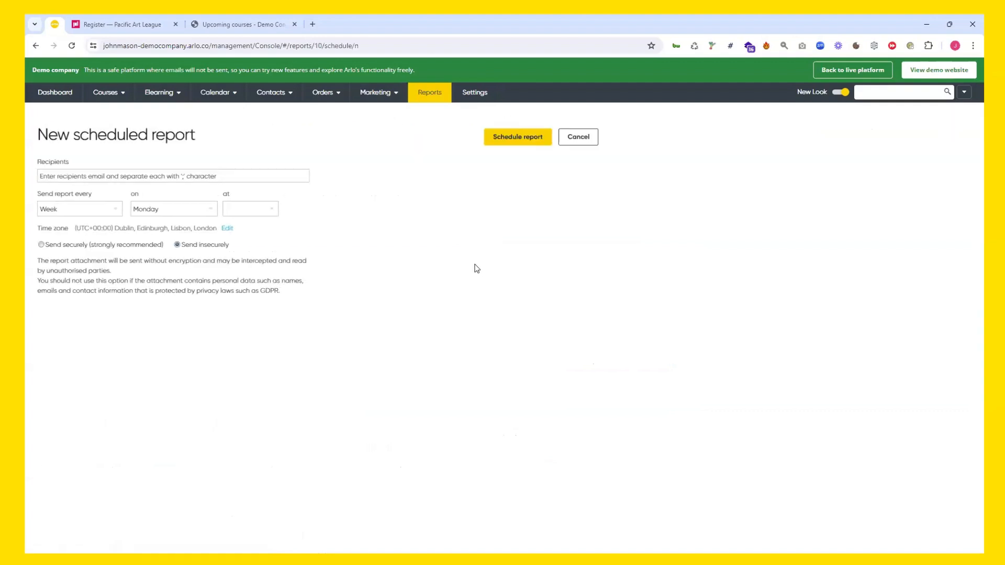
Keep a weekly frequency, attempt to save the schedule, then return to the Dashboard
left_click(76, 208)
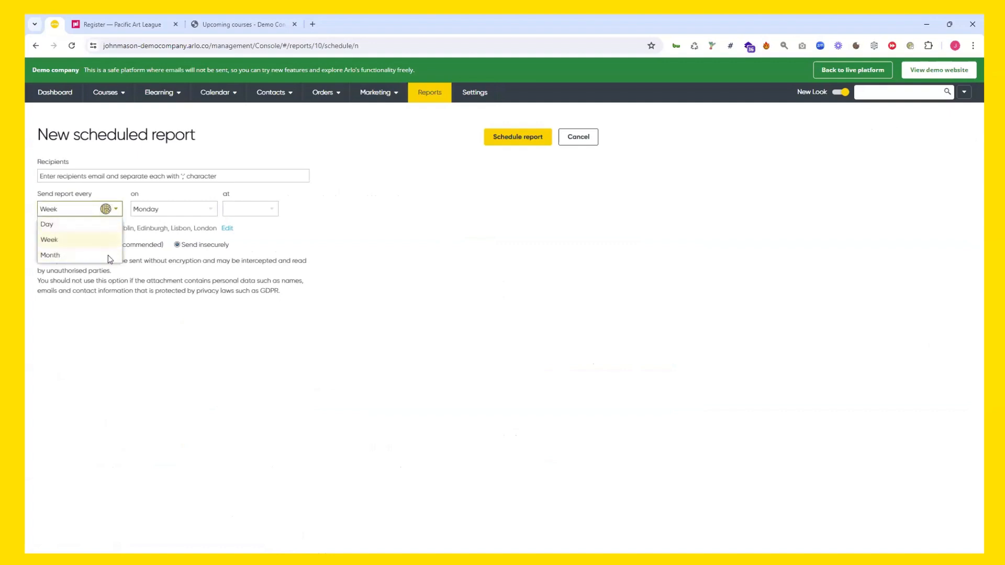
left_click(173, 208)
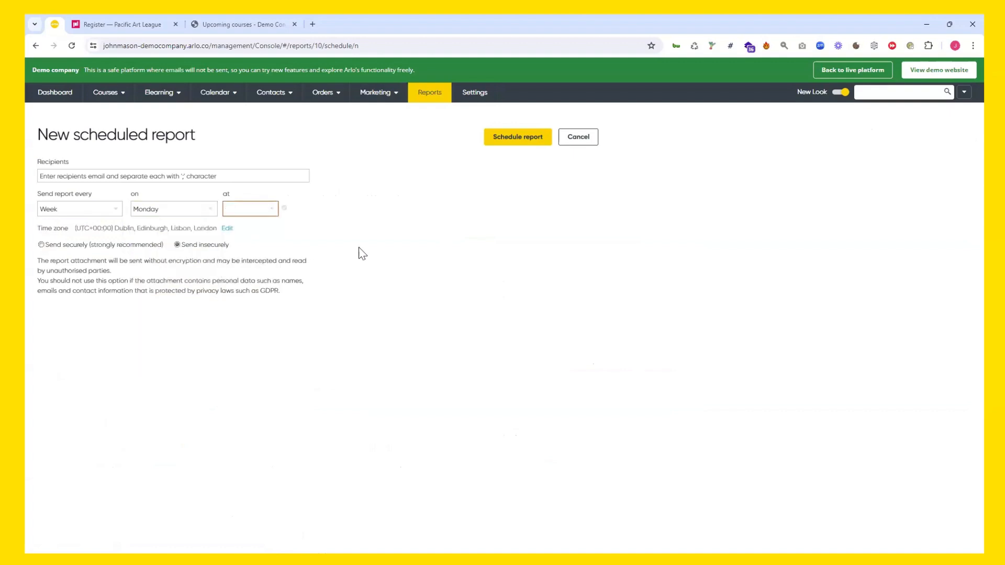
left_click(171, 176)
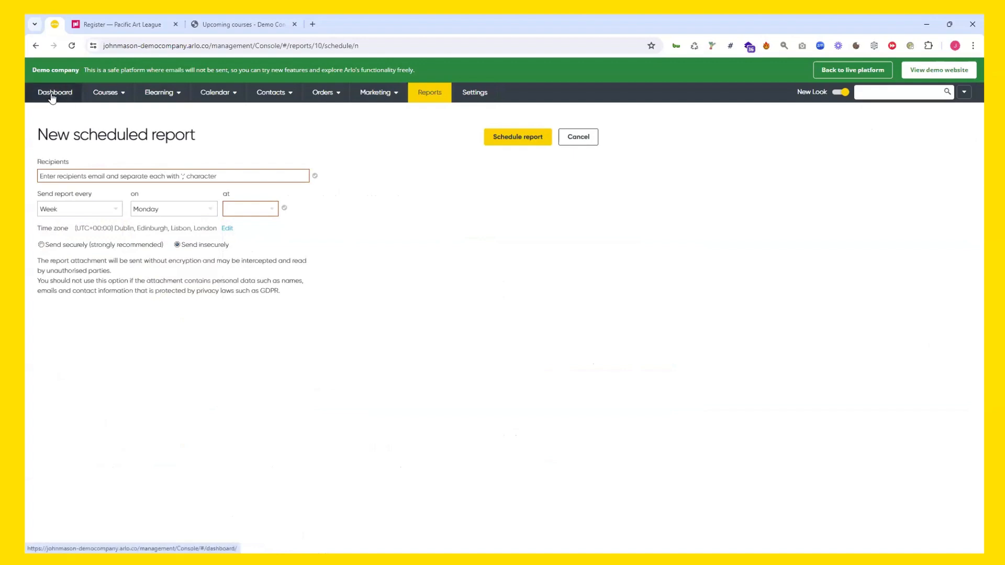
left_click(55, 92)
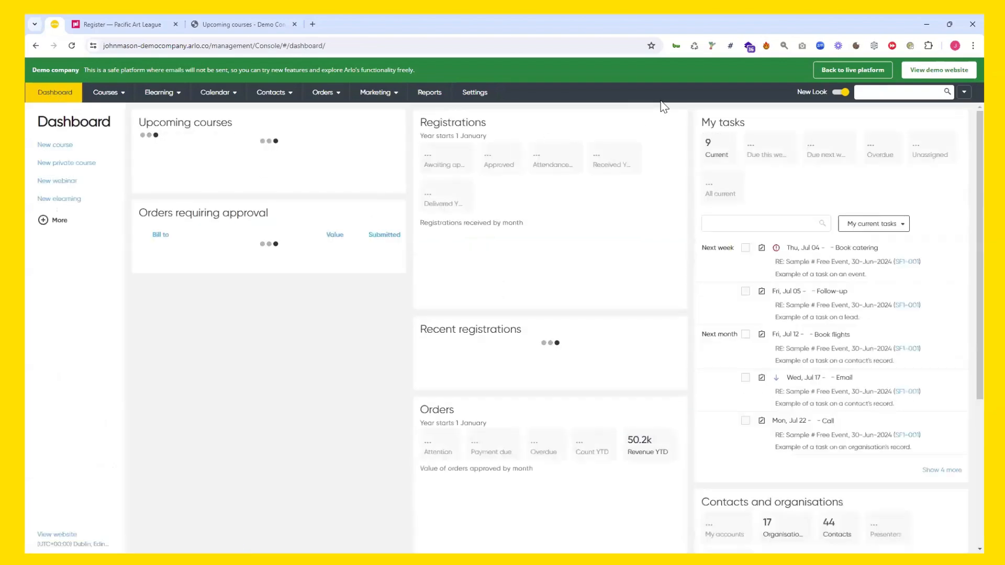